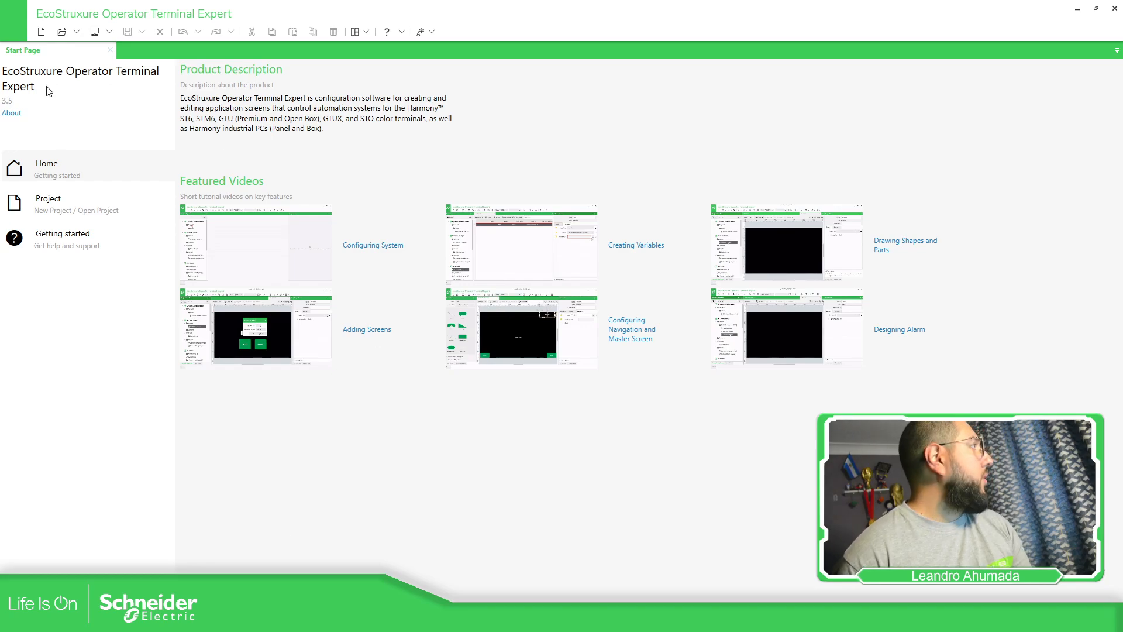
- Create a new project from the Start Page
{"action": "left_click", "coordinate": [48, 198]}
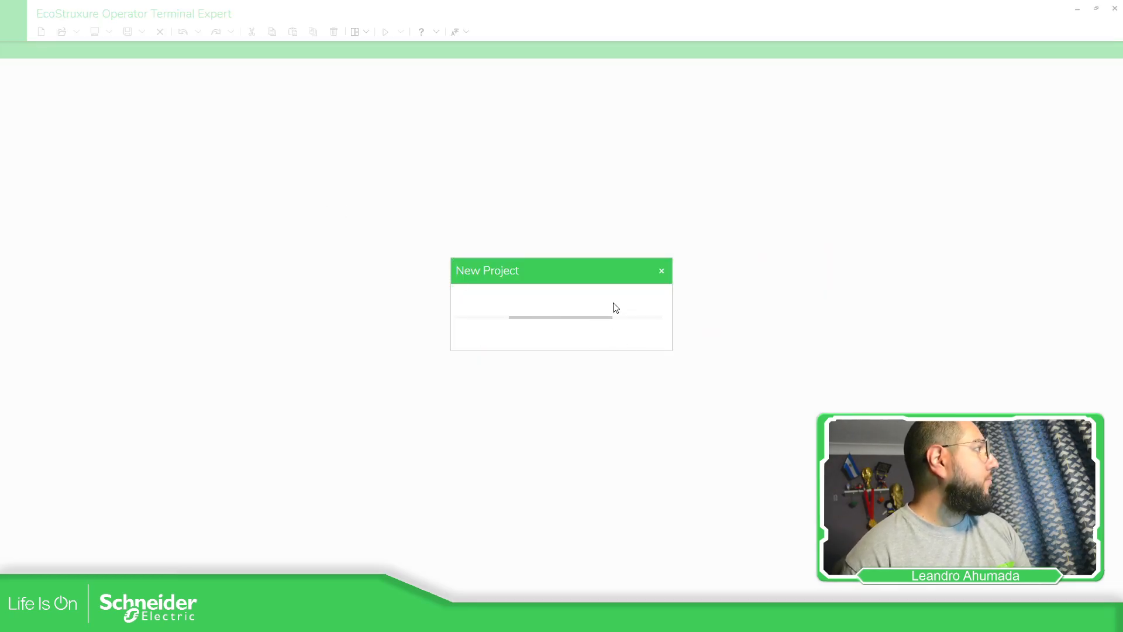
{"action": "mouse_move", "coordinate": [639, 233]}
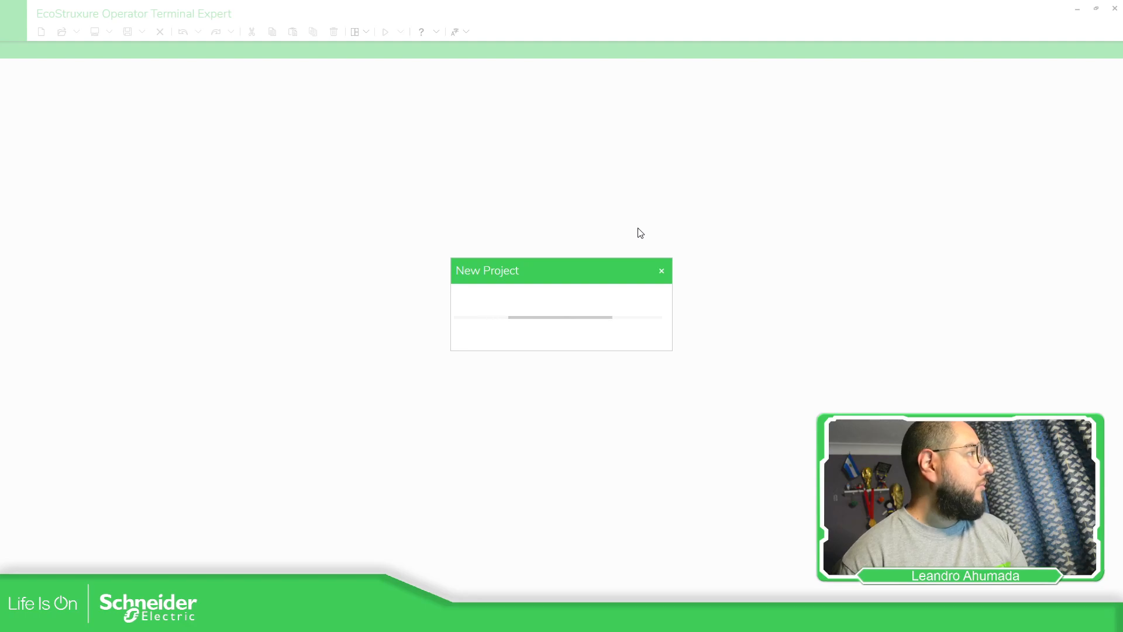
{"action": "mouse_move", "coordinate": [619, 210]}
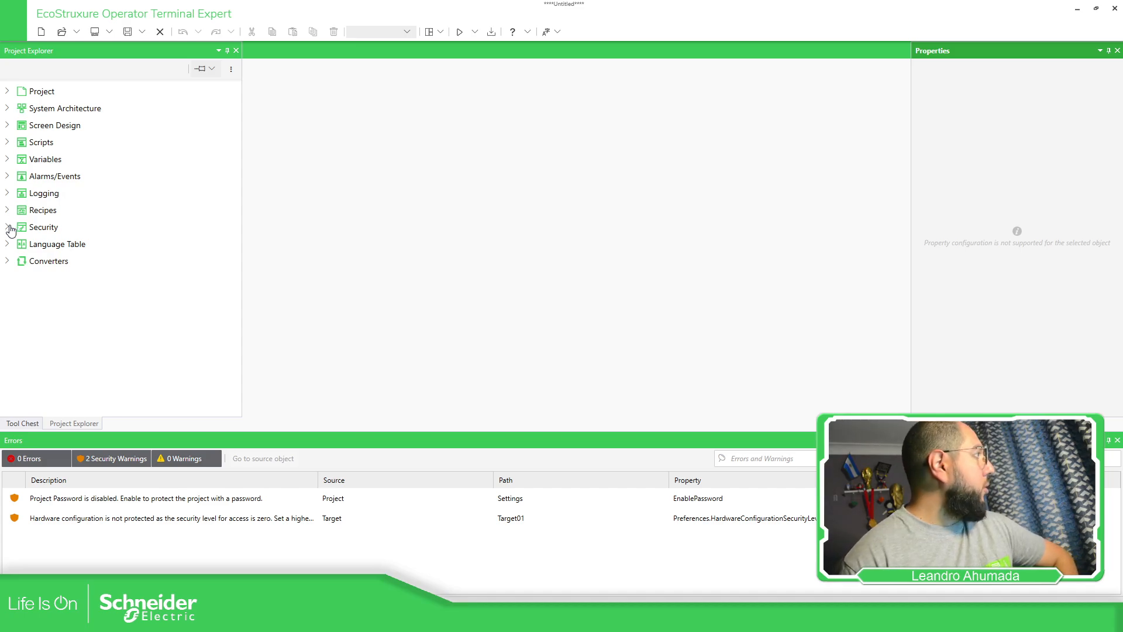
- Add new user groups under Security's All Users
{"action": "left_click", "coordinate": [7, 227]}
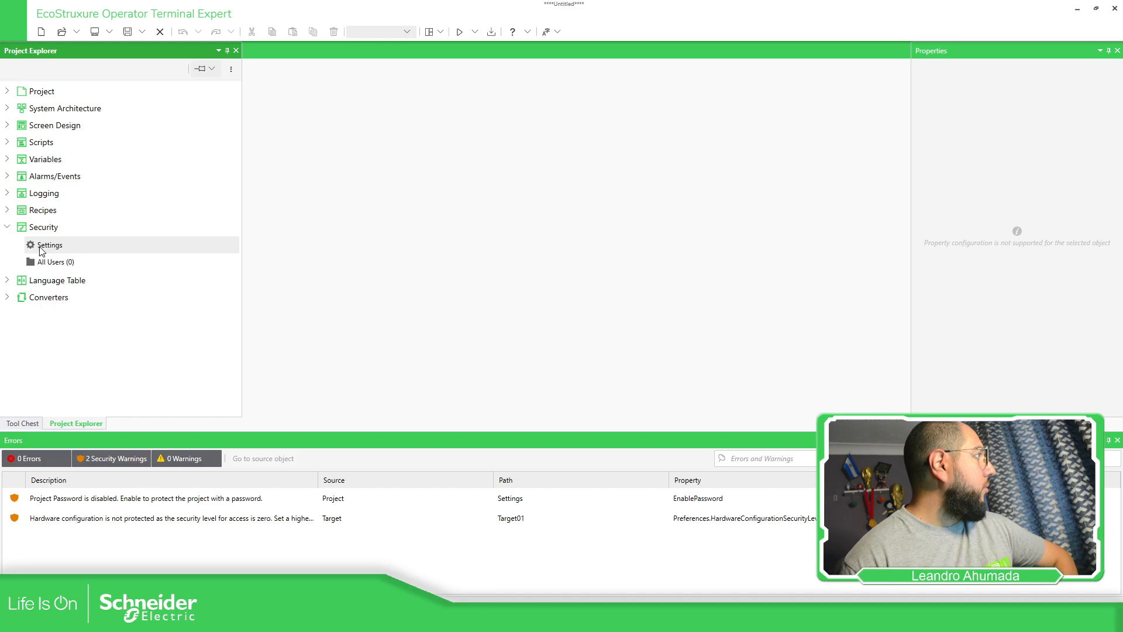
{"action": "left_click", "coordinate": [53, 262]}
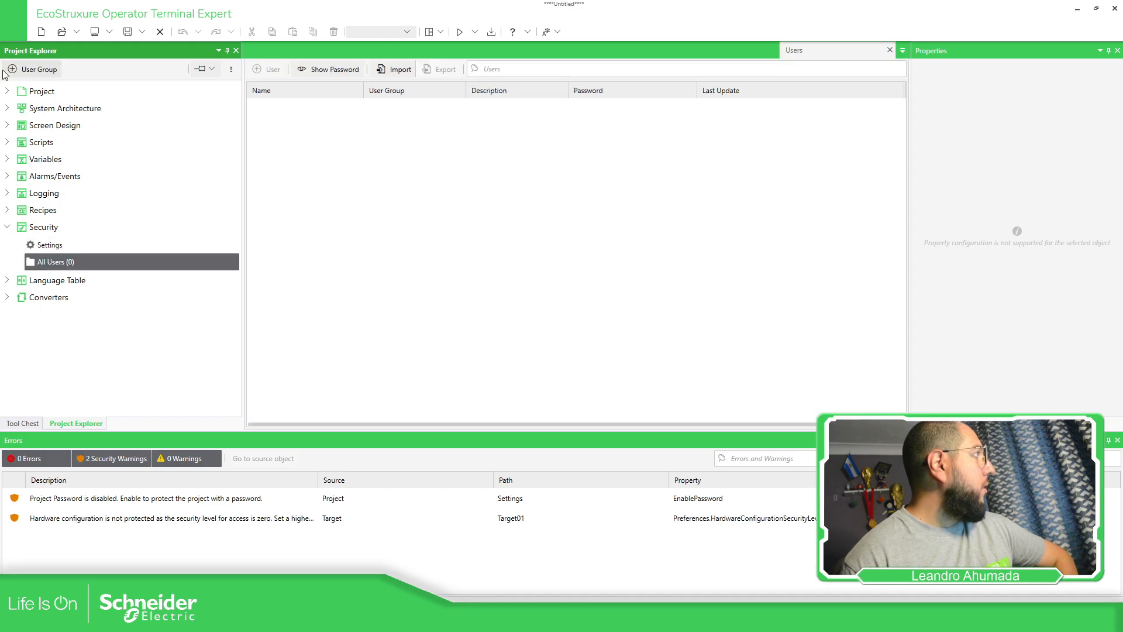
{"action": "left_click", "coordinate": [34, 69]}
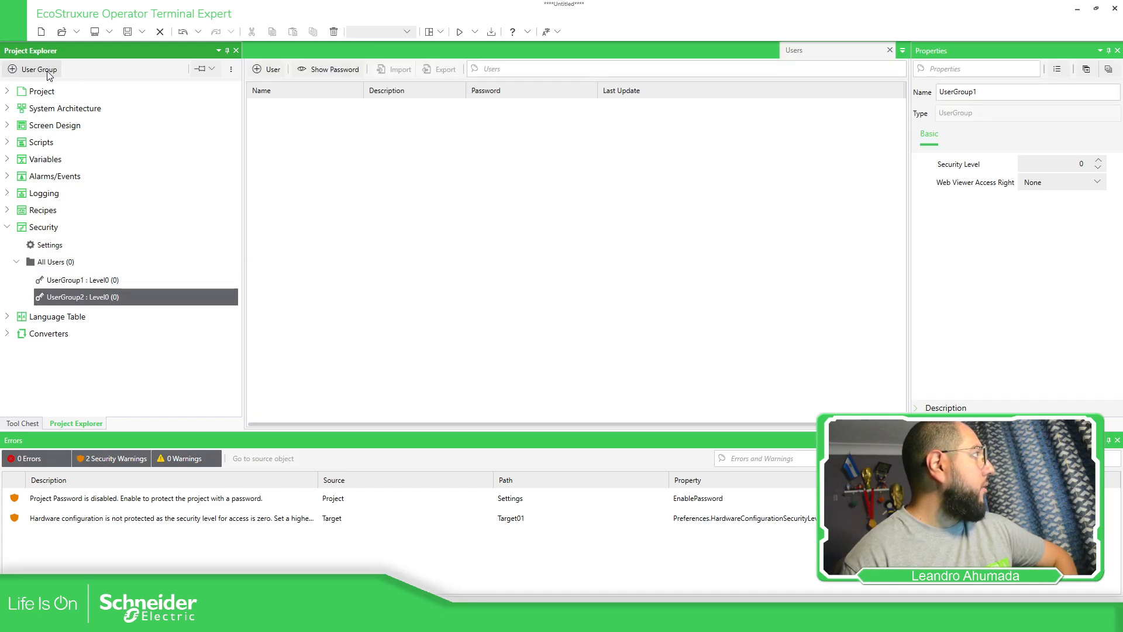
{"action": "left_click", "coordinate": [37, 69]}
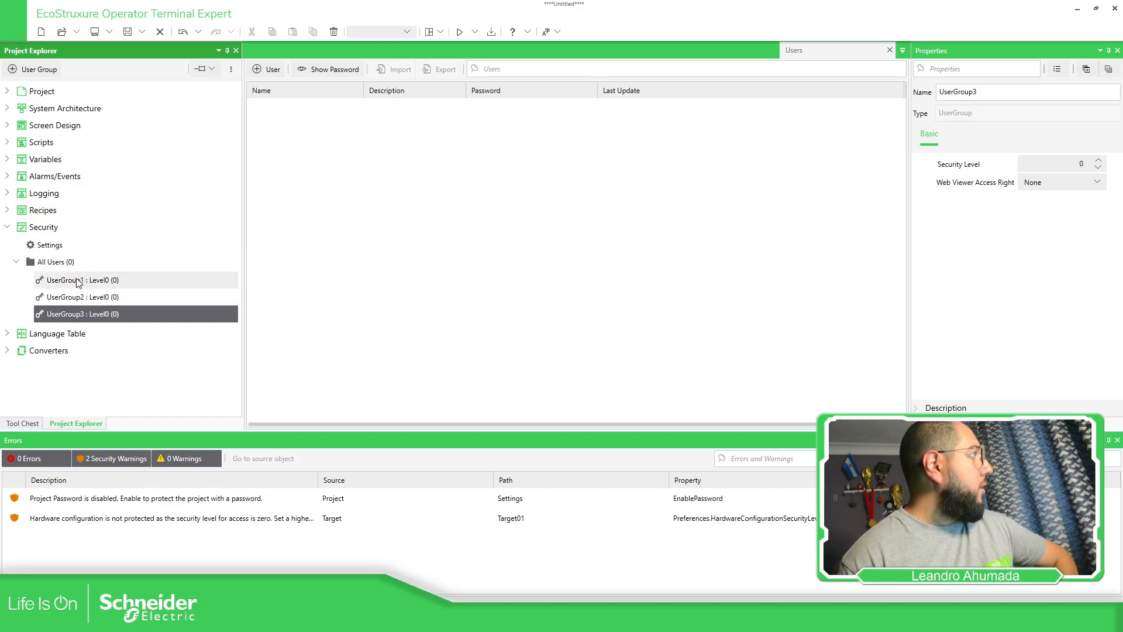
- Rename the three groups to Group_Ope, Group_Super and Group_Admin
{"action": "left_click", "coordinate": [79, 279]}
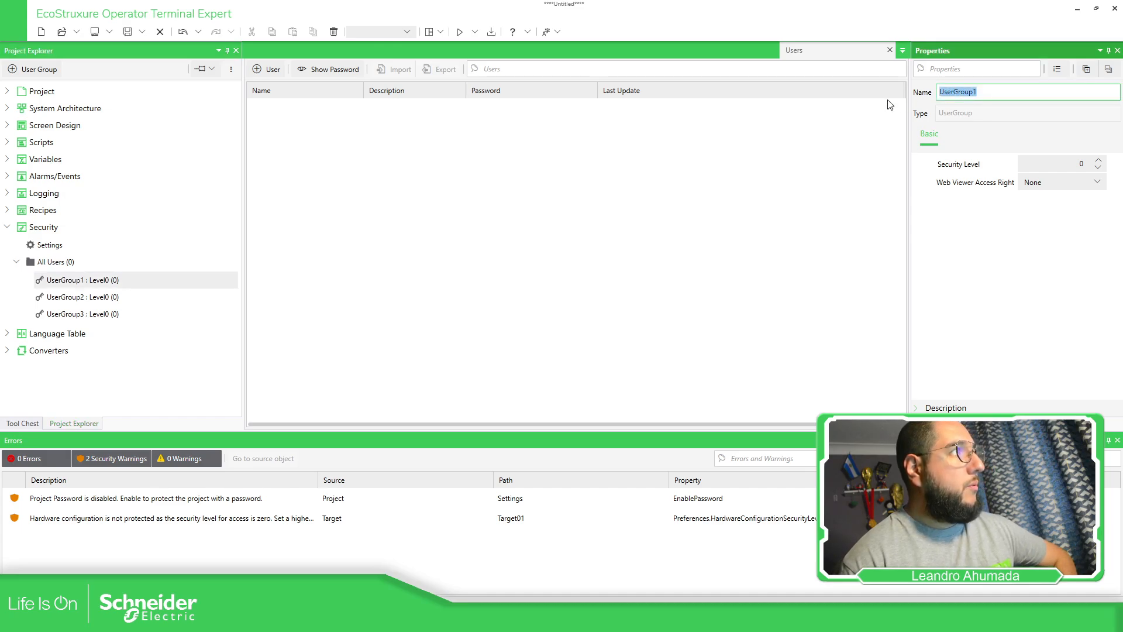
{"action": "type", "text": "Group_"}
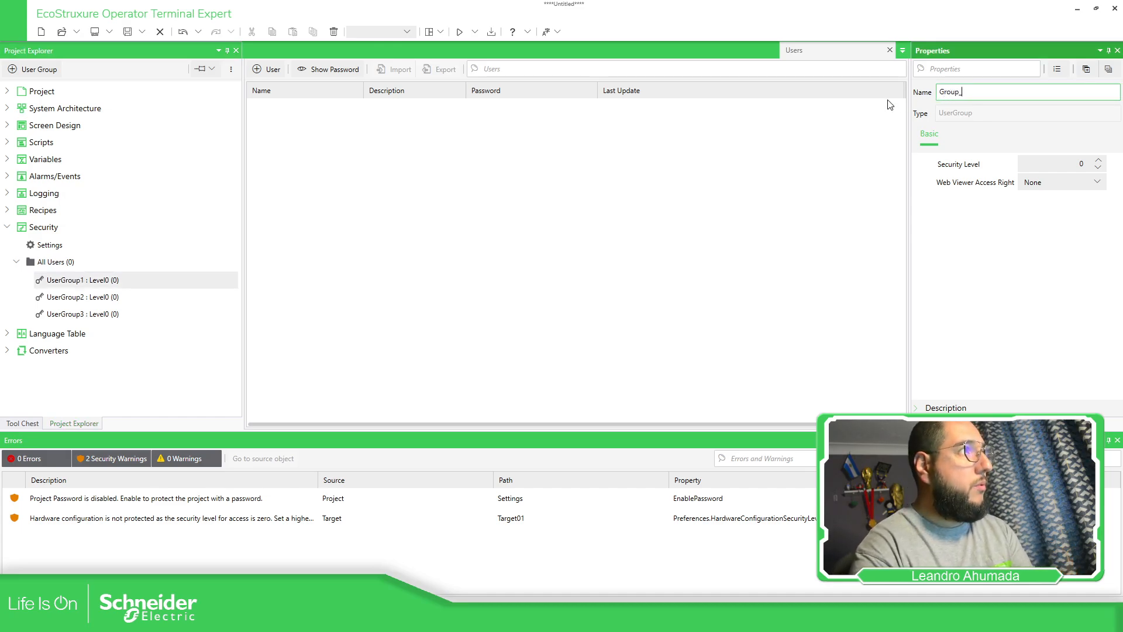
{"action": "type", "text": "Ope"}
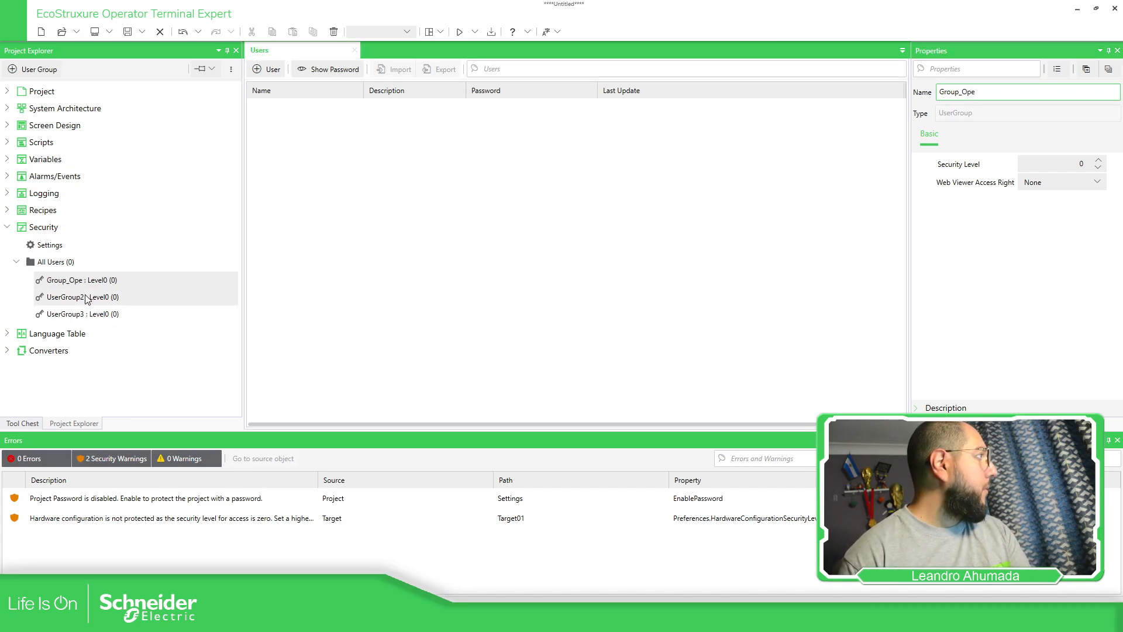
{"action": "left_click", "coordinate": [83, 296]}
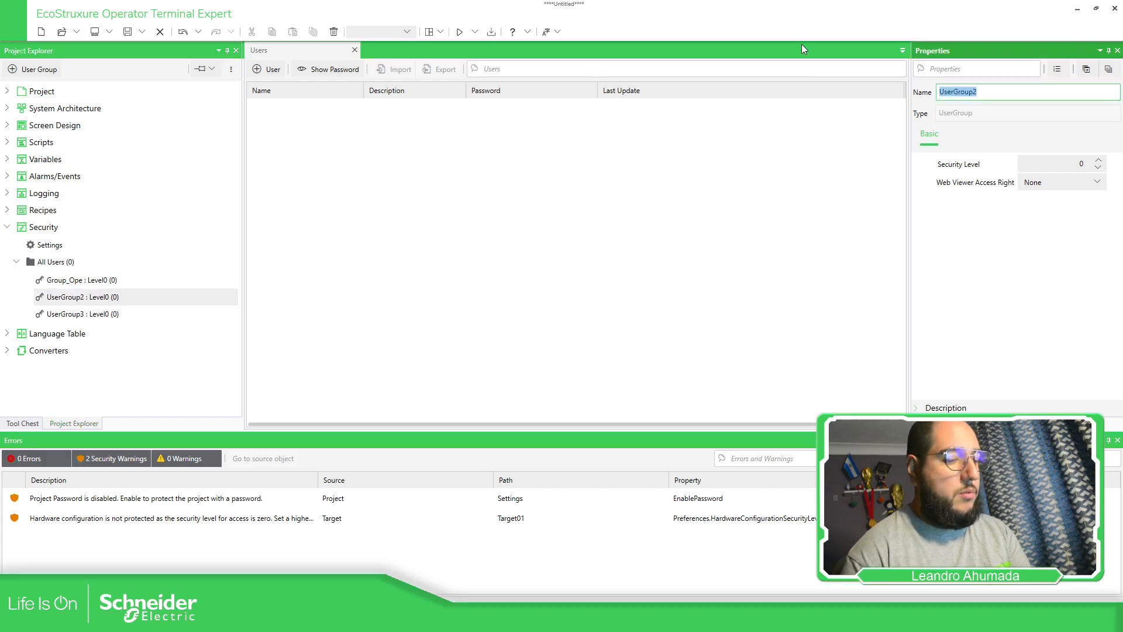
{"action": "type", "text": "Group_S"}
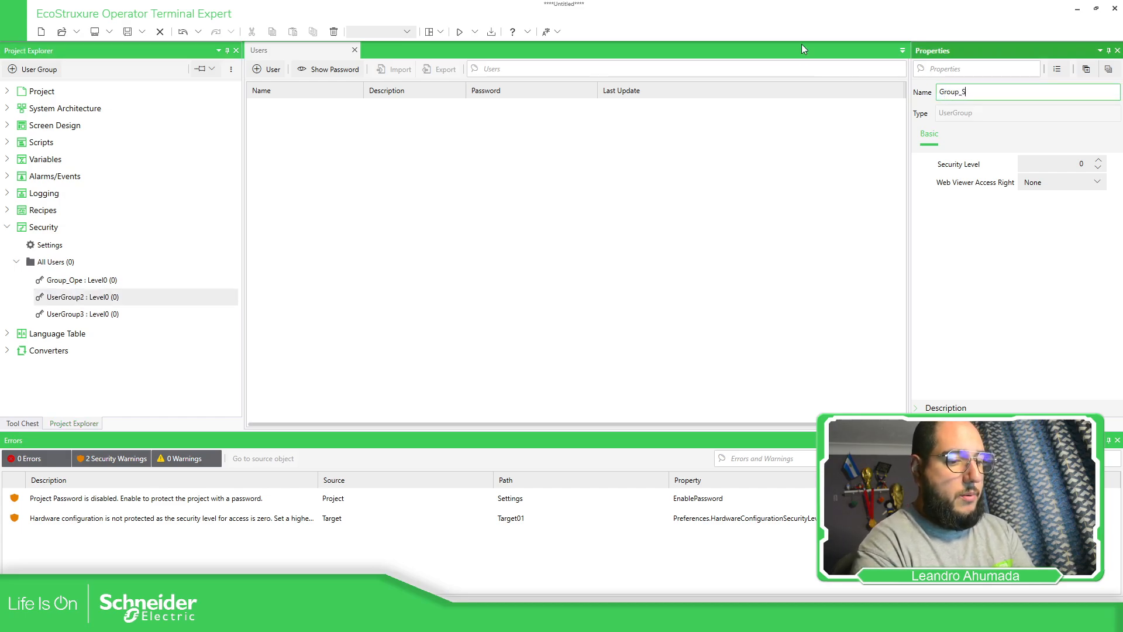
{"action": "type", "text": "uper"}
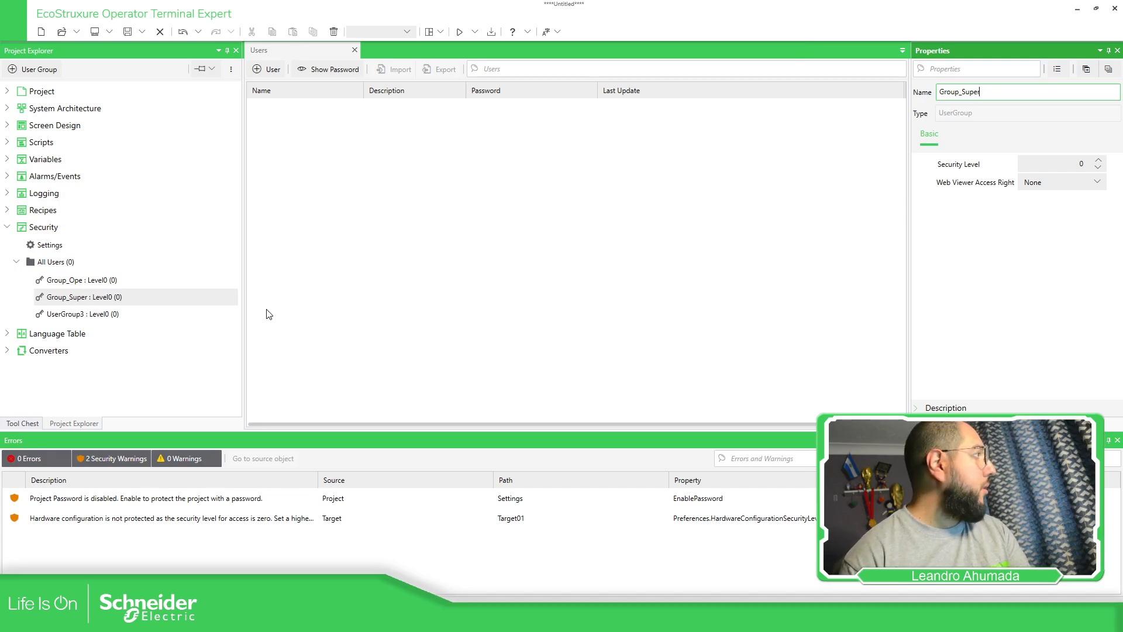
{"action": "left_click", "coordinate": [82, 313]}
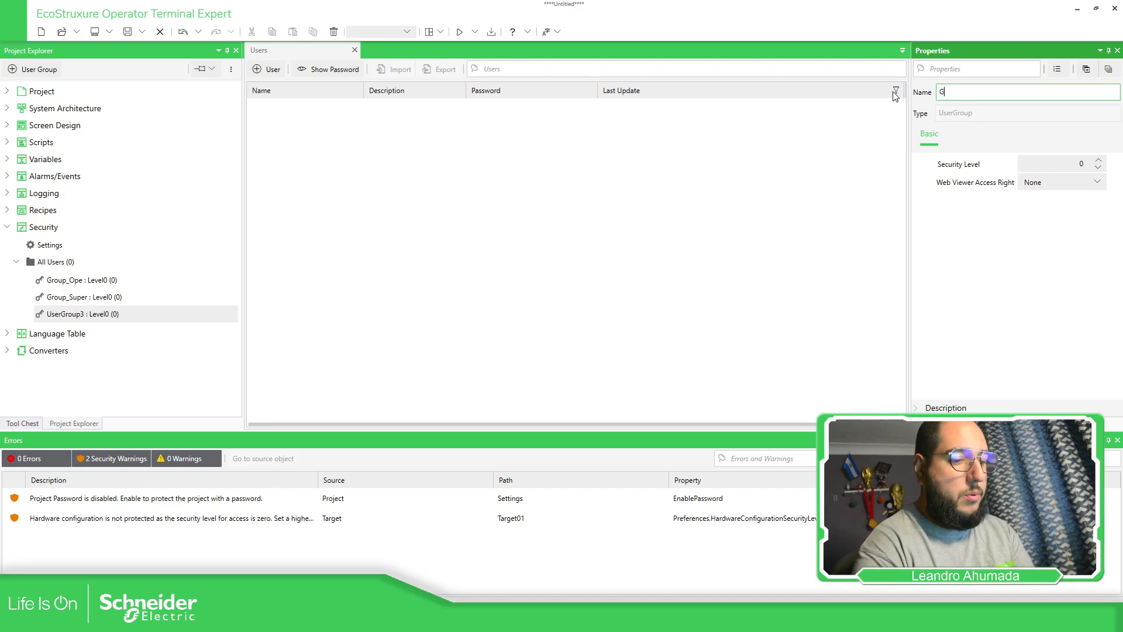
{"action": "type", "text": "roup_"}
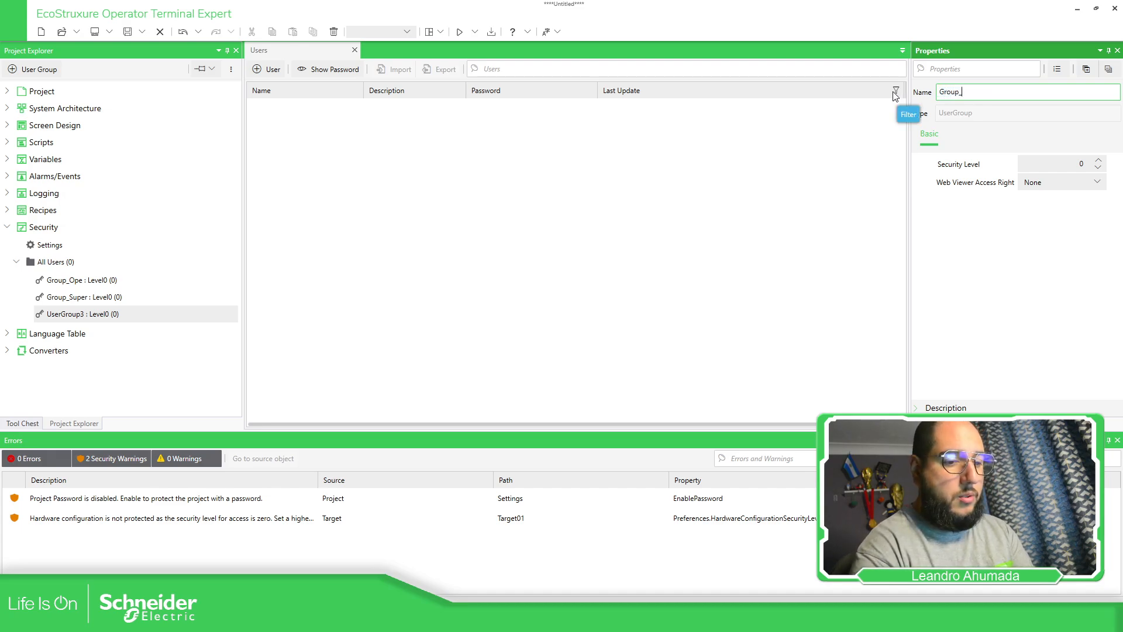
{"action": "type", "text": "Admin"}
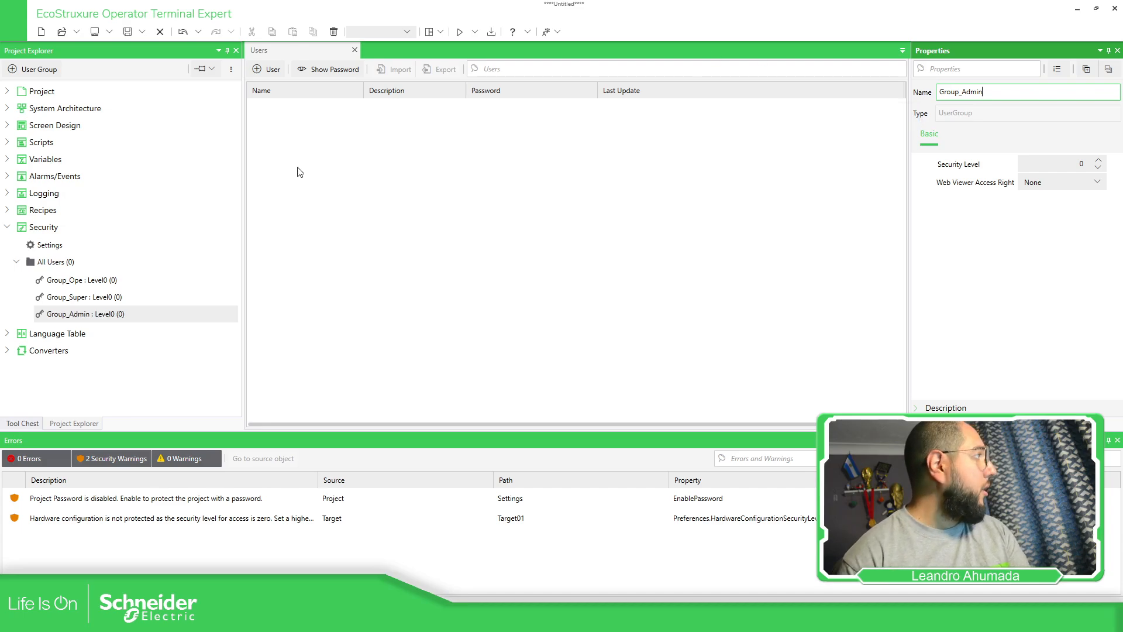
{"action": "left_click", "coordinate": [81, 280]}
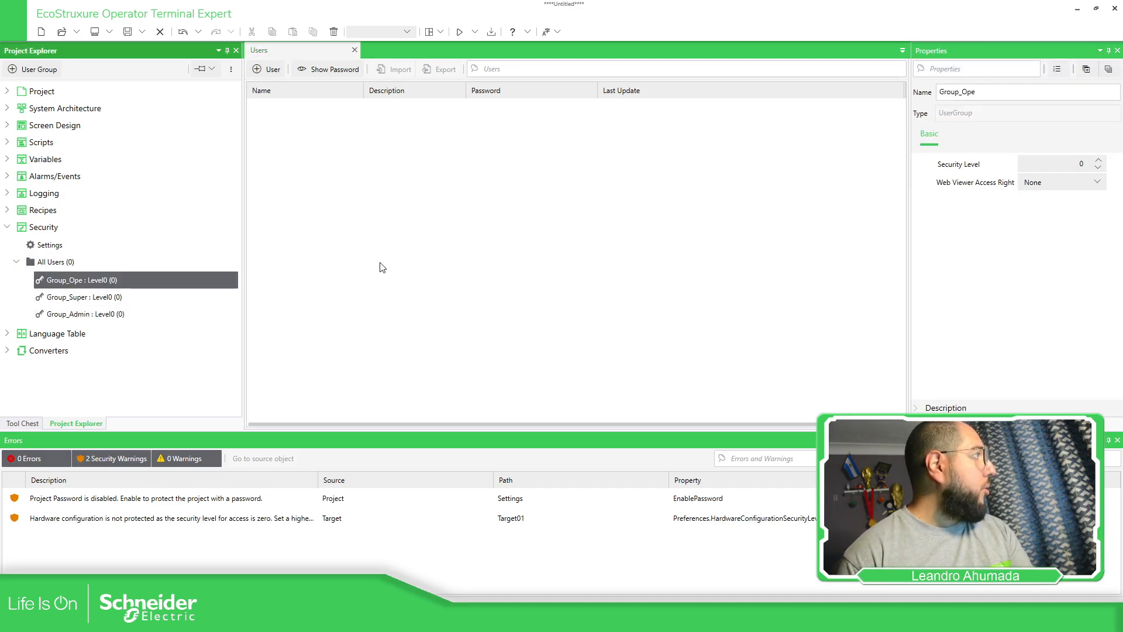
- Assign security levels 3, 5 and 10 to Group_Ope, Group_Super and Group_Admin
{"action": "left_click", "coordinate": [1050, 163]}
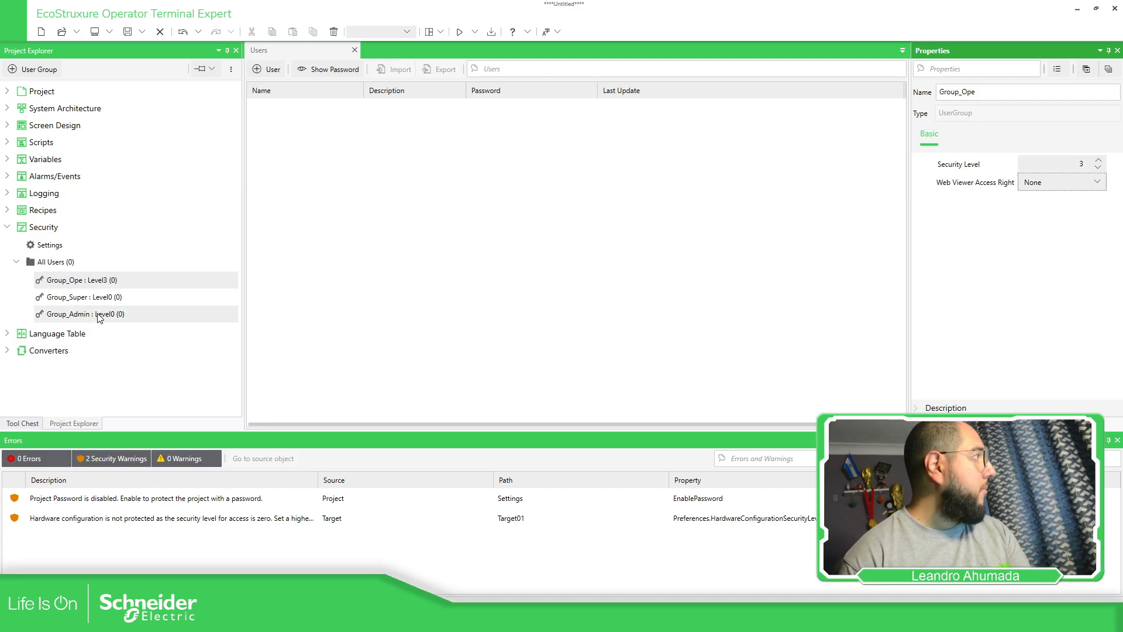
{"action": "left_click", "coordinate": [84, 297]}
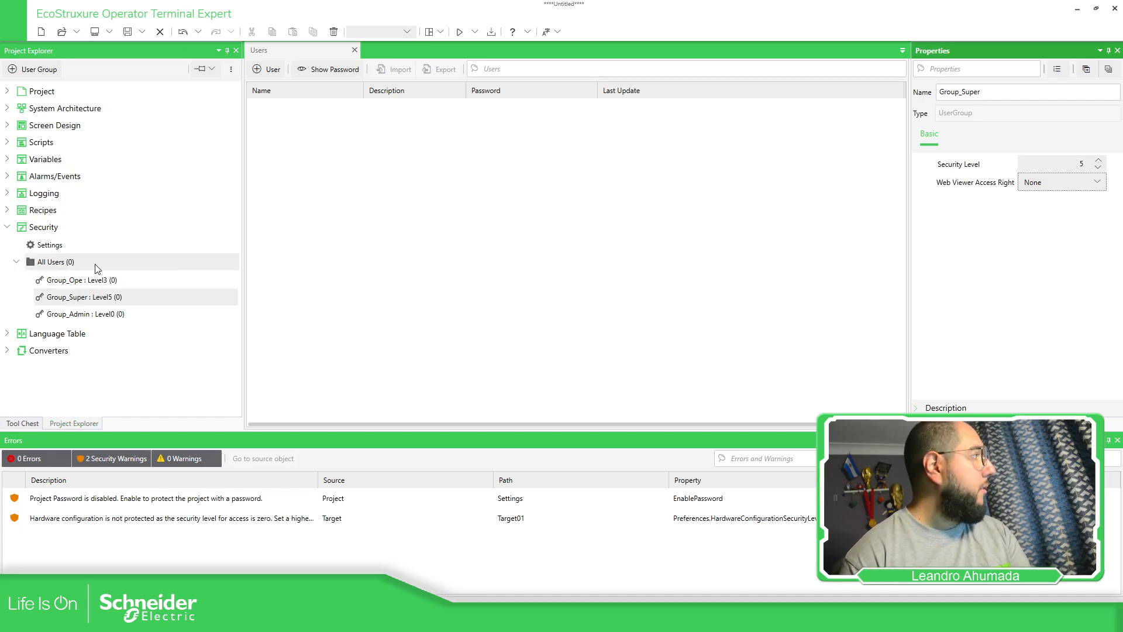
{"action": "left_click", "coordinate": [83, 313]}
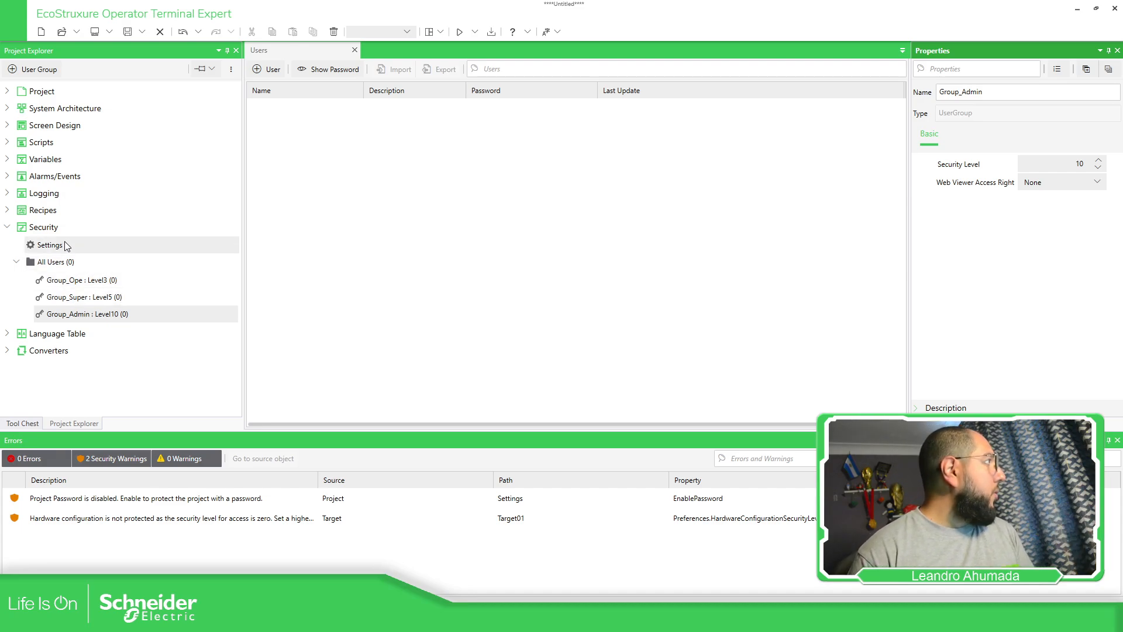
- Set Complex Password to Disable in Security Settings and accept the warning
{"action": "left_click", "coordinate": [50, 245]}
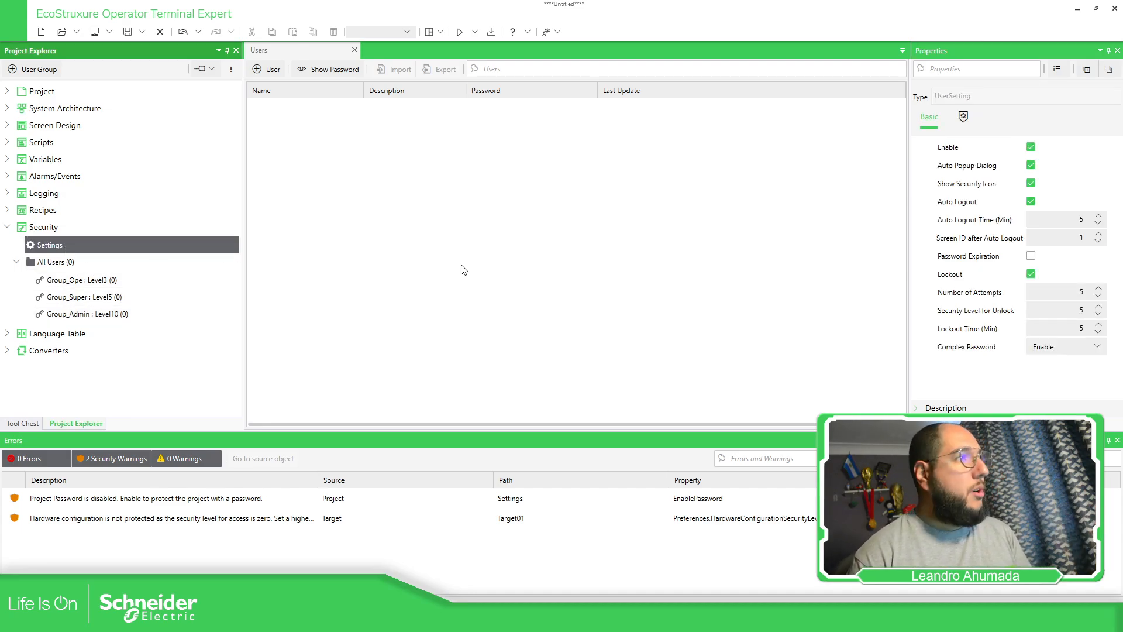
{"action": "mouse_move", "coordinate": [973, 357]}
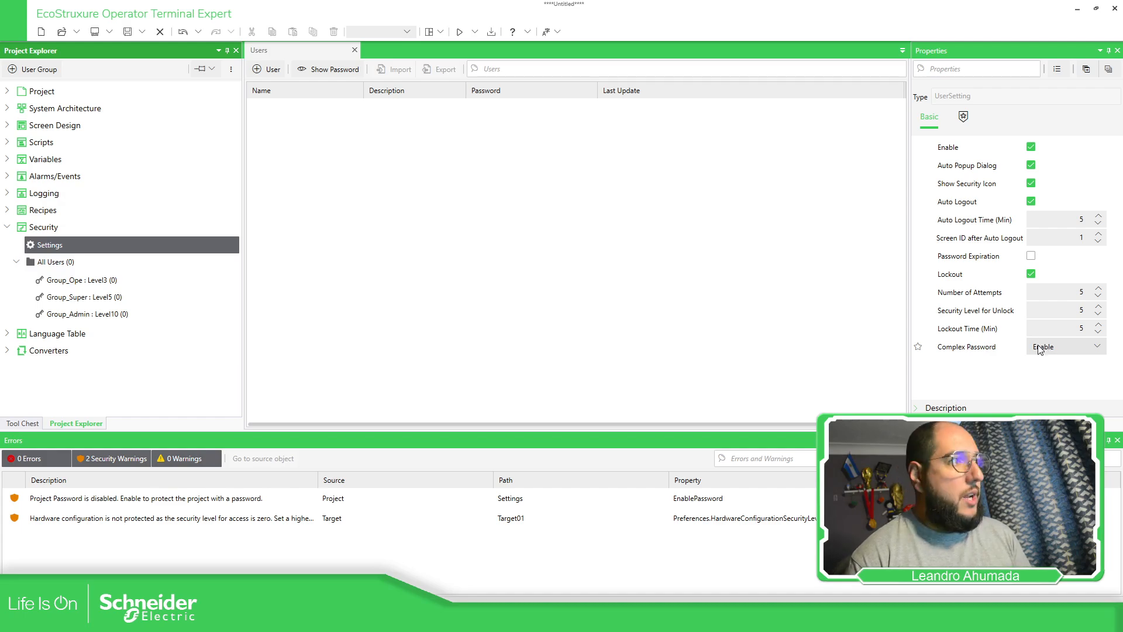
{"action": "left_click", "coordinate": [1065, 345]}
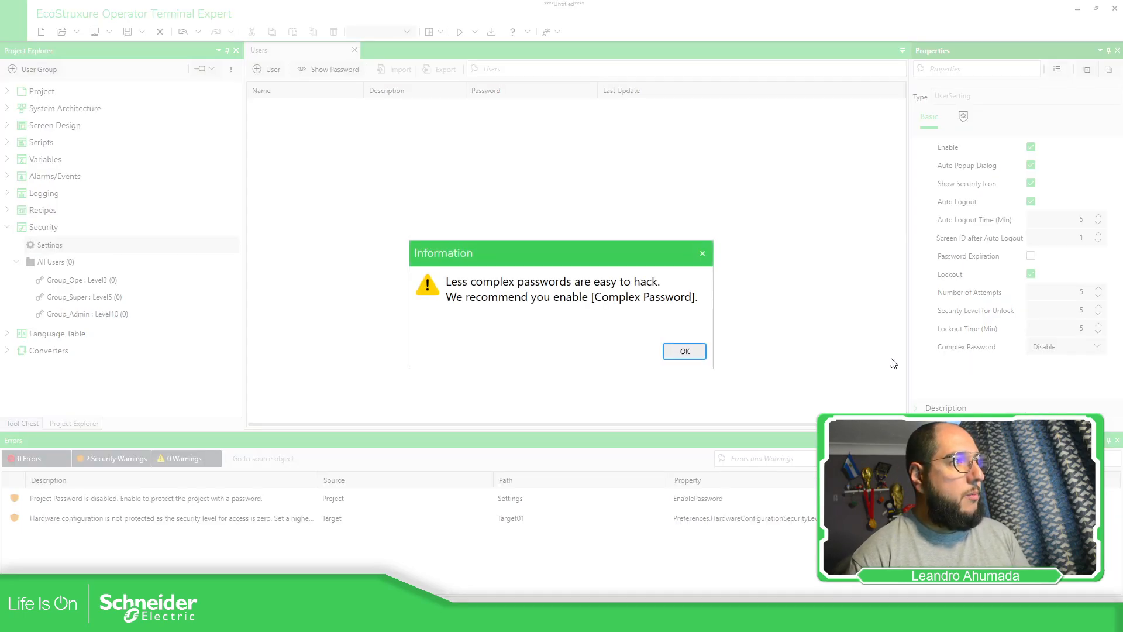
{"action": "left_click", "coordinate": [683, 351]}
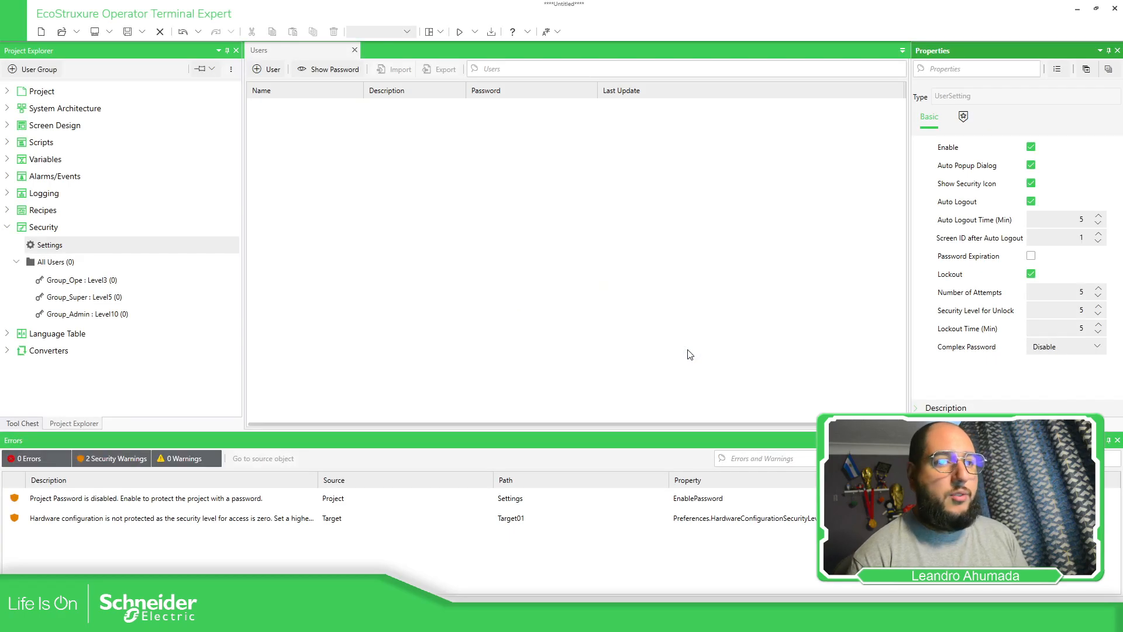
{"action": "mouse_move", "coordinate": [520, 218]}
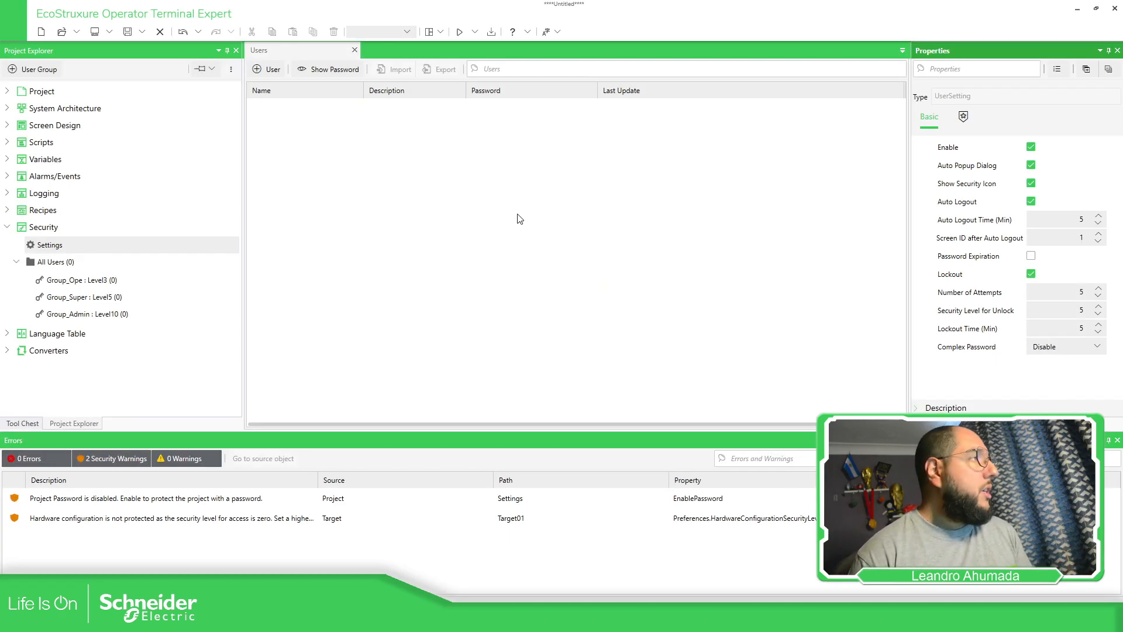
{"action": "left_click", "coordinate": [81, 280]}
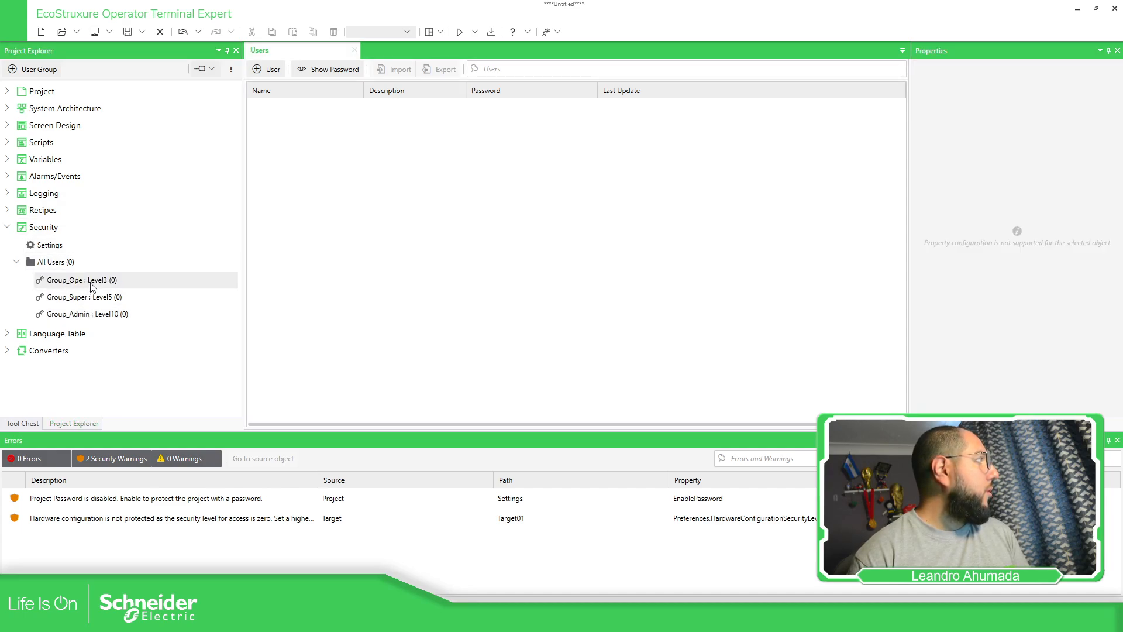
- Add passworded users ope, super and admin to Group_Ope, Group_Super and Group_Admin
{"action": "left_click", "coordinate": [266, 69]}
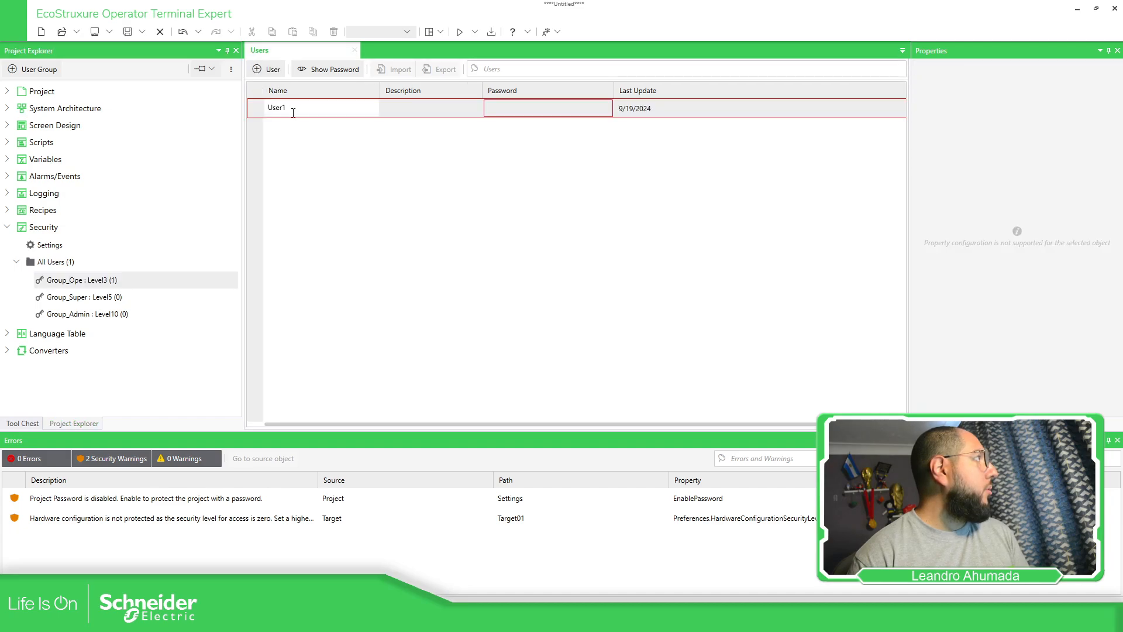
{"action": "type", "text": "ope"}
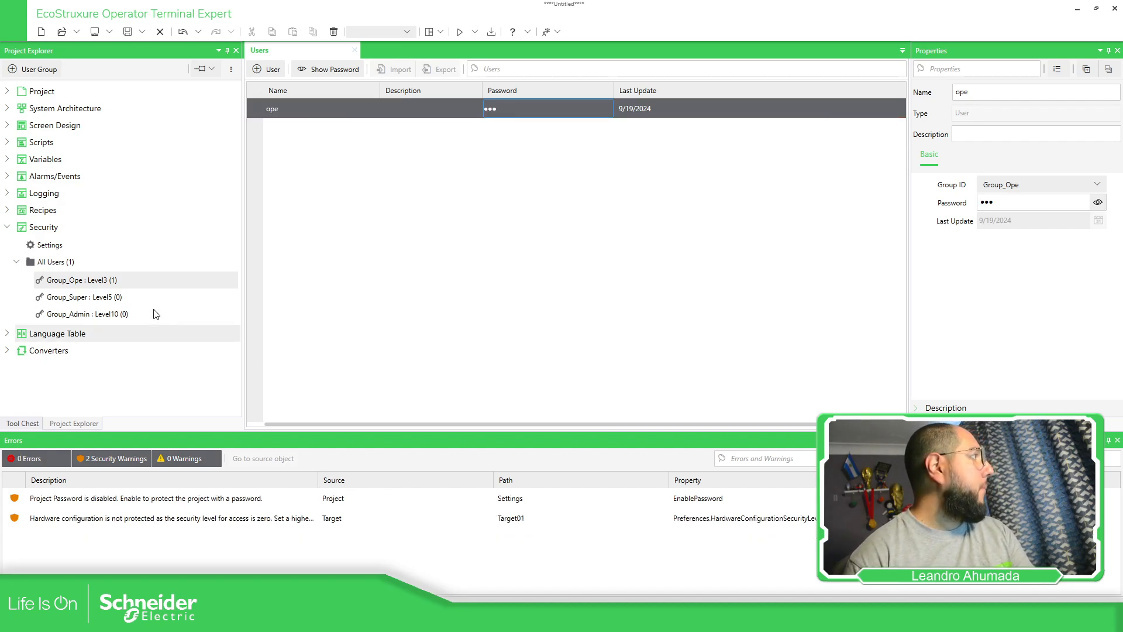
{"action": "left_click", "coordinate": [267, 70]}
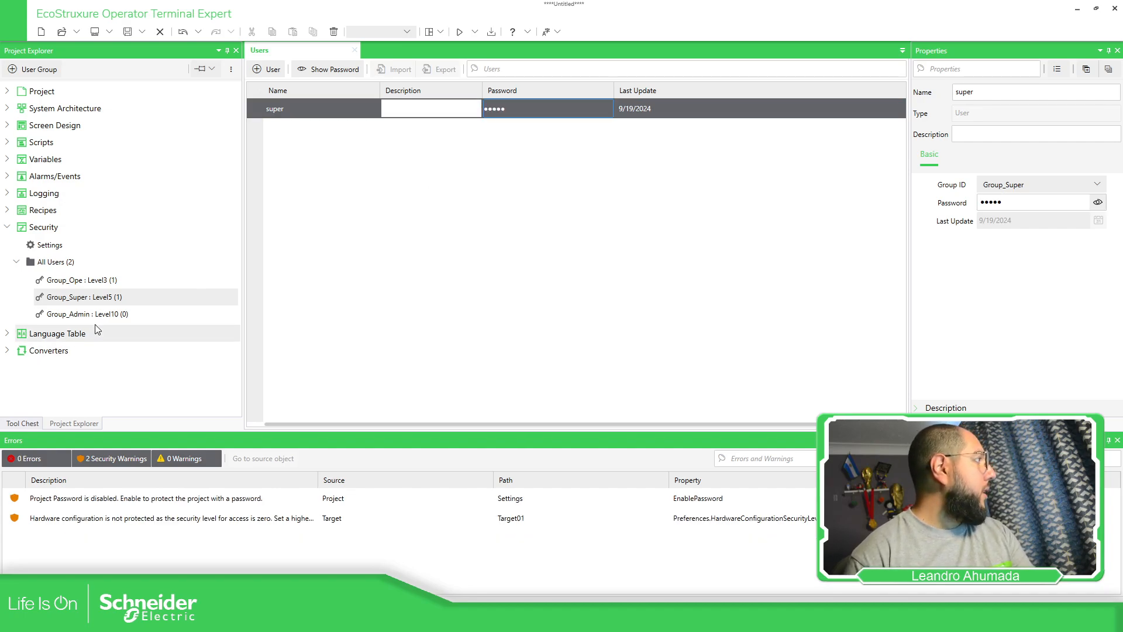
{"action": "left_click", "coordinate": [86, 314]}
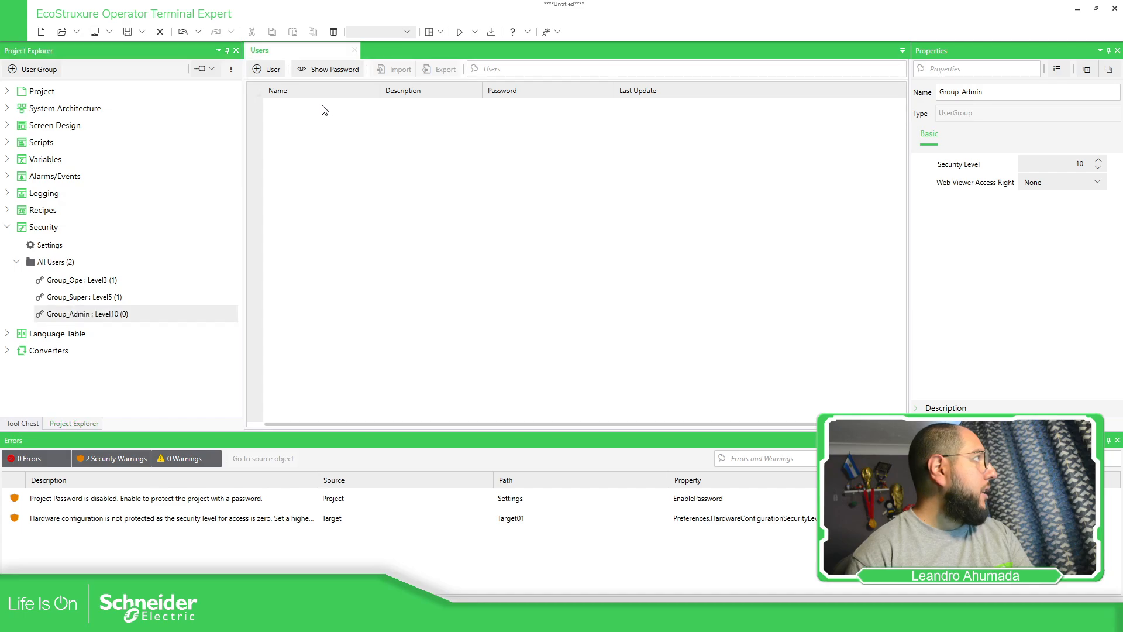
{"action": "left_click", "coordinate": [266, 69]}
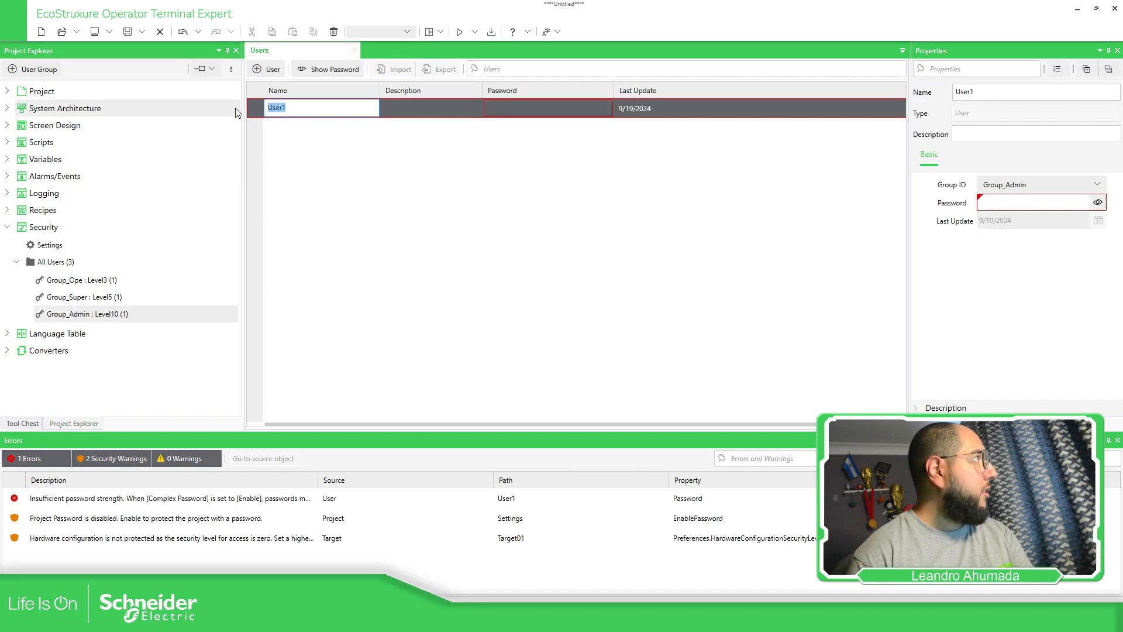
{"action": "type", "text": "admin"}
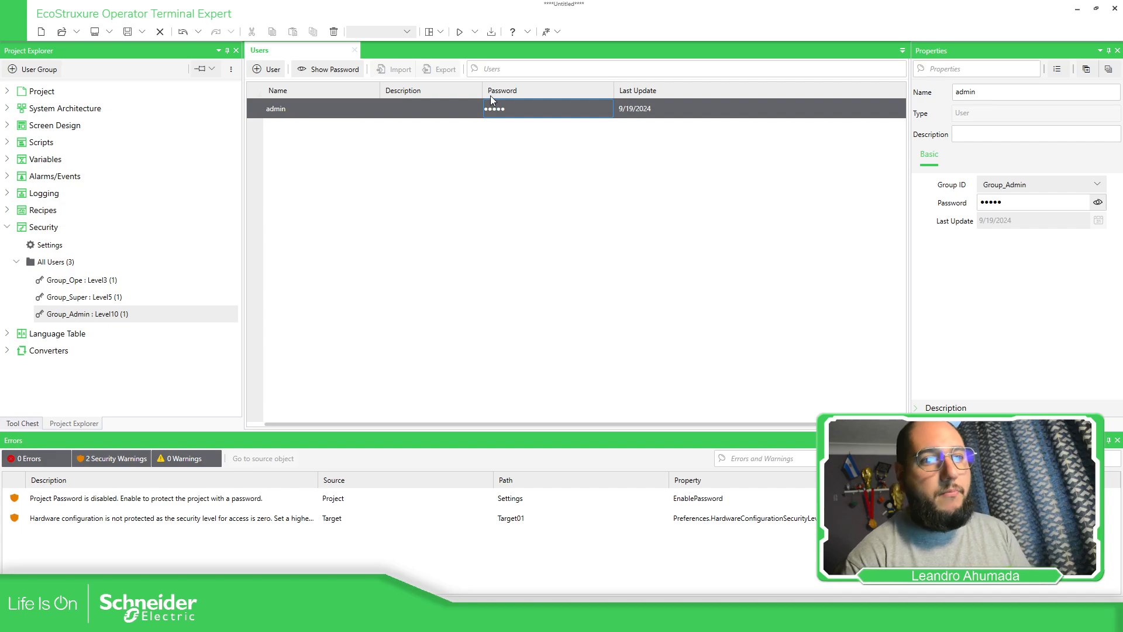
{"action": "left_click", "coordinate": [430, 108]}
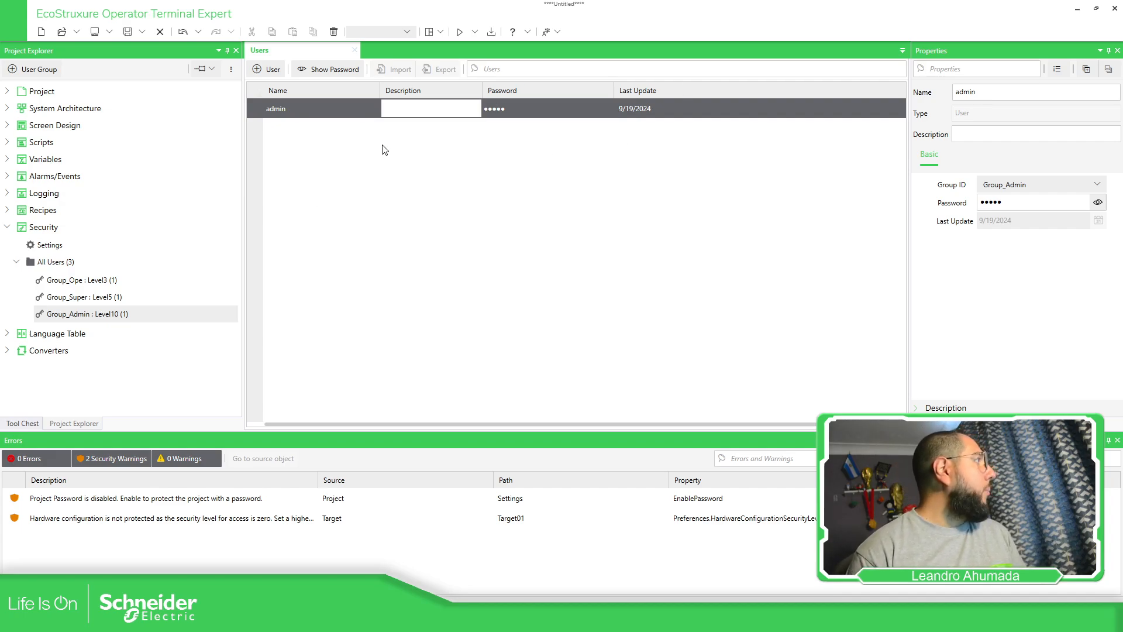
{"action": "mouse_move", "coordinate": [7, 121]}
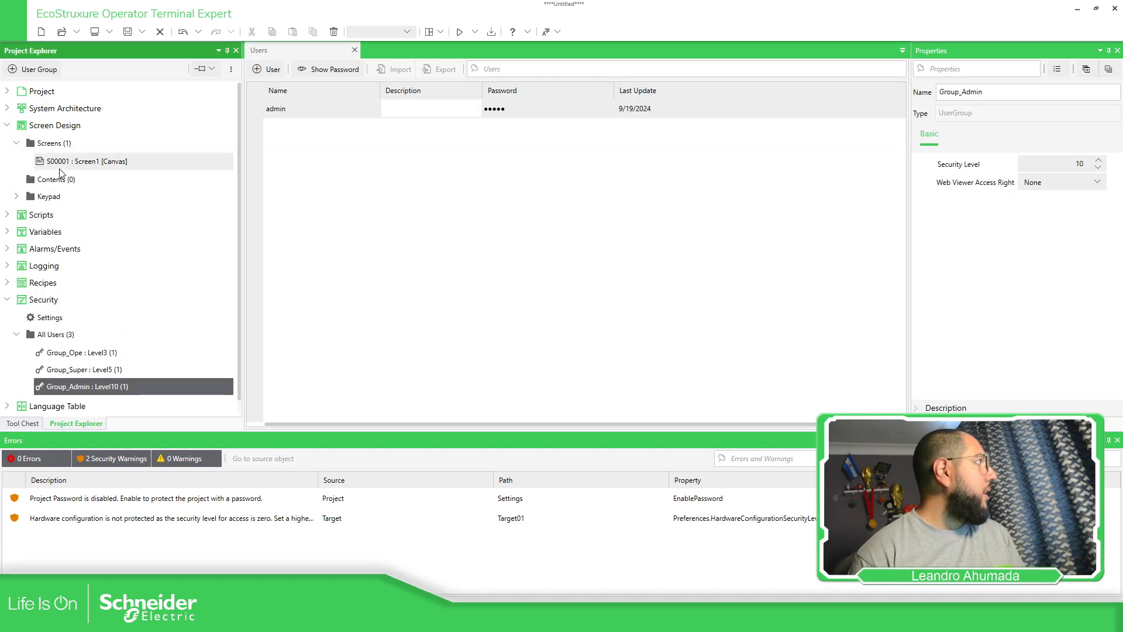
- Open Screen1 and add a Favorites switch named Switch_Login
{"action": "double_click", "coordinate": [89, 162]}
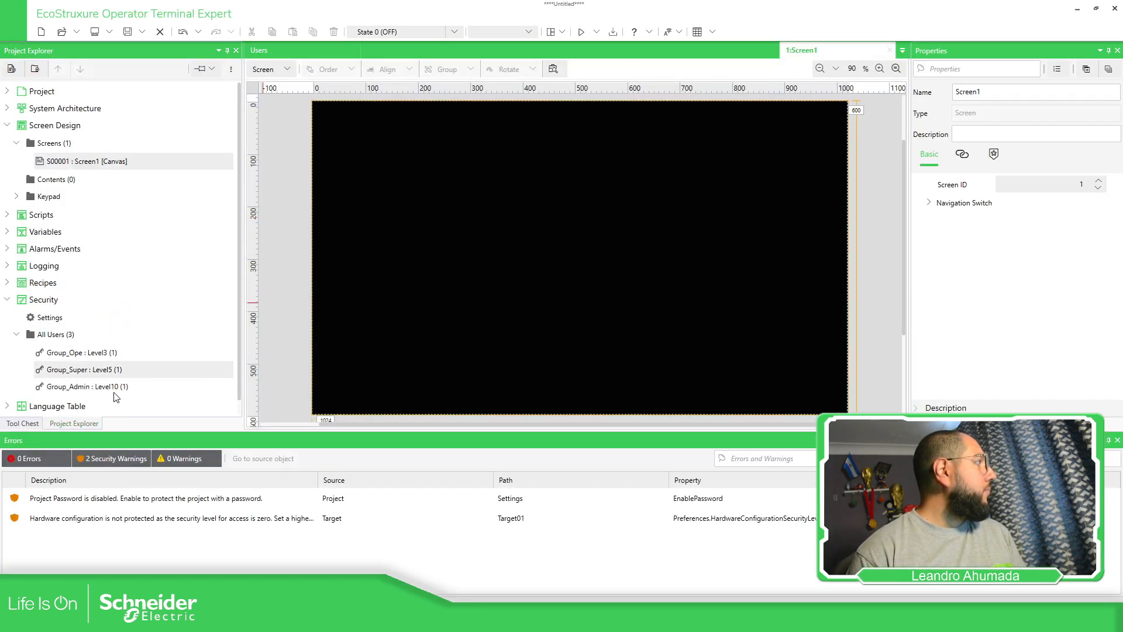
{"action": "left_click", "coordinate": [22, 424]}
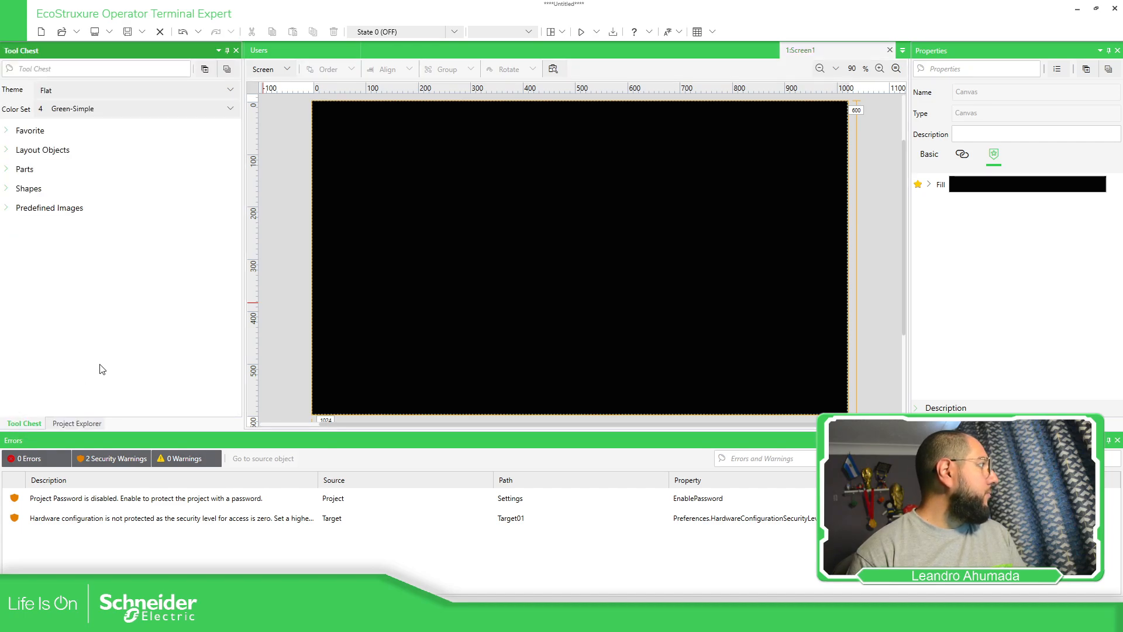
{"action": "mouse_move", "coordinate": [247, 176]}
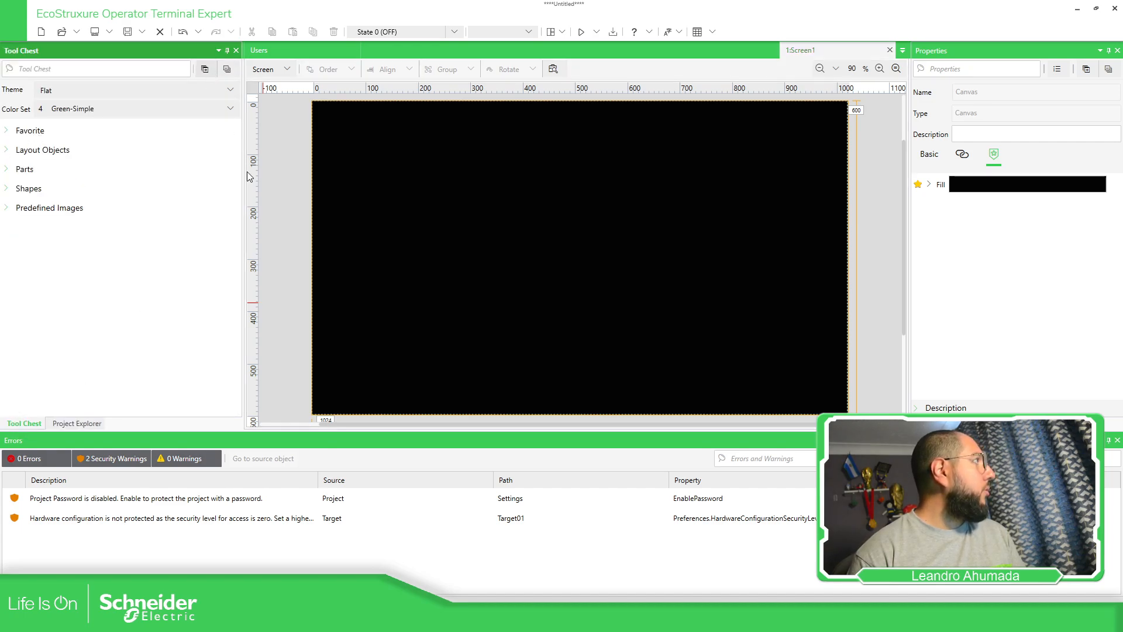
{"action": "left_click", "coordinate": [30, 130]}
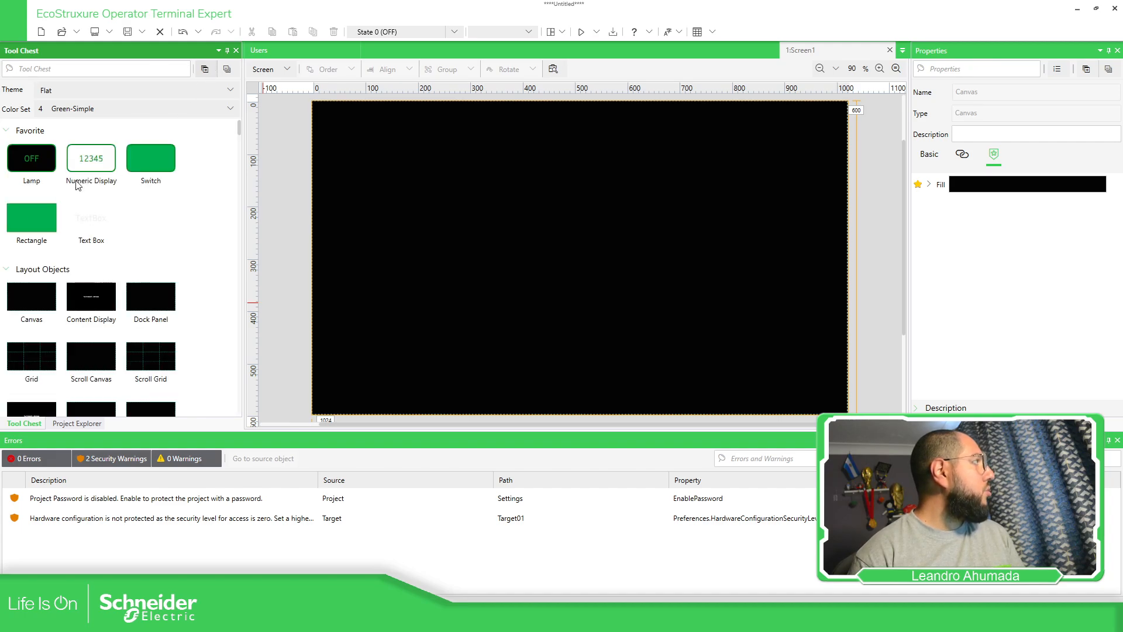
{"action": "mouse_move", "coordinate": [363, 137]}
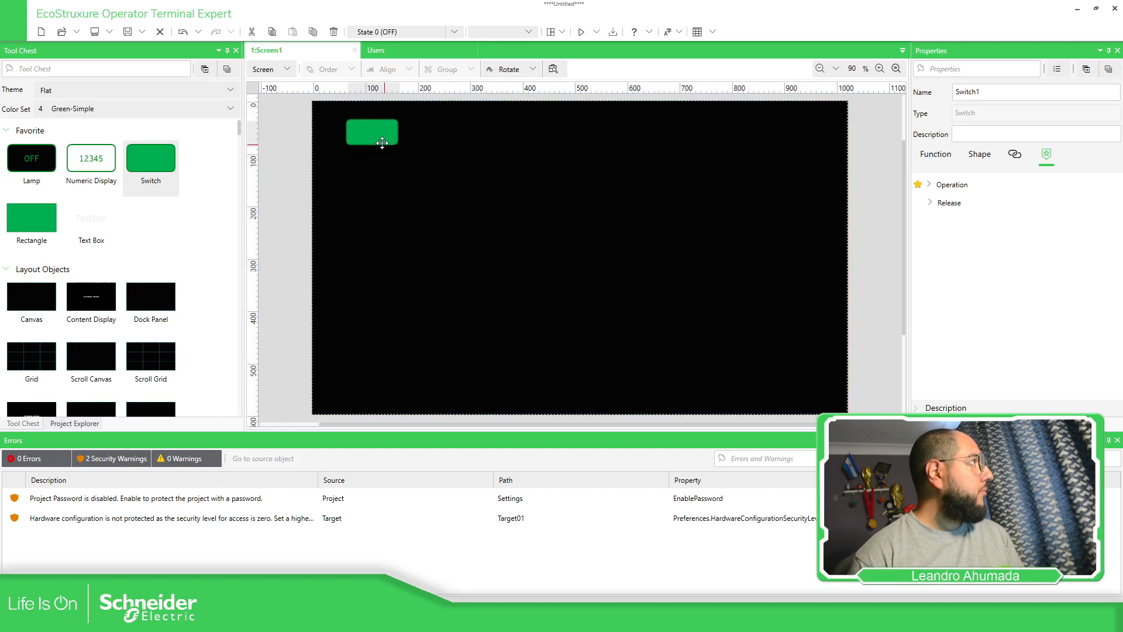
{"action": "left_click", "coordinate": [372, 132]}
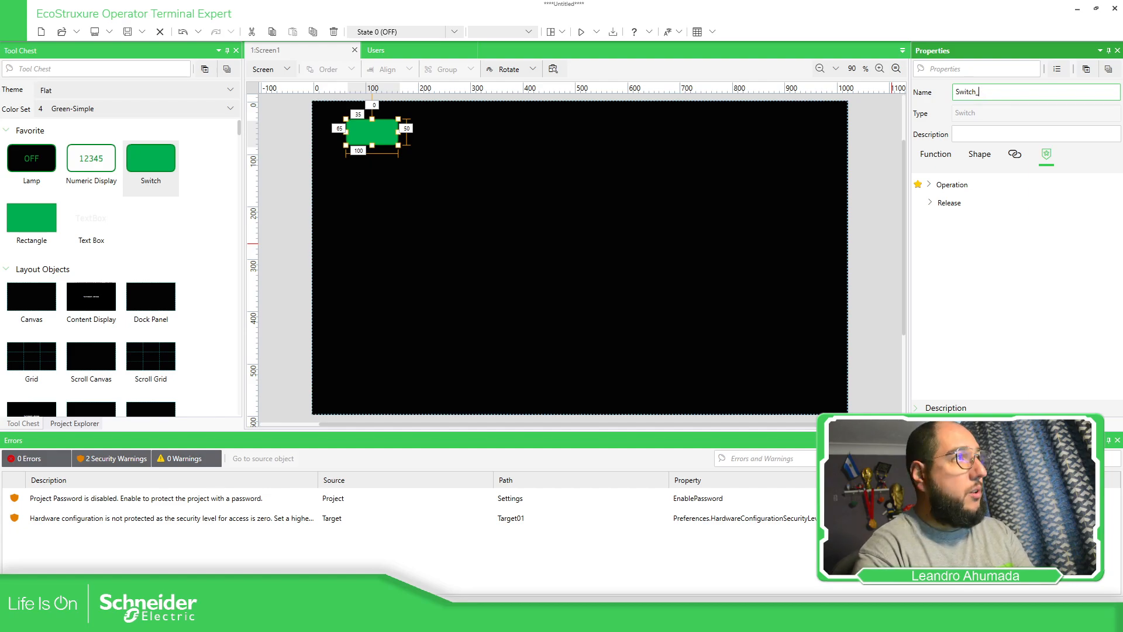
{"action": "type", "text": "_Login"}
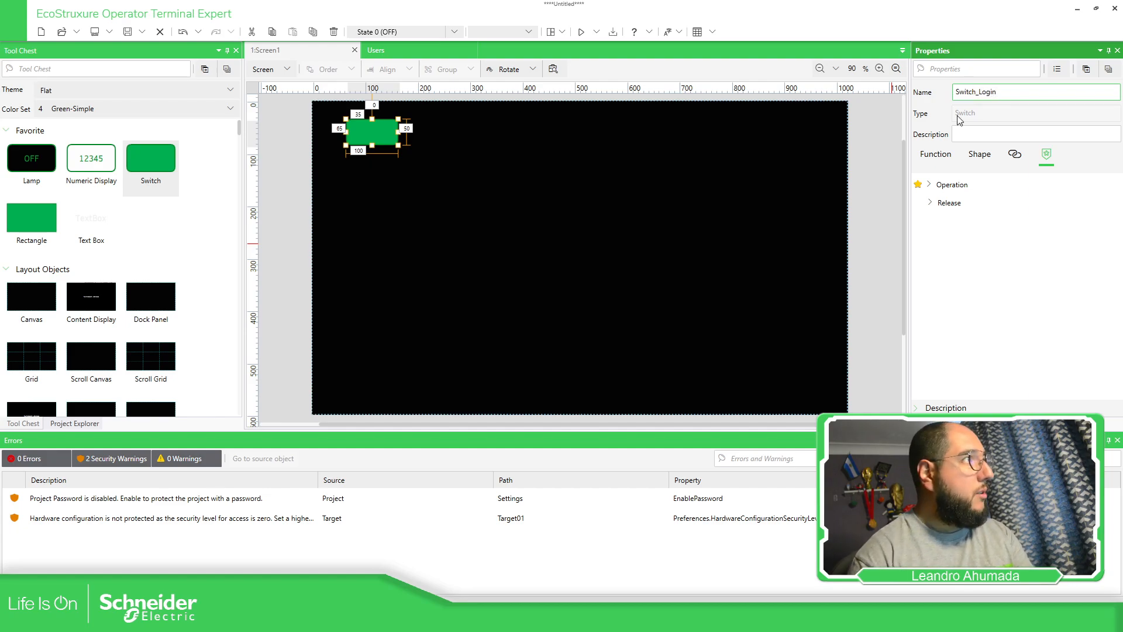
- Label the first switch Login (released and pressed) and the second Logout
{"action": "left_click", "coordinate": [941, 203]}
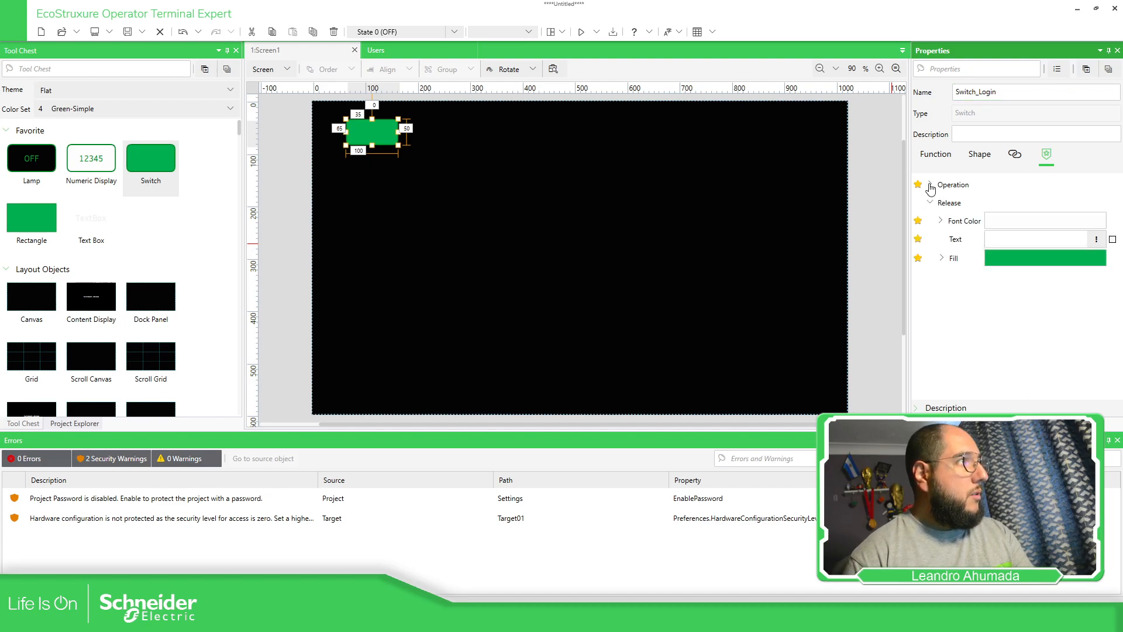
{"action": "left_click", "coordinate": [979, 154]}
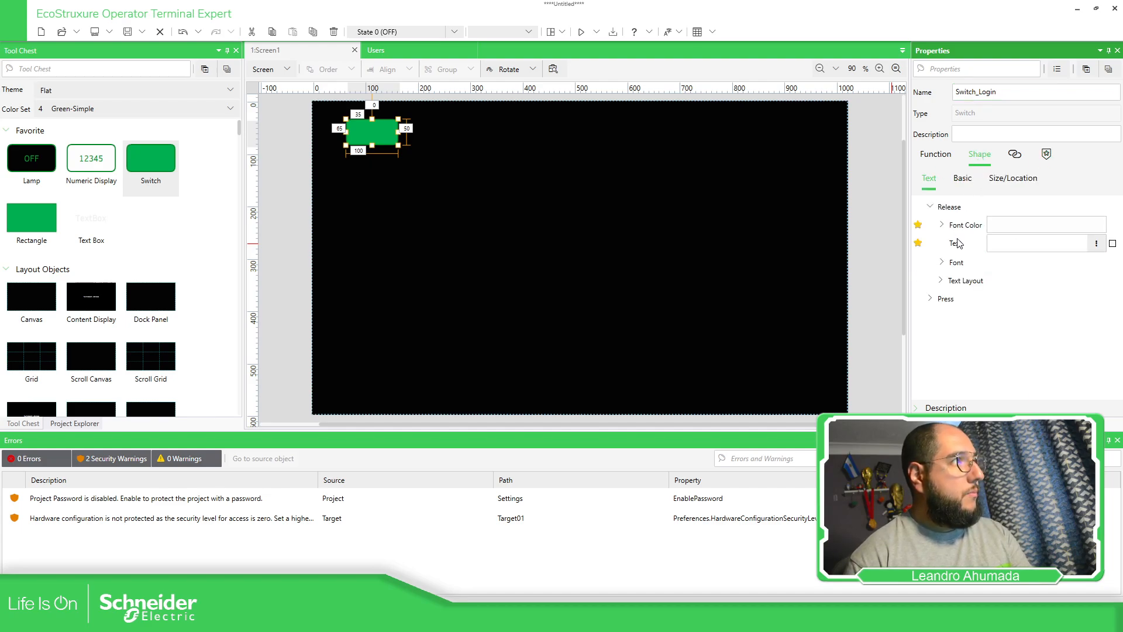
{"action": "left_click", "coordinate": [1043, 243]}
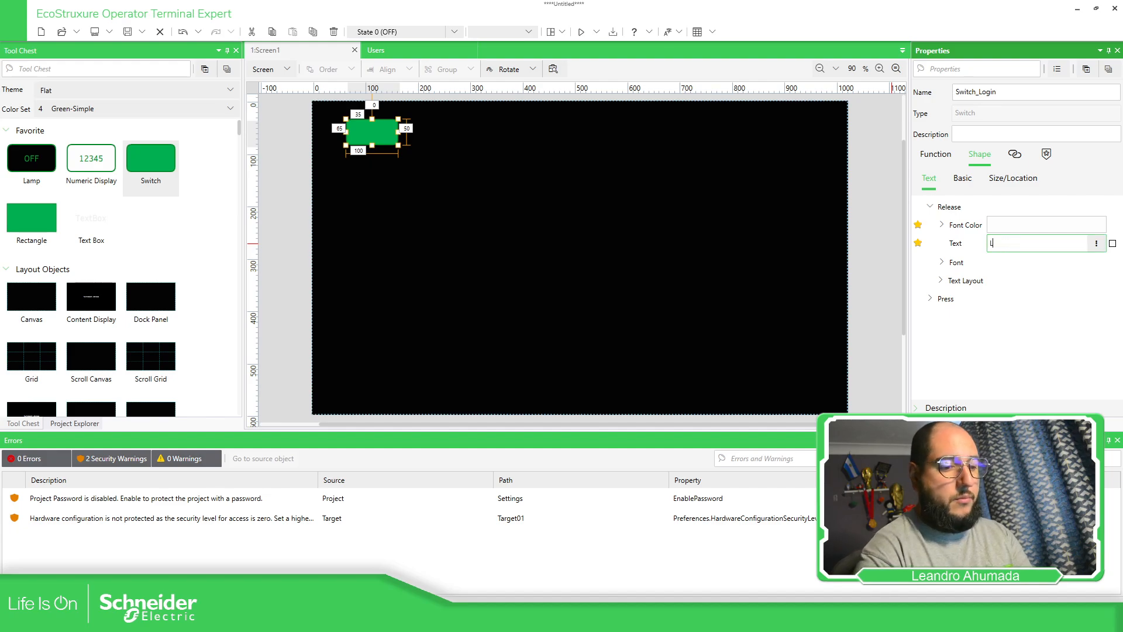
{"action": "type", "text": "ogin"}
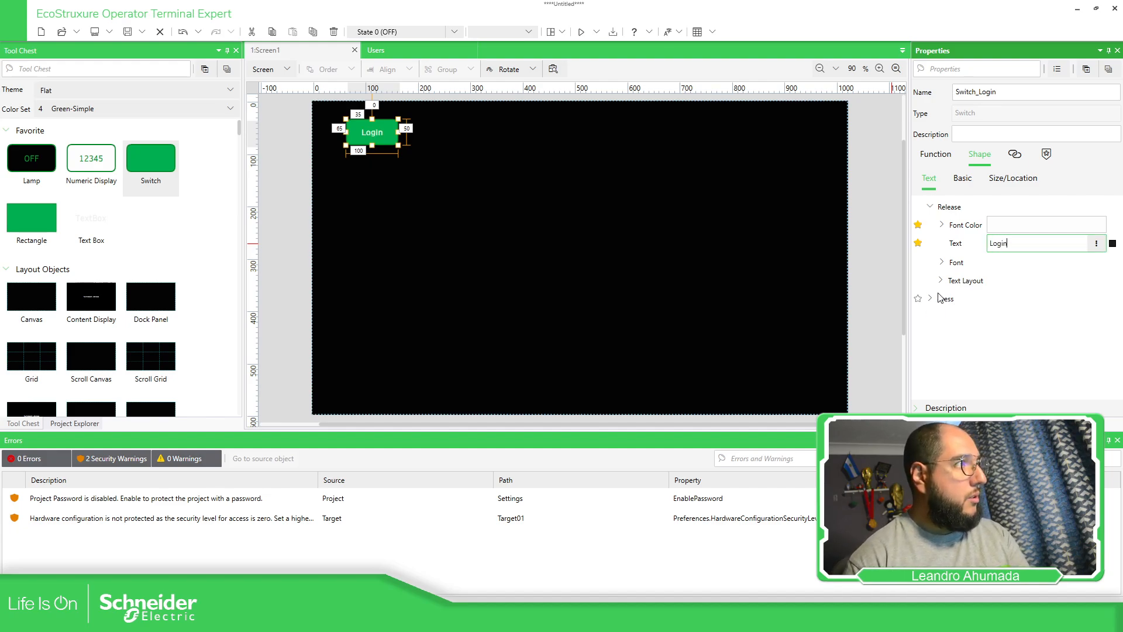
{"action": "left_click", "coordinate": [945, 299]}
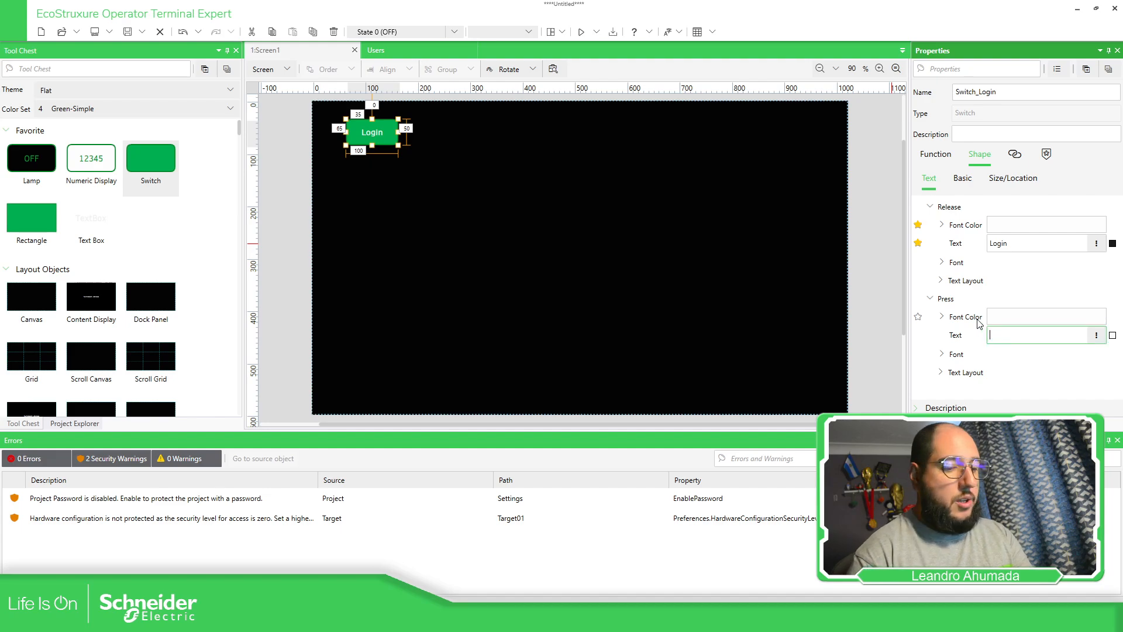
{"action": "type", "text": "Login"}
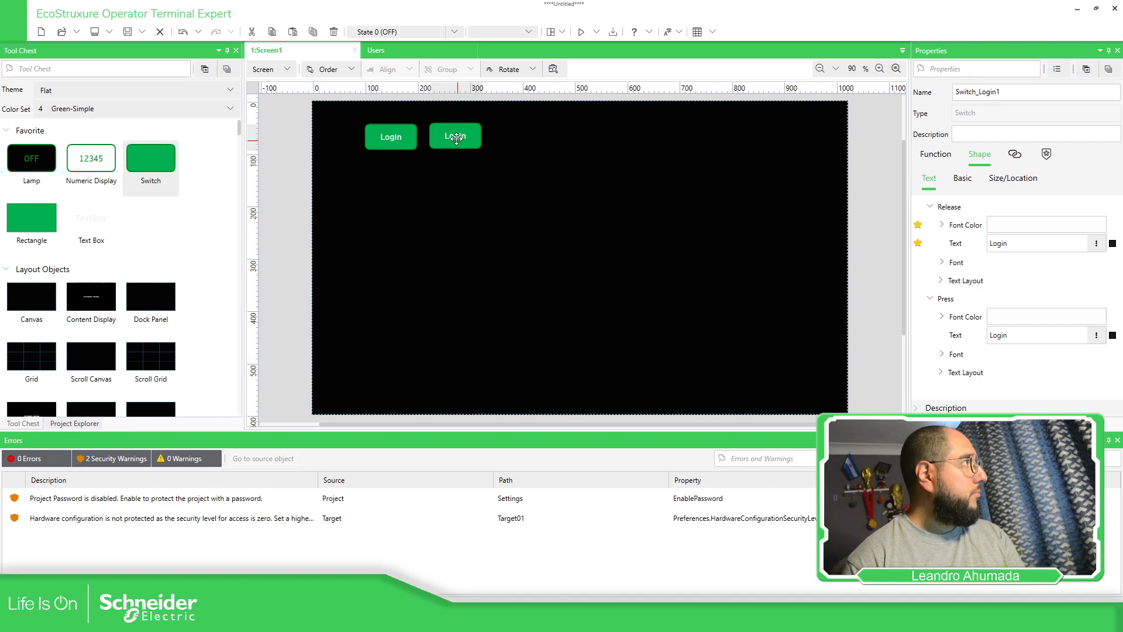
{"action": "left_click", "coordinate": [455, 136]}
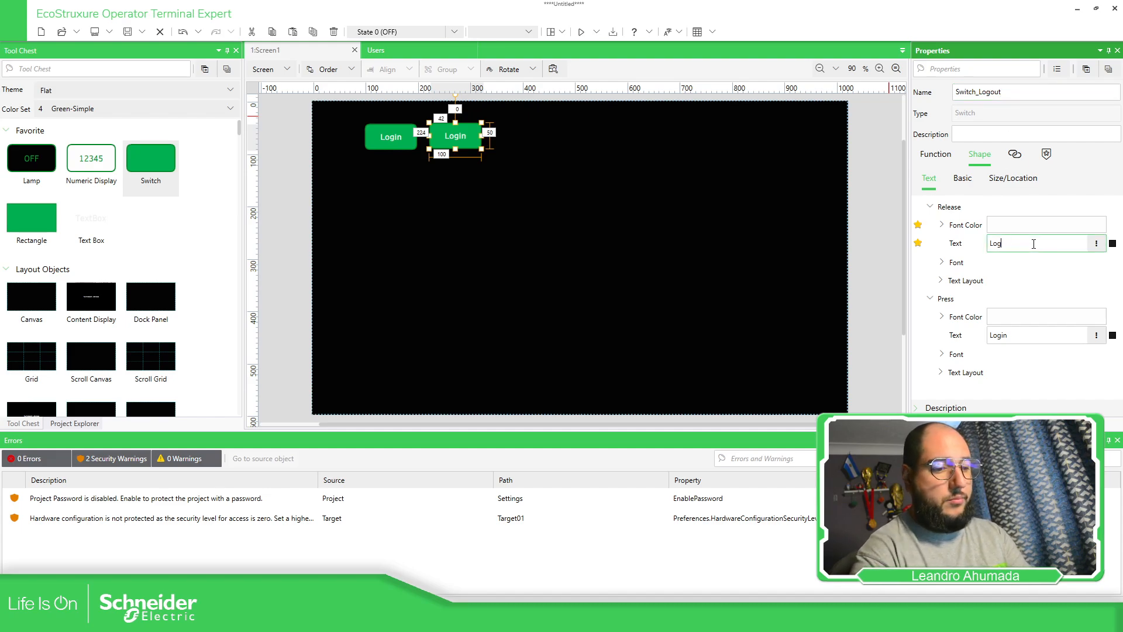
{"action": "type", "text": "out"}
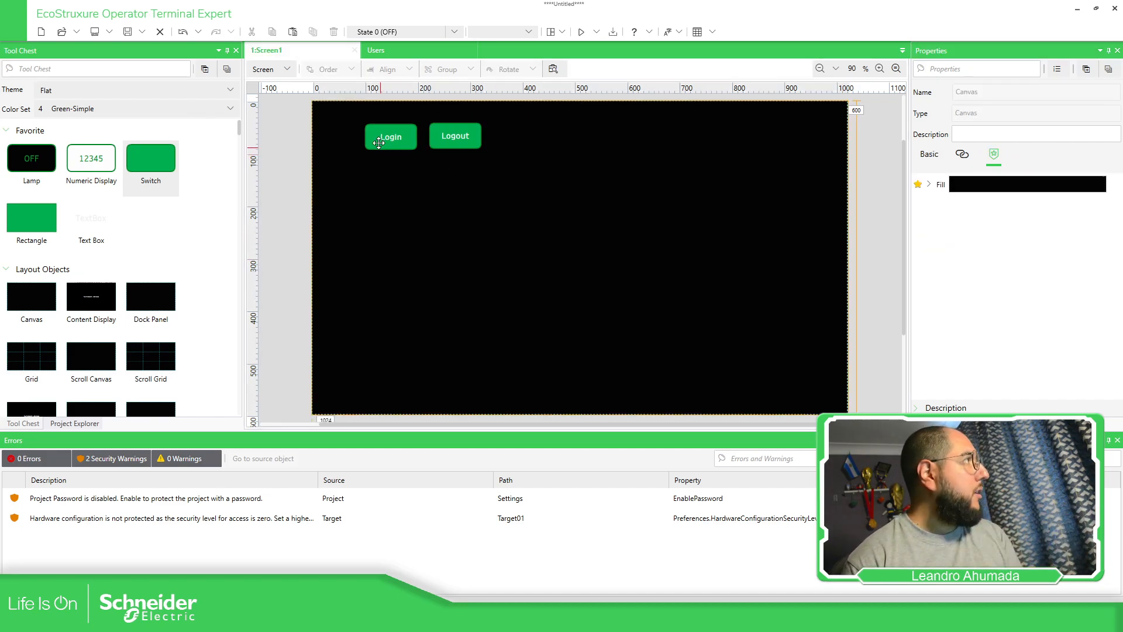
- In Screen1's script view, add a Touch trigger block watching Switch_Login
{"action": "left_click", "coordinate": [287, 69]}
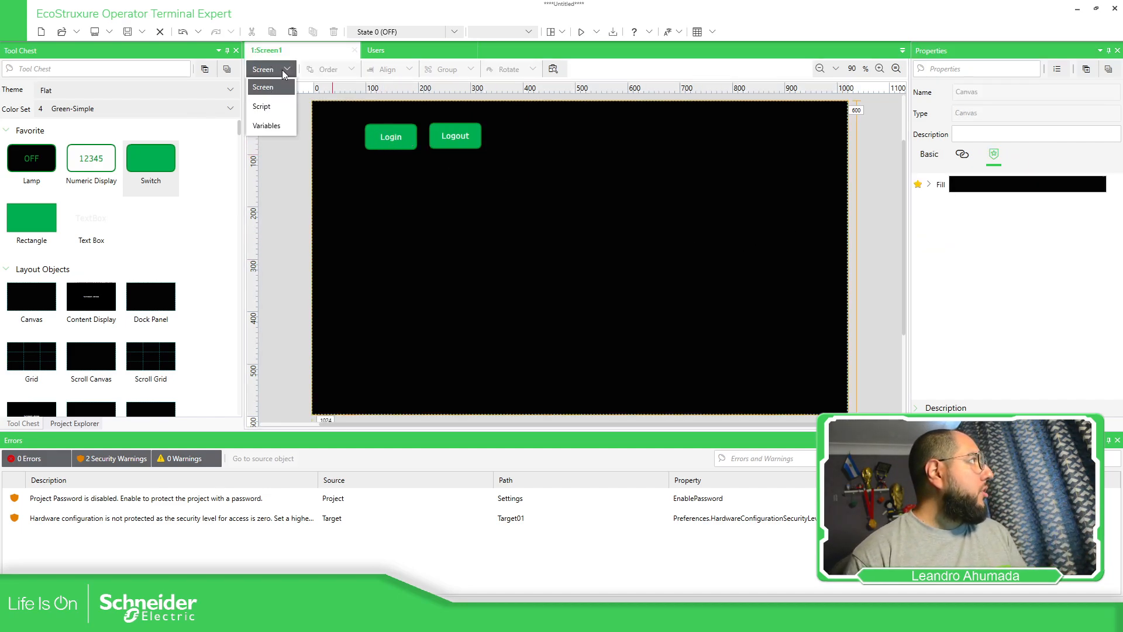
{"action": "mouse_move", "coordinate": [278, 109]}
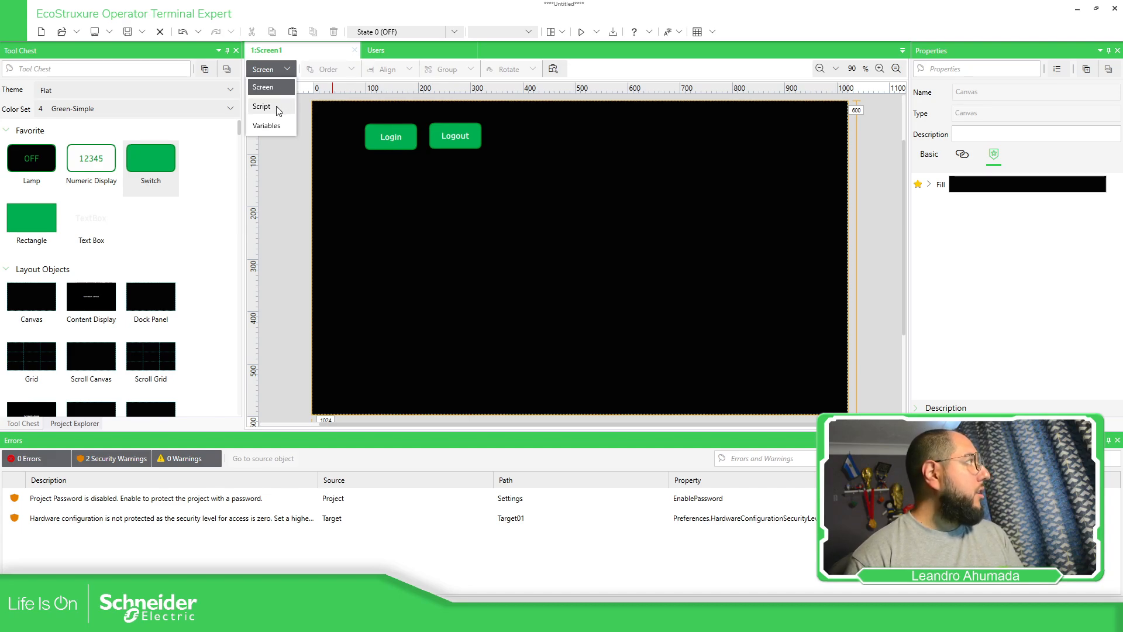
{"action": "left_click", "coordinate": [263, 106]}
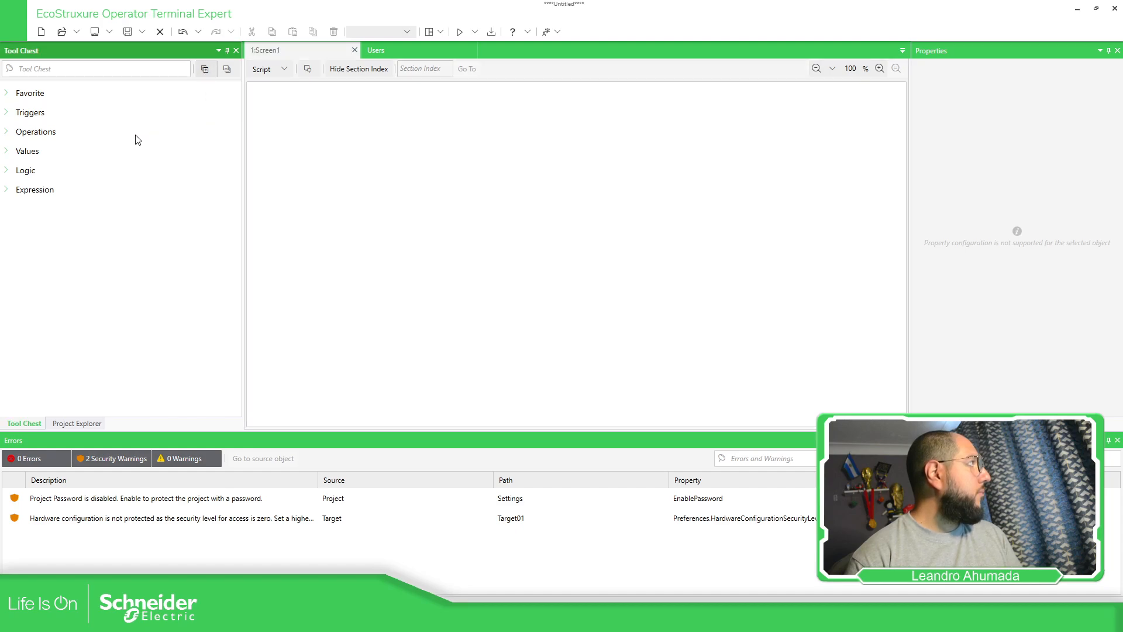
{"action": "left_click", "coordinate": [30, 93]}
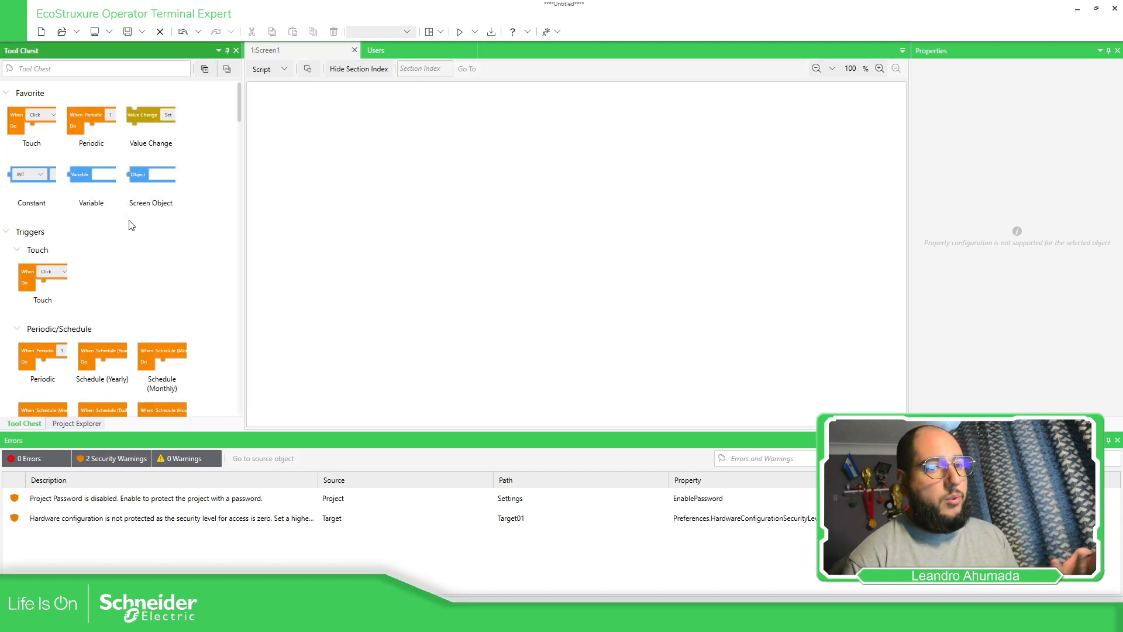
{"action": "left_click_drag", "start_coordinate": [31, 125], "coordinate": [376, 121]}
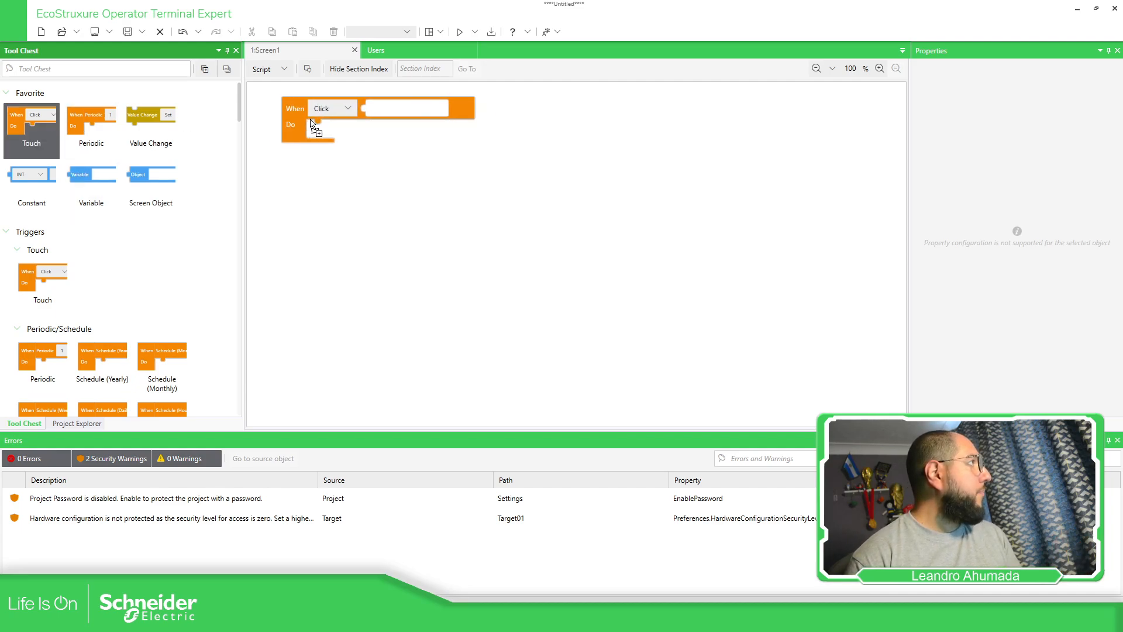
{"action": "left_click", "coordinate": [363, 107]}
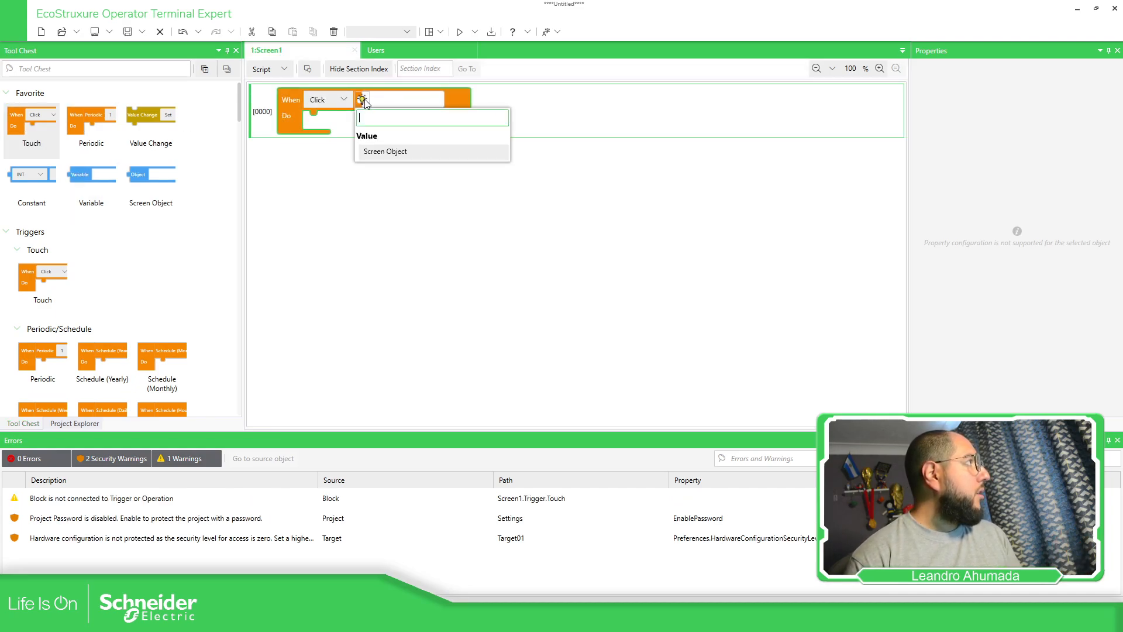
{"action": "left_click", "coordinate": [386, 151]}
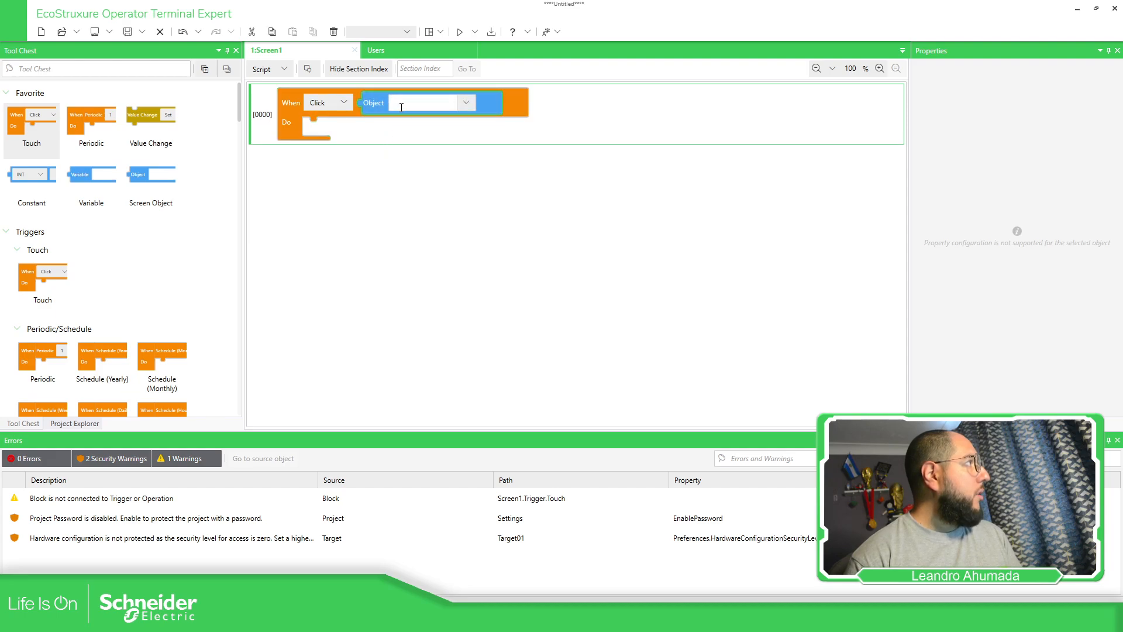
{"action": "type", "text": "$GraphicObject"}
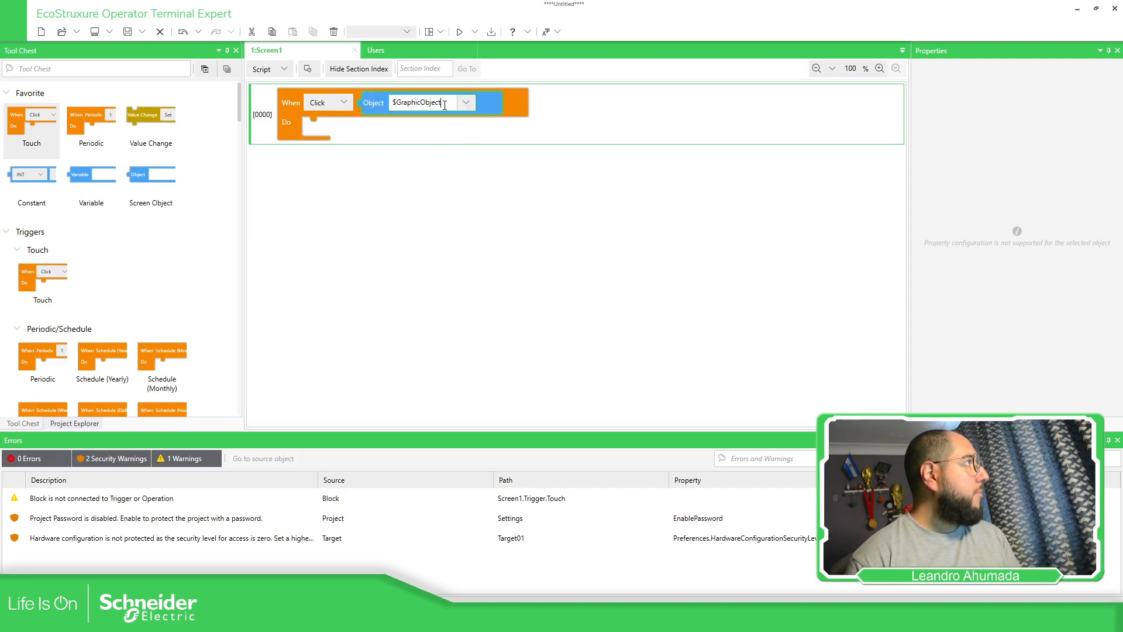
{"action": "left_click", "coordinate": [466, 102]}
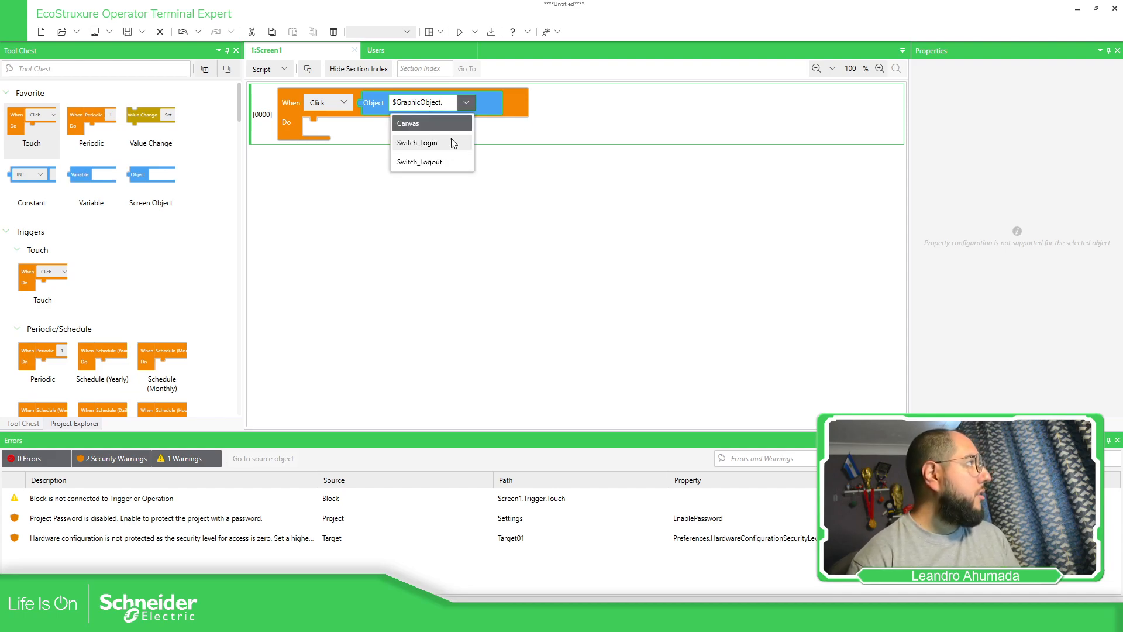
{"action": "left_click", "coordinate": [418, 143]}
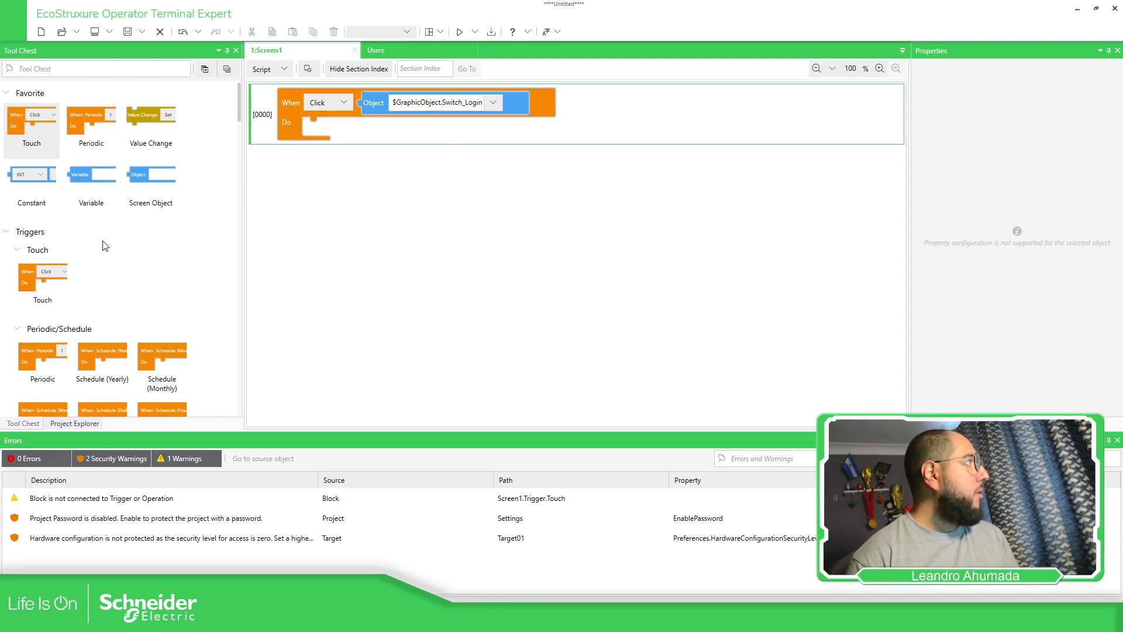
- Make it pop up the system login dialog, and add a Switch_Logout Logout copy
{"action": "scroll", "scroll_direction": "down", "scroll_amount": 3}
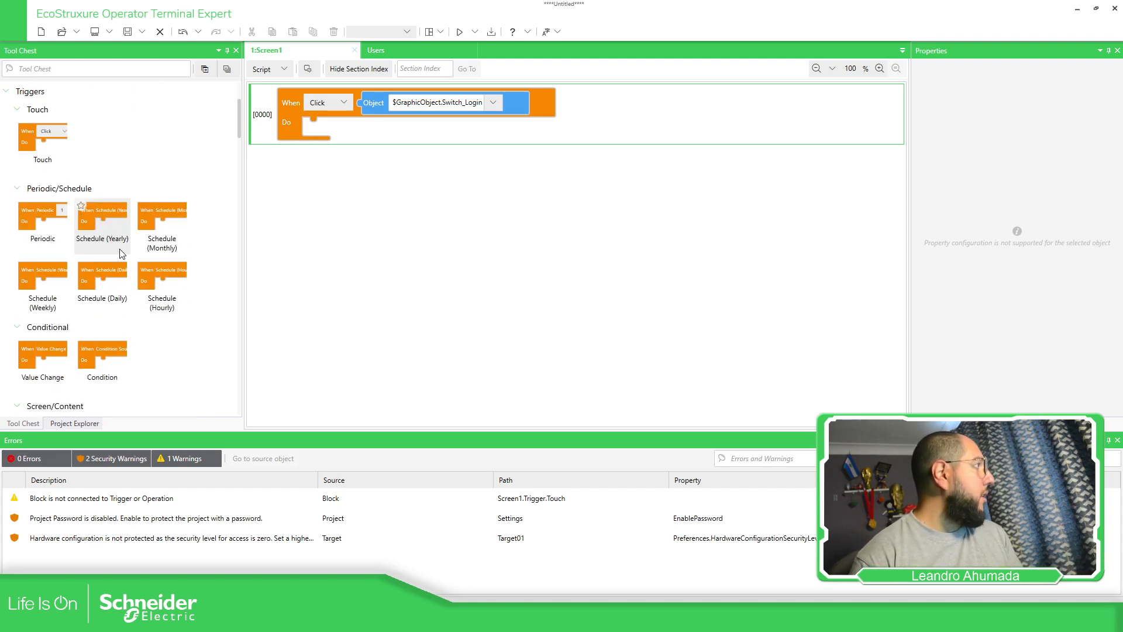
{"action": "scroll", "scroll_direction": "down", "scroll_amount": 3}
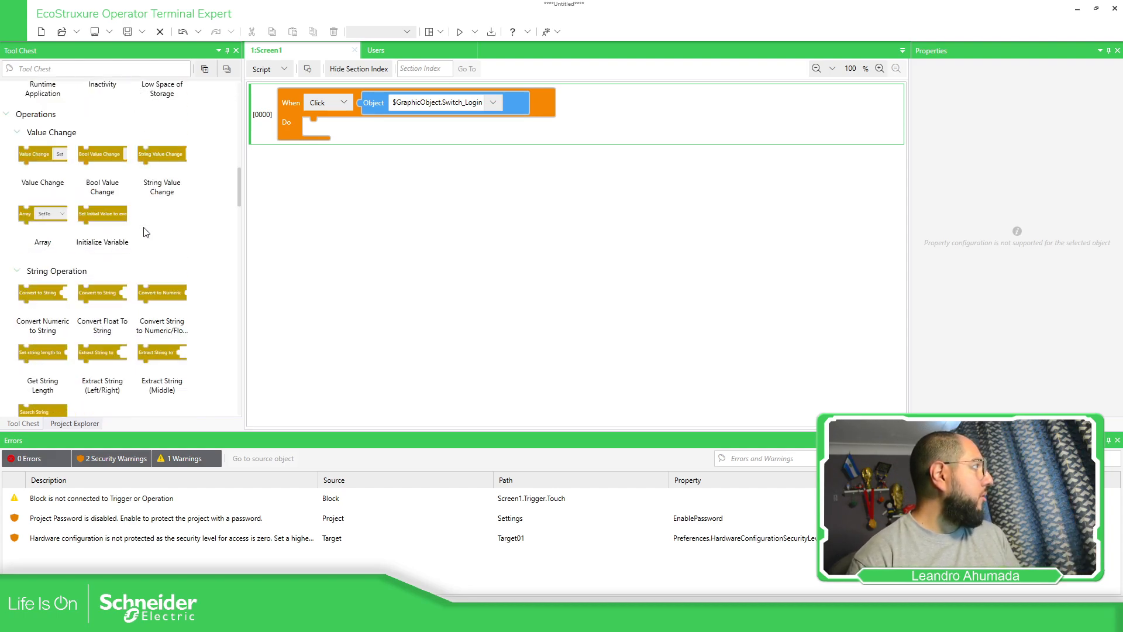
{"action": "scroll", "scroll_direction": "down", "scroll_amount": 3}
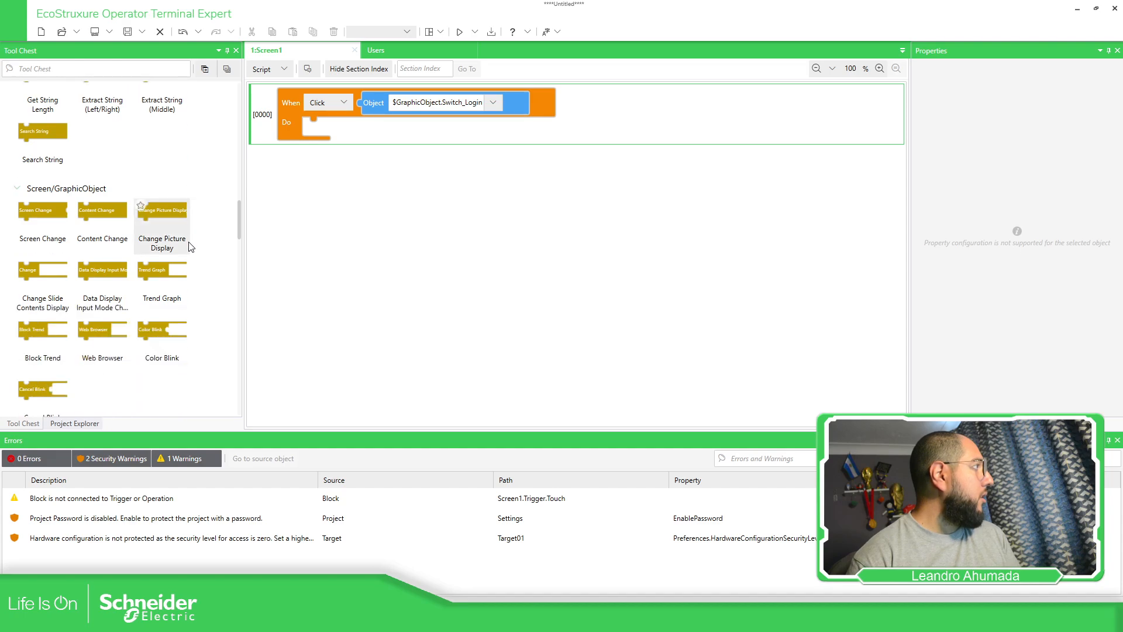
{"action": "scroll", "scroll_direction": "down", "scroll_amount": 3}
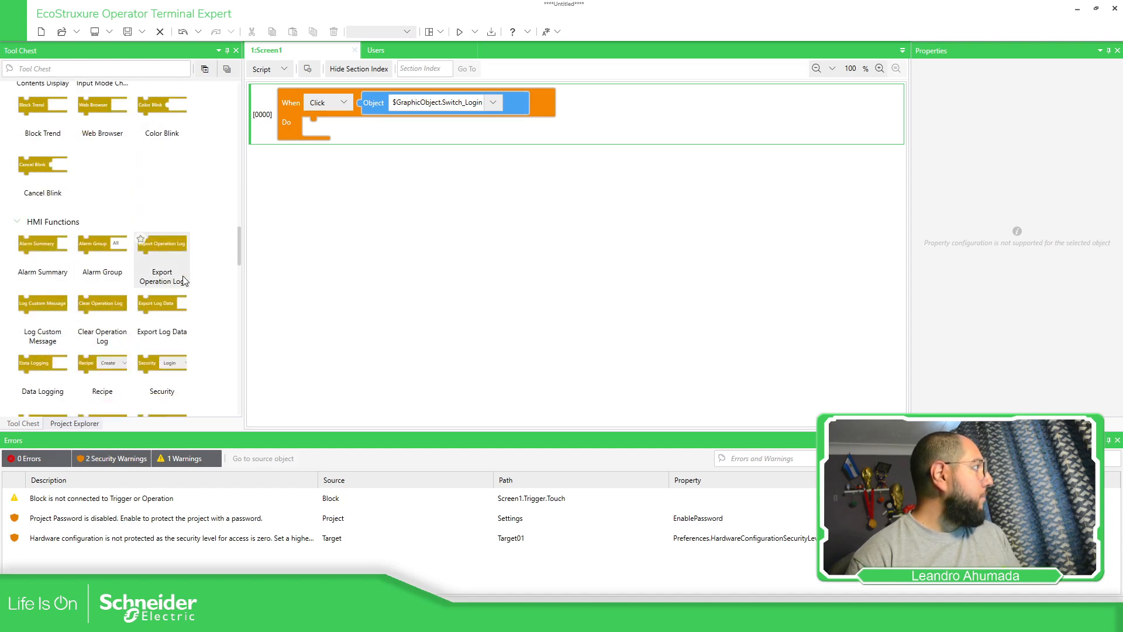
{"action": "scroll", "scroll_direction": "down", "scroll_amount": 3}
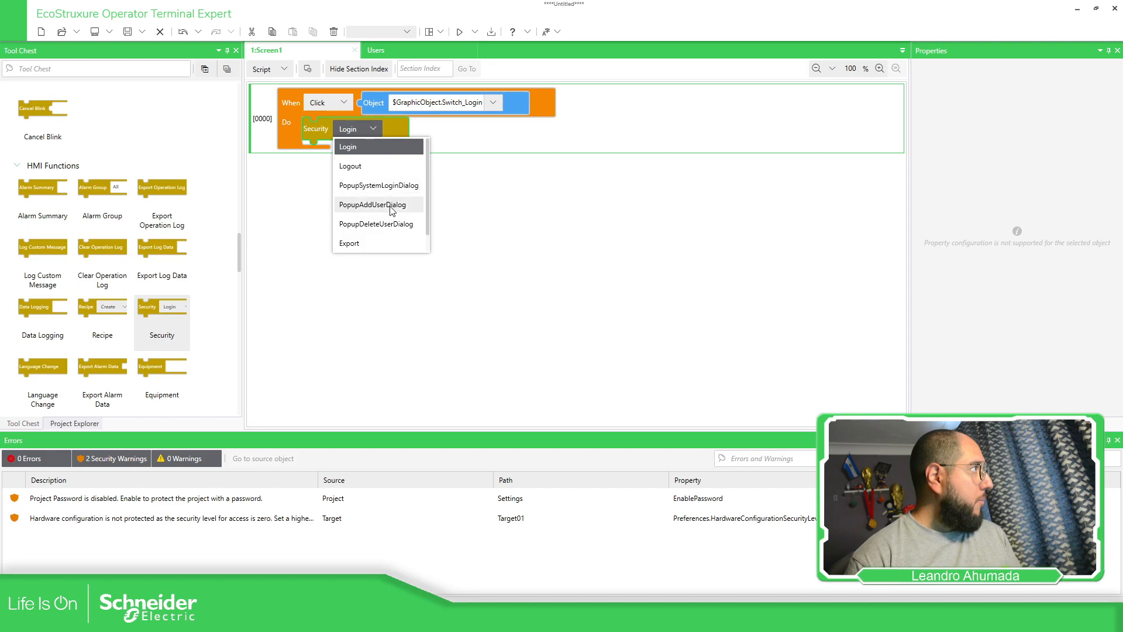
{"action": "left_click", "coordinate": [379, 185]}
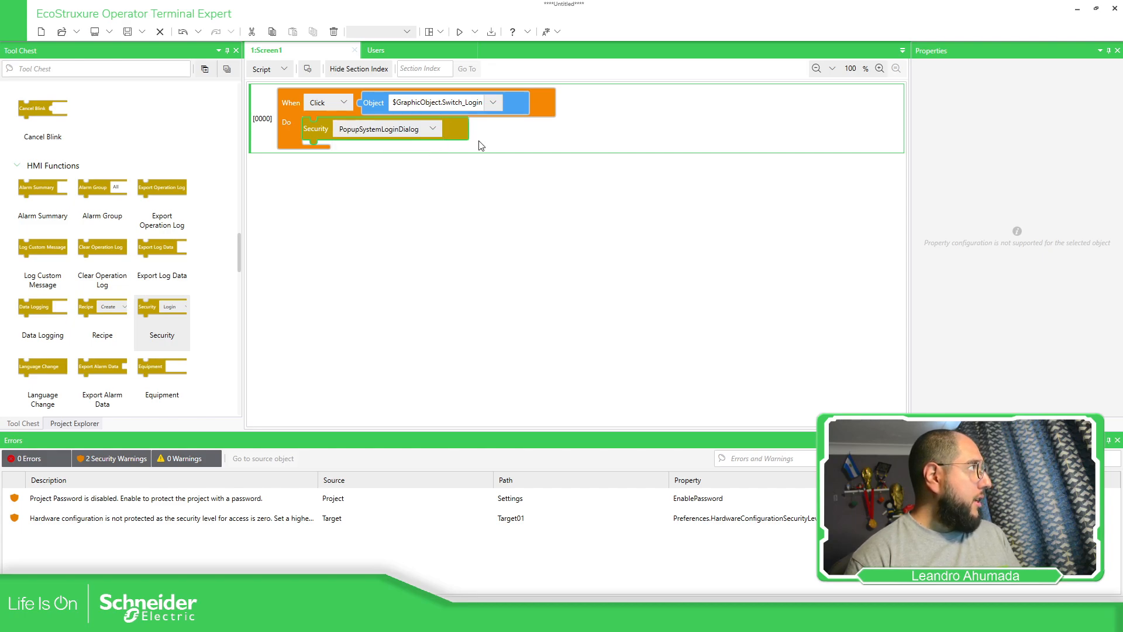
{"action": "mouse_move", "coordinate": [292, 108]}
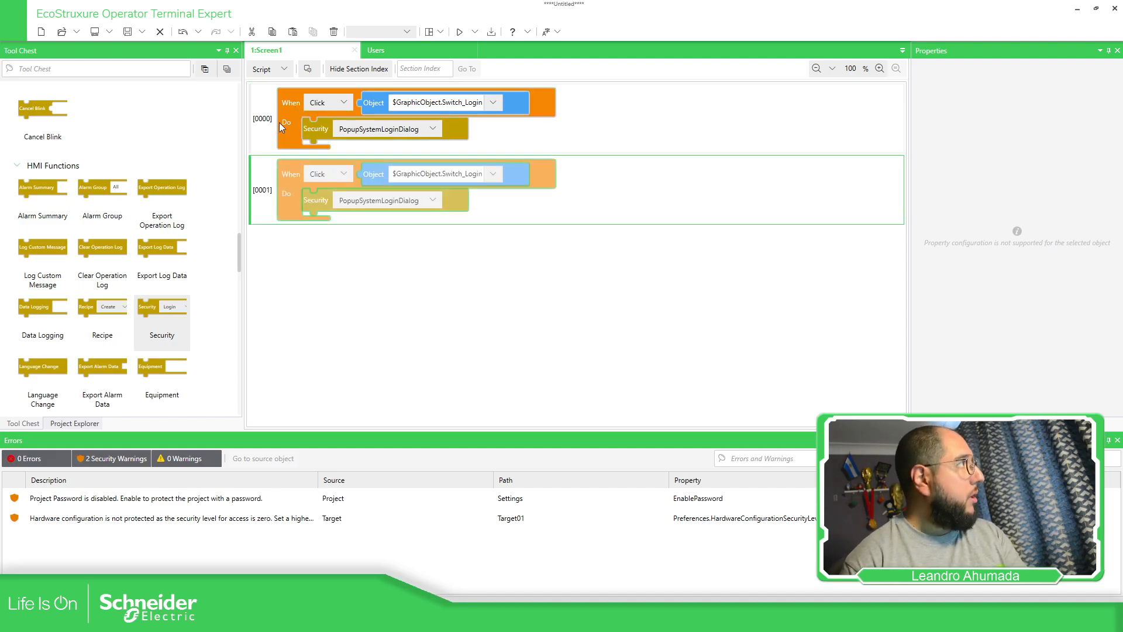
{"action": "left_click", "coordinate": [448, 173]}
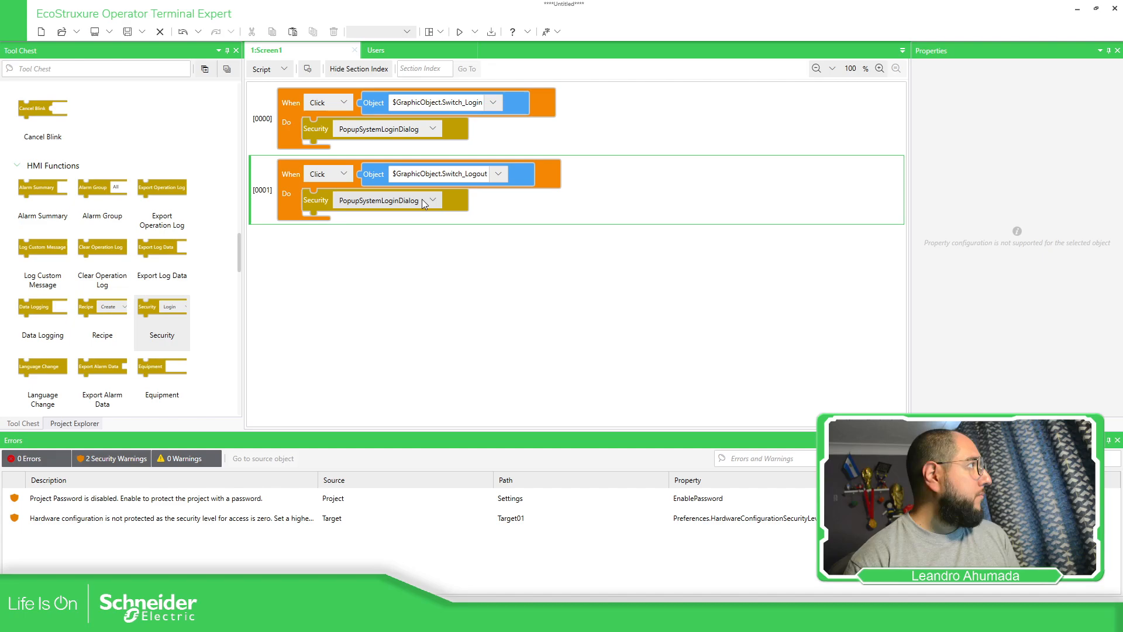
{"action": "left_click", "coordinate": [431, 200]}
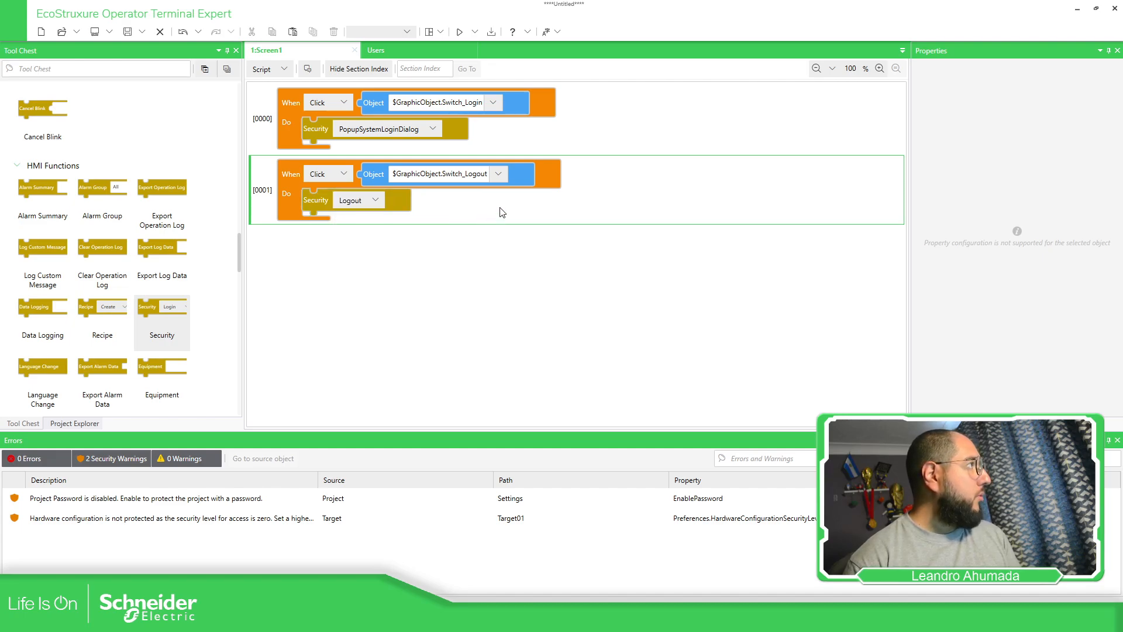
{"action": "mouse_move", "coordinate": [456, 204]}
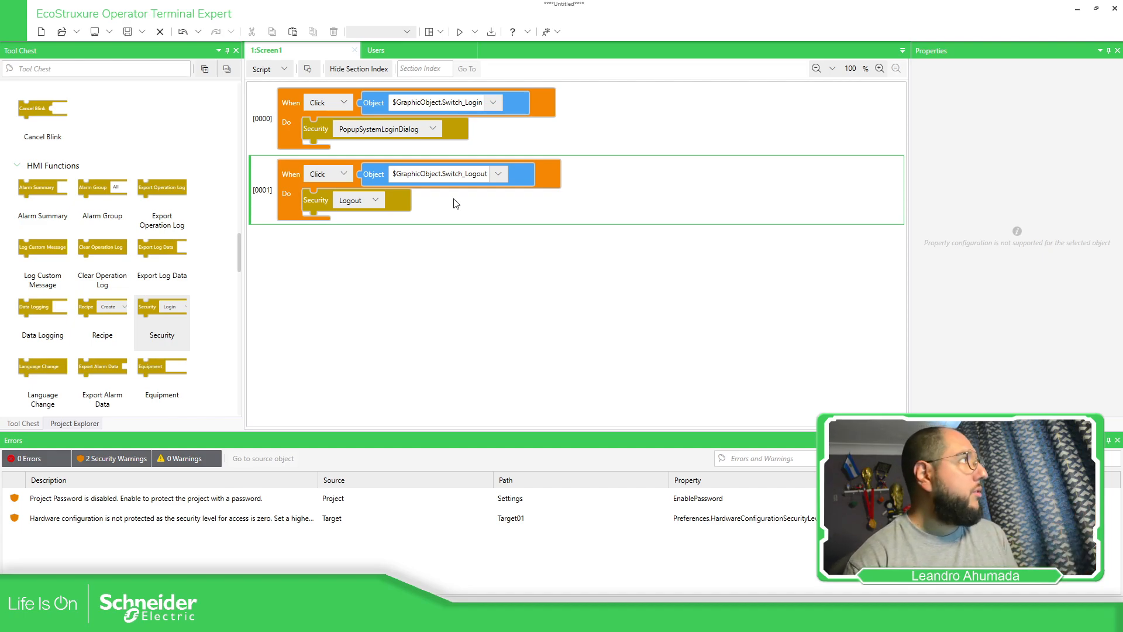
{"action": "left_click", "coordinate": [285, 68]}
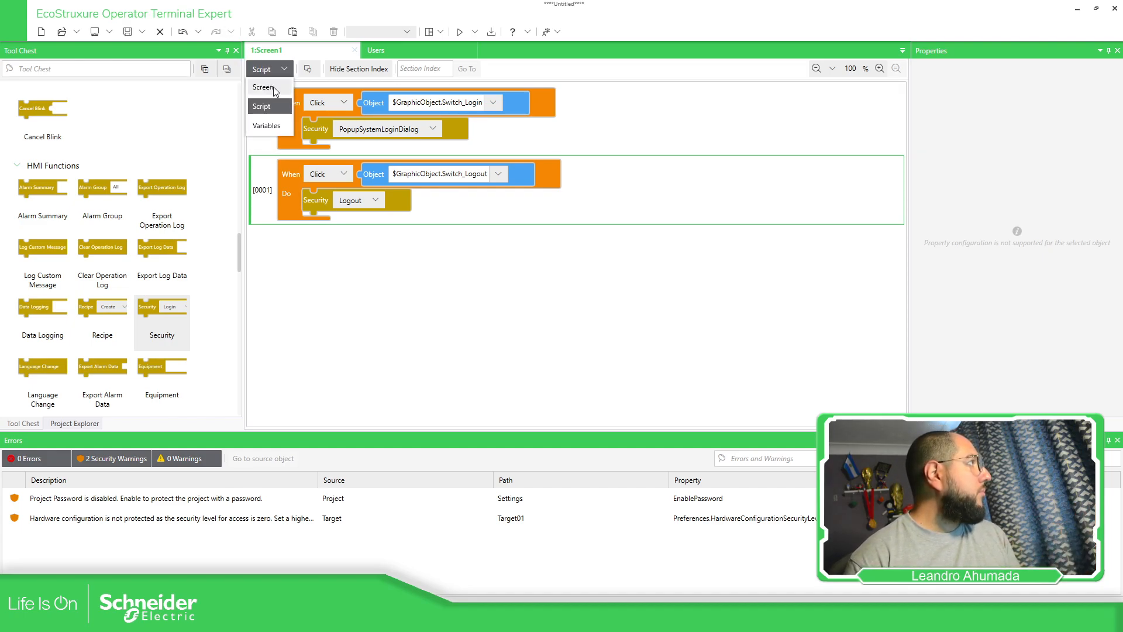
- Back on Screen1's layout, add a numeric display below Login and a string display beside it
{"action": "left_click", "coordinate": [262, 87]}
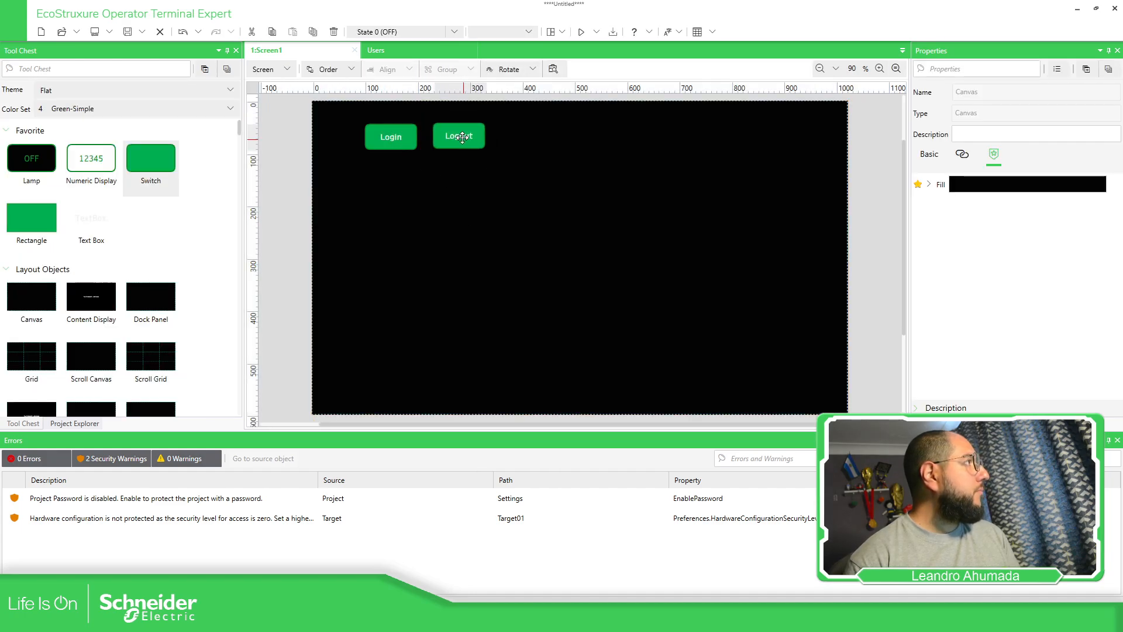
{"action": "left_click", "coordinate": [460, 137]}
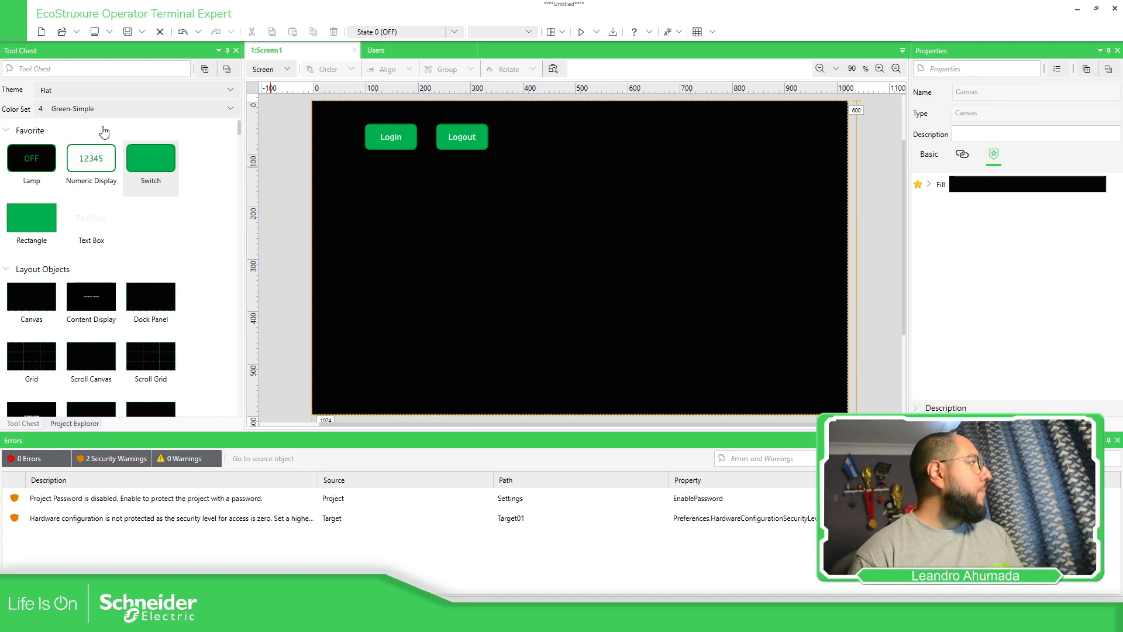
{"action": "mouse_move", "coordinate": [390, 198]}
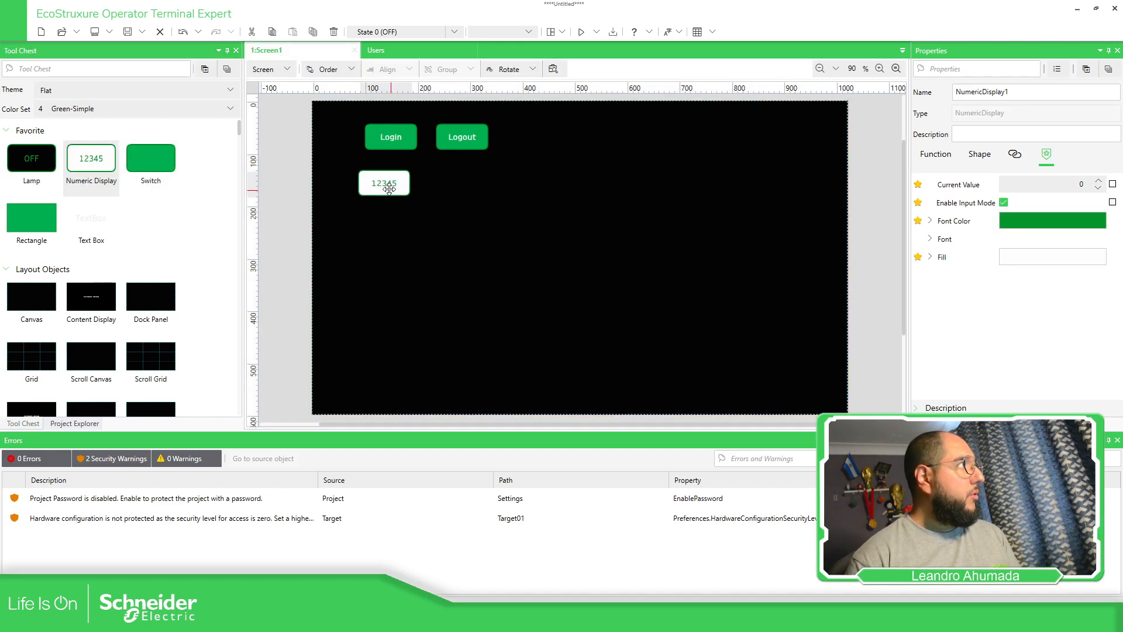
{"action": "left_click", "coordinate": [385, 182]}
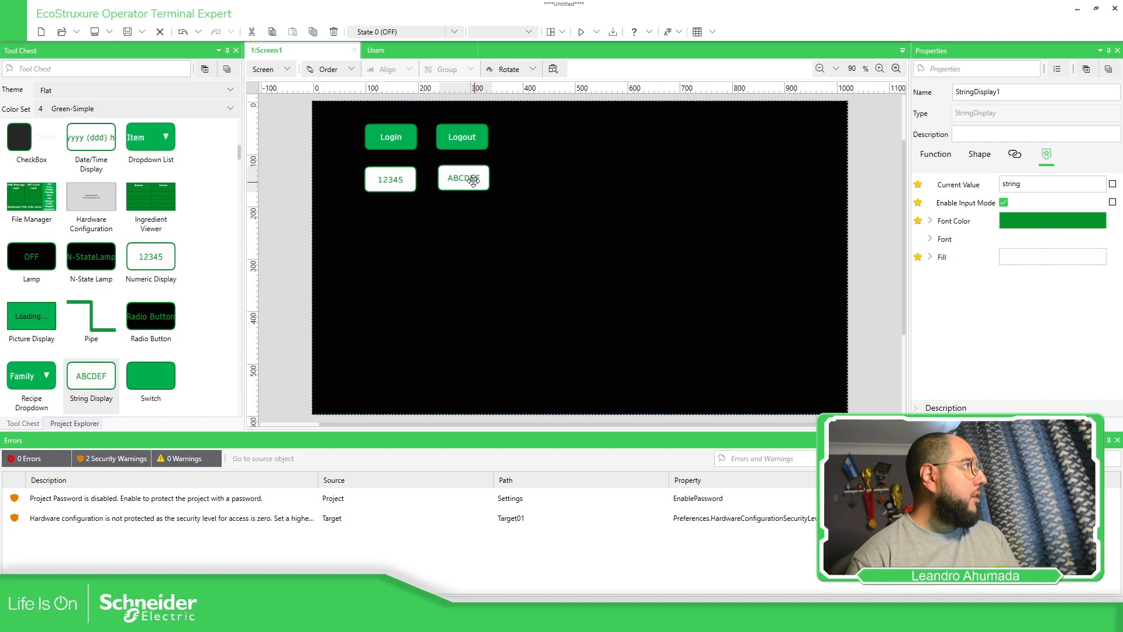
{"action": "left_click", "coordinate": [390, 179]}
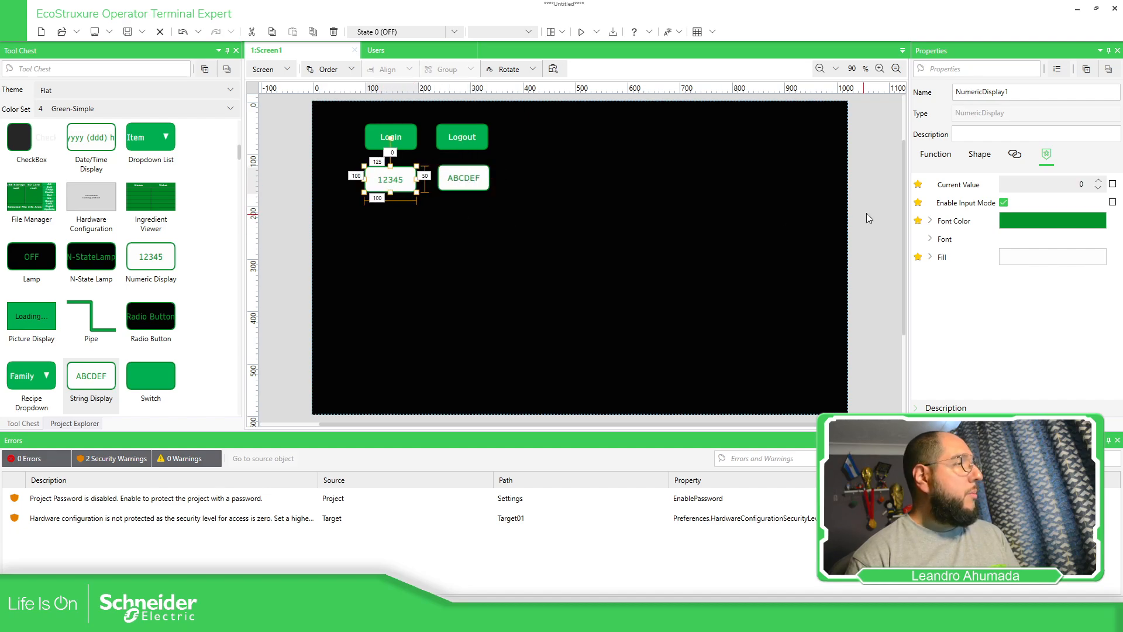
- Bind the numeric display's Current Value one way to Target01 CurrentSecurityLevel
{"action": "left_click", "coordinate": [1067, 184]}
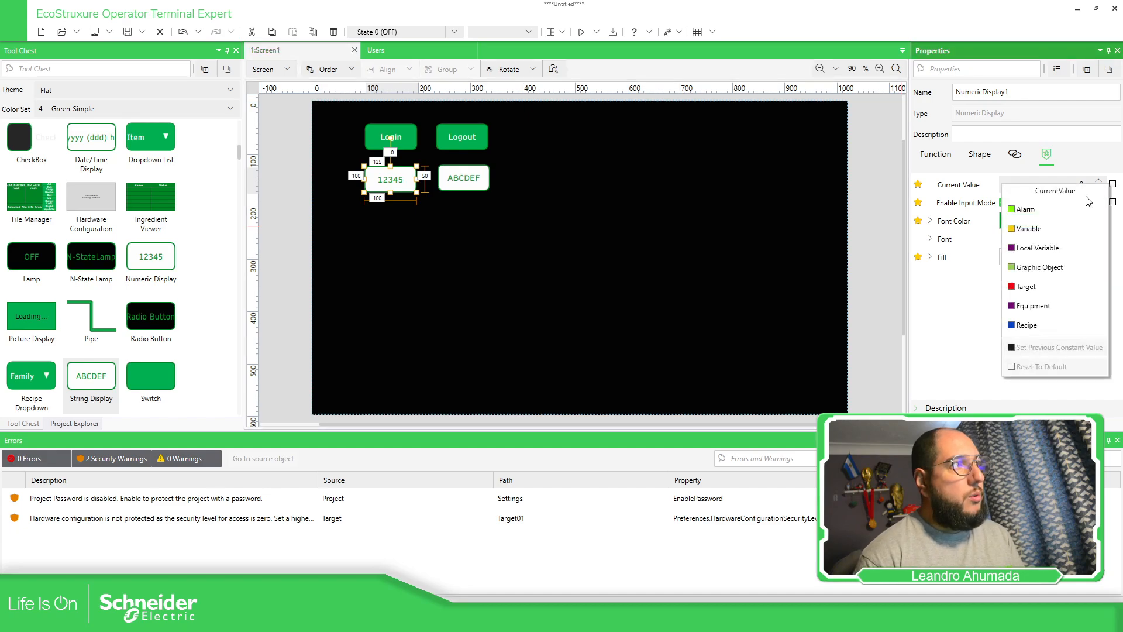
{"action": "left_click", "coordinate": [1027, 287]}
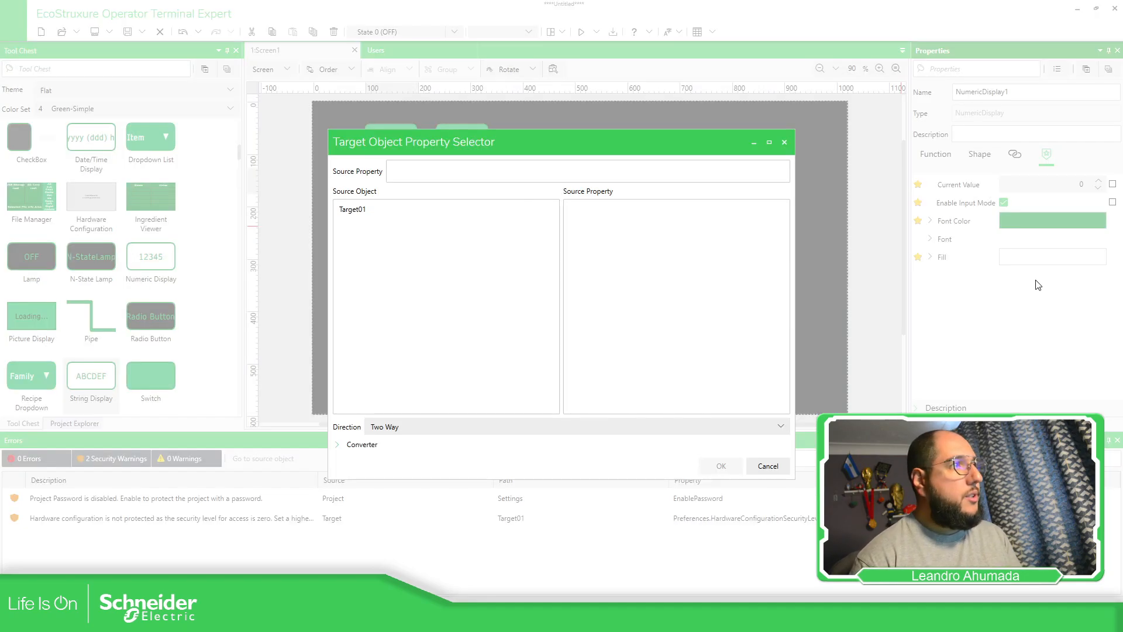
{"action": "left_click", "coordinate": [351, 208]}
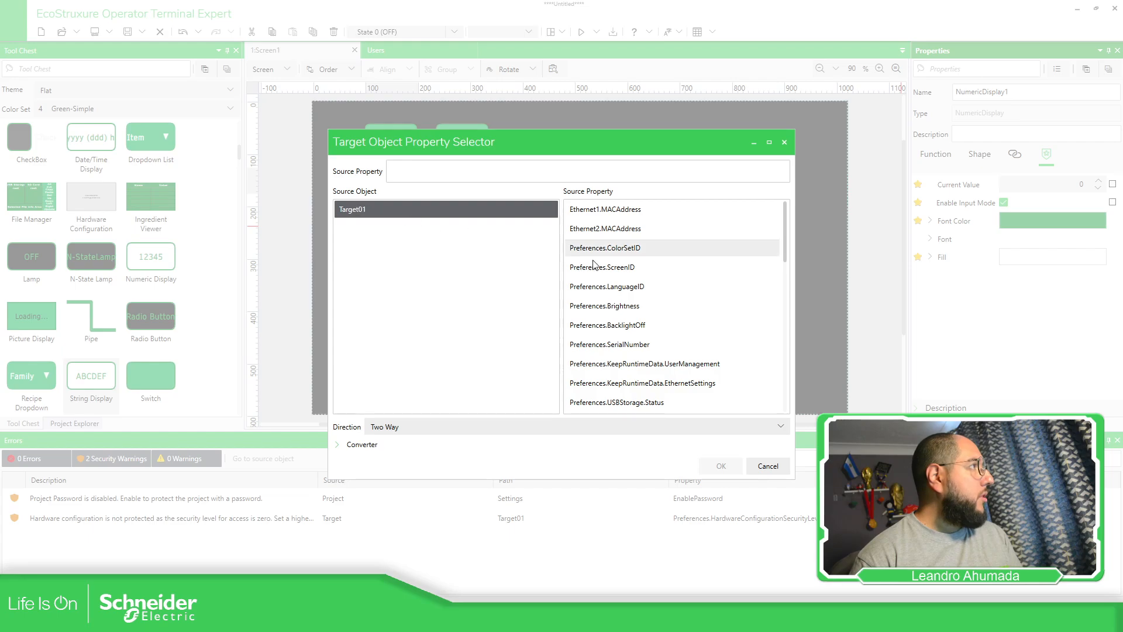
{"action": "scroll", "scroll_direction": "down", "scroll_amount": 3}
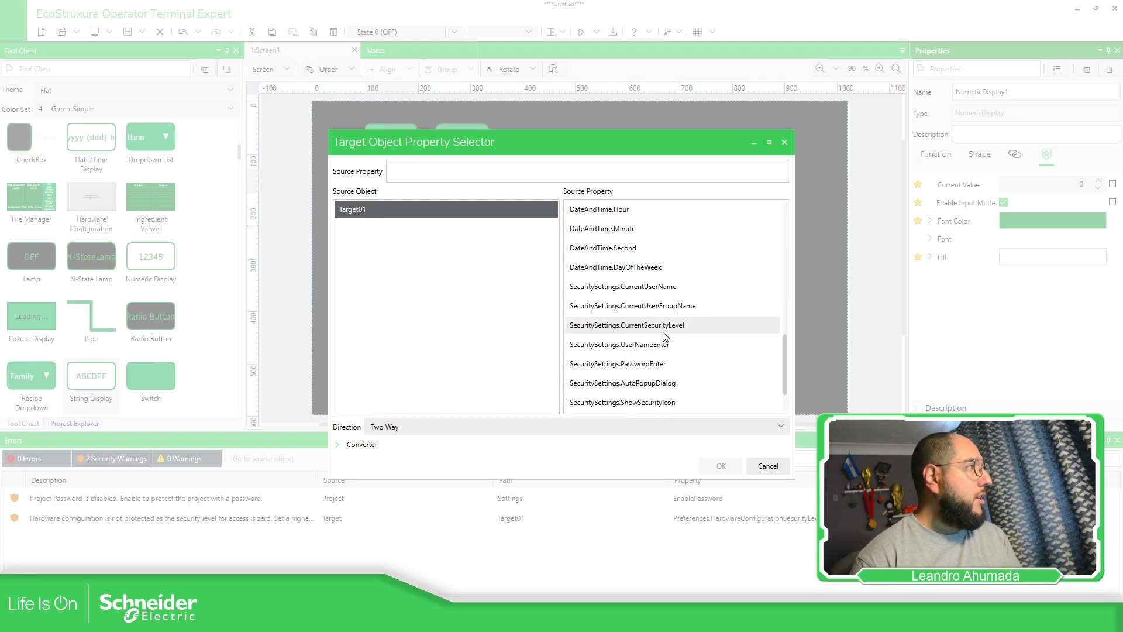
{"action": "left_click", "coordinate": [626, 325]}
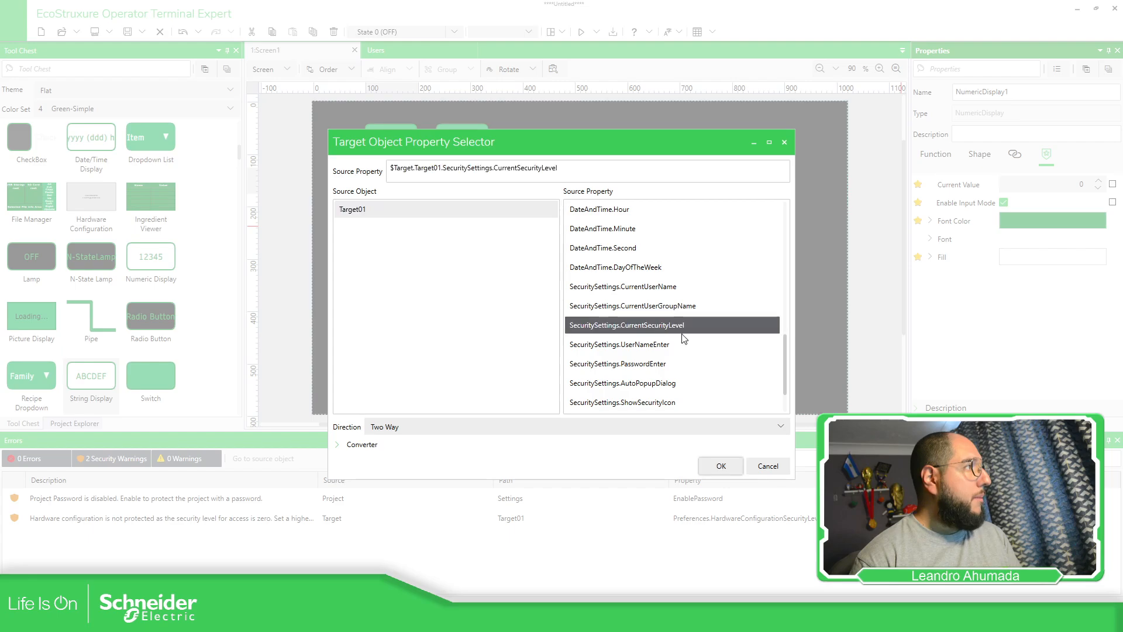
{"action": "left_click", "coordinate": [720, 466]}
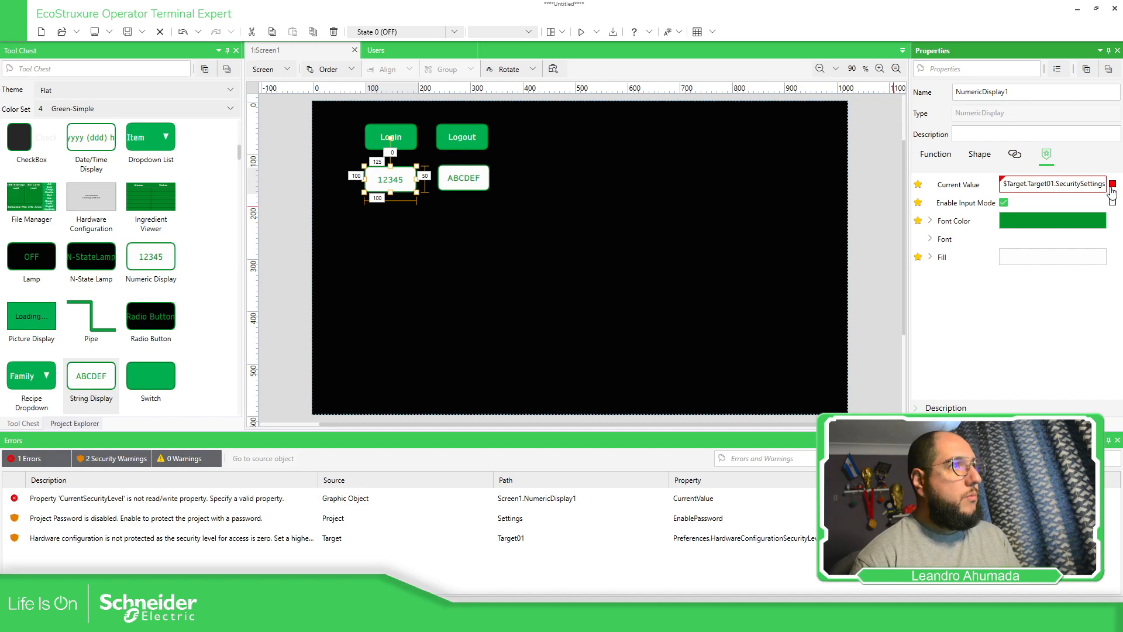
{"action": "left_click", "coordinate": [1113, 184]}
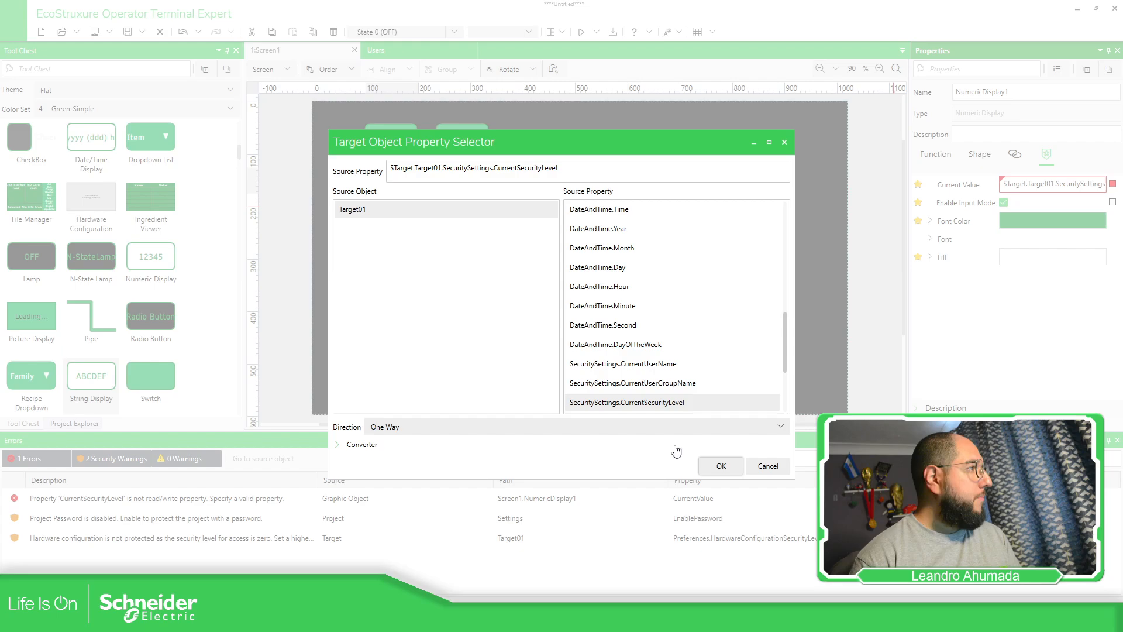
{"action": "left_click", "coordinate": [720, 466]}
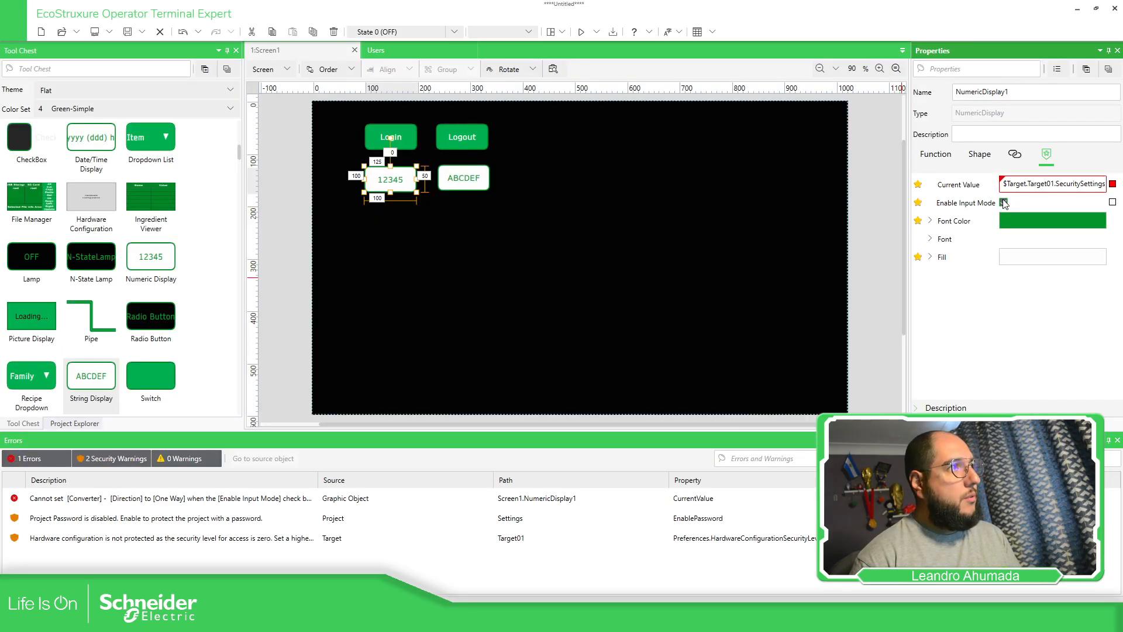
{"action": "left_click", "coordinate": [463, 178]}
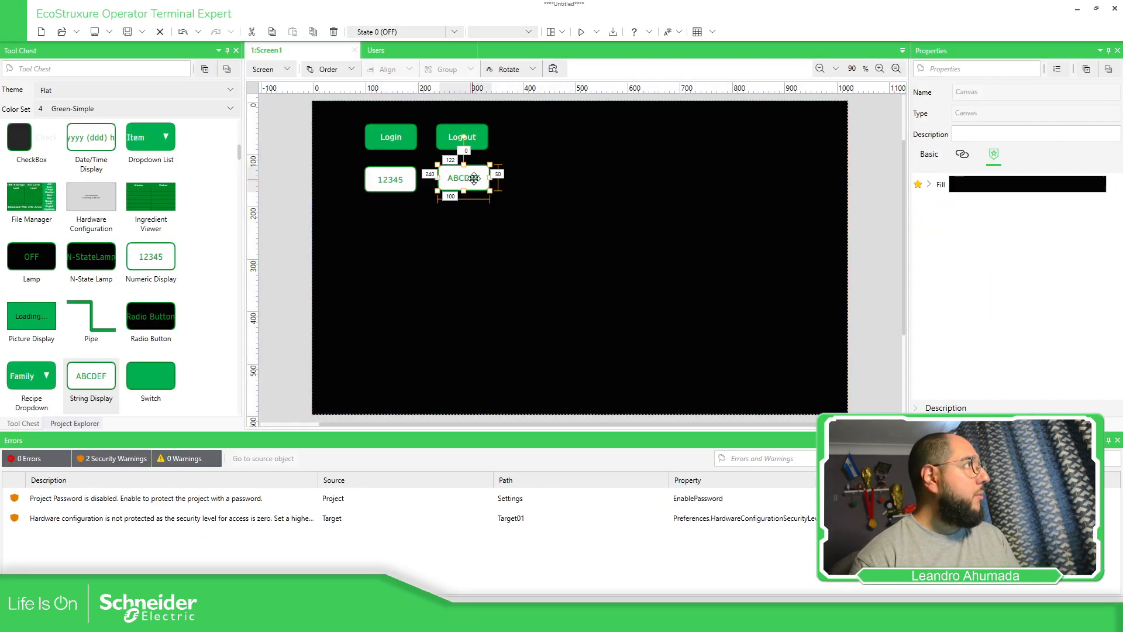
- Bind the string display one way to Target01 CurrentUserName and disable its input mode
{"action": "left_click", "coordinate": [463, 178]}
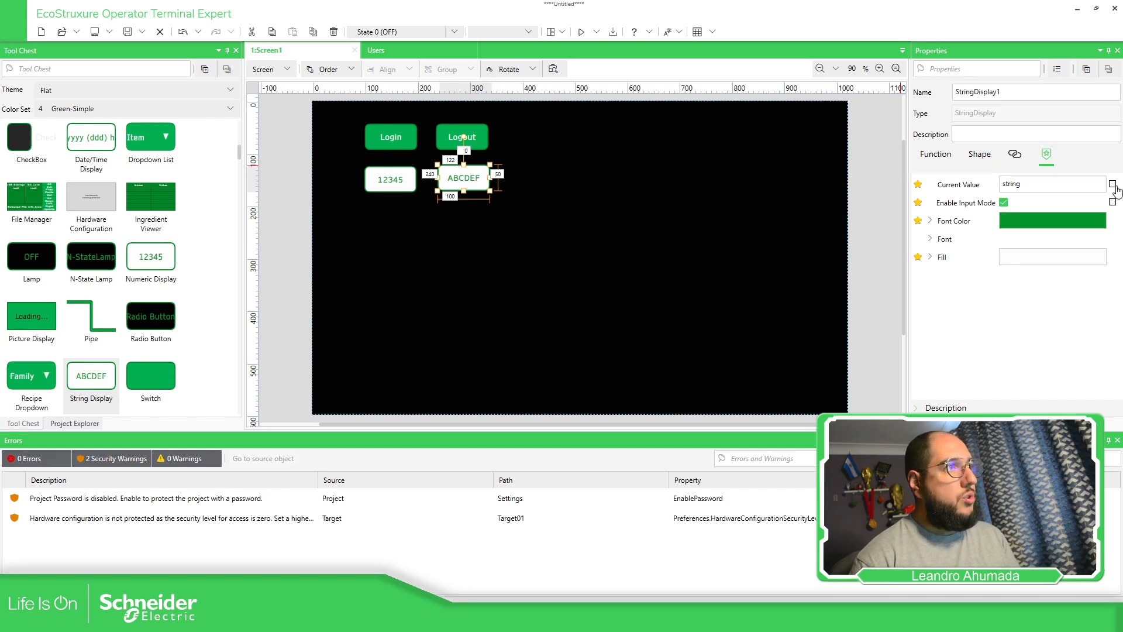
{"action": "left_click", "coordinate": [1115, 184]}
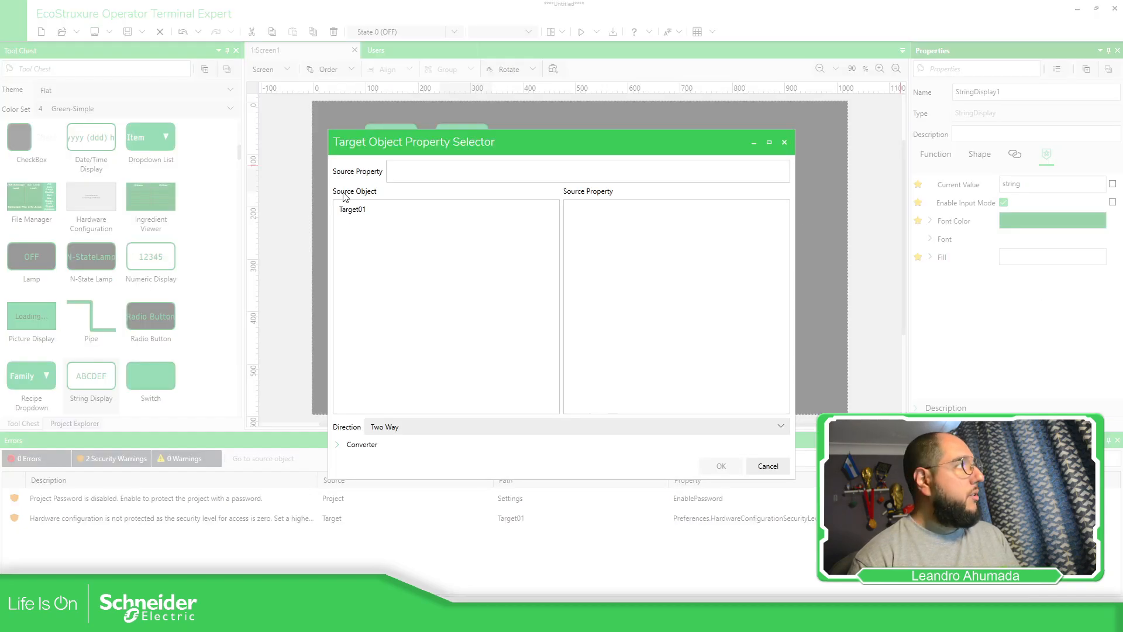
{"action": "left_click", "coordinate": [351, 209]}
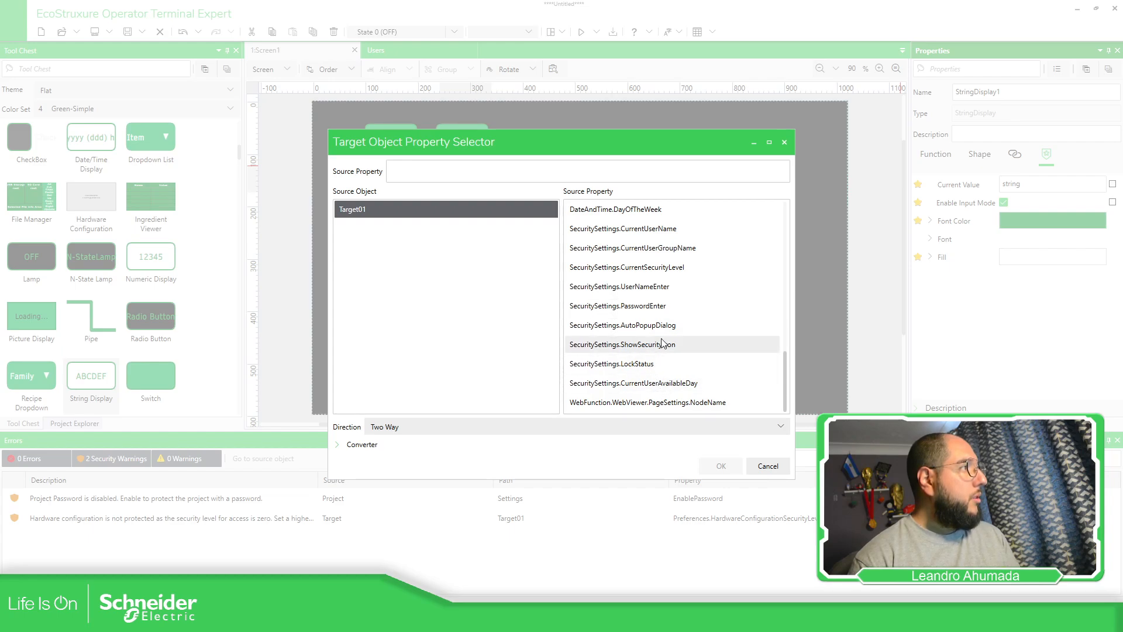
{"action": "left_click", "coordinate": [622, 228]}
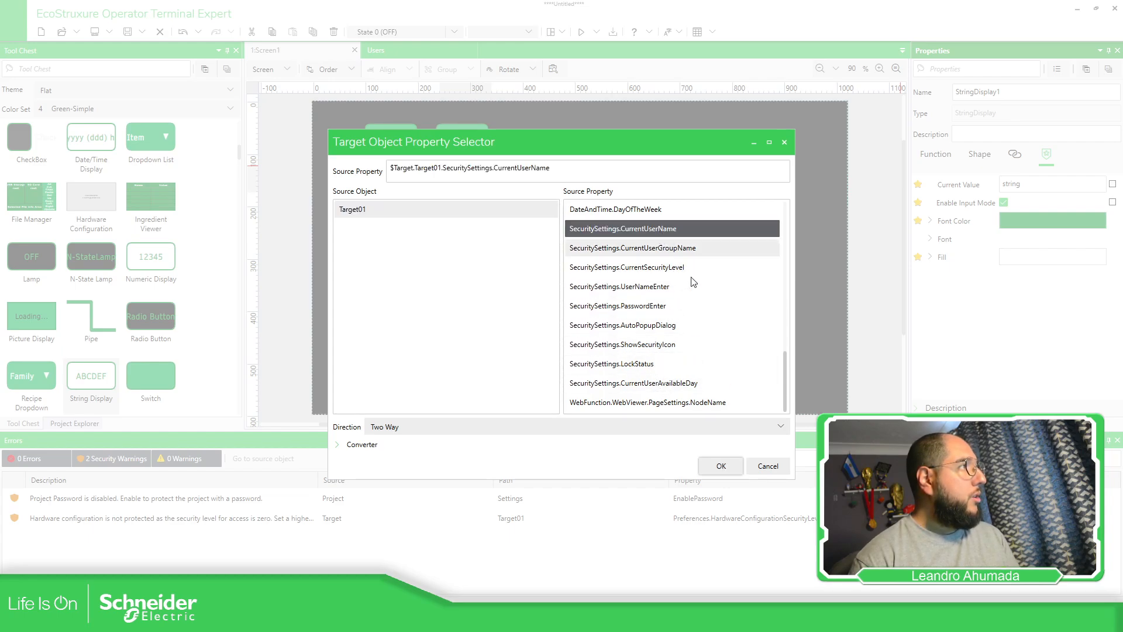
{"action": "left_click", "coordinate": [719, 466]}
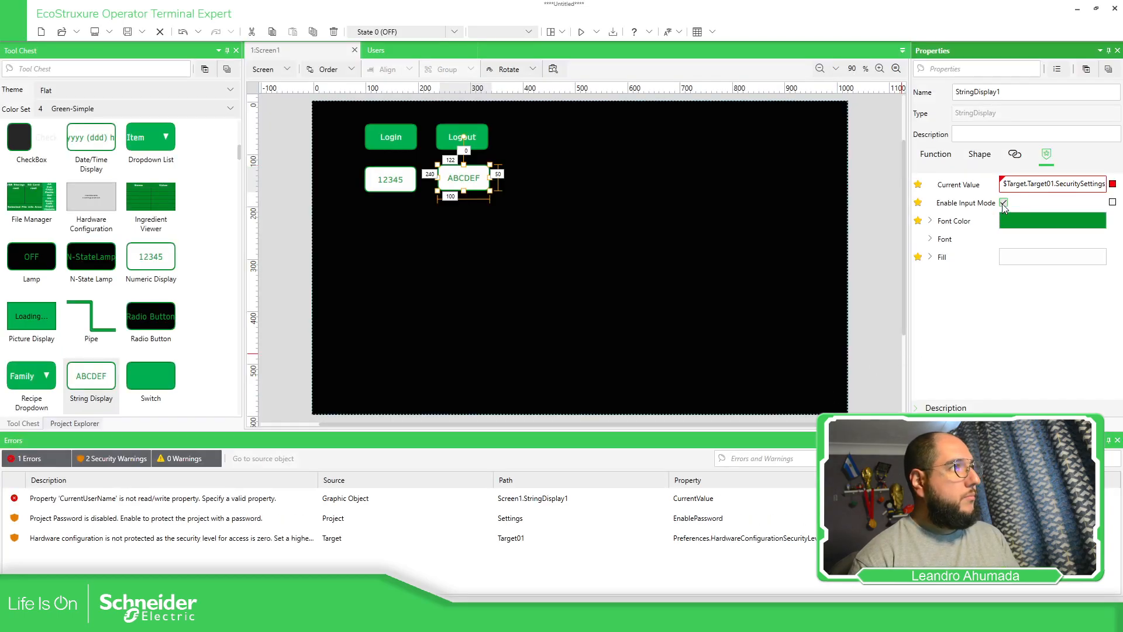
{"action": "left_click", "coordinate": [1004, 203]}
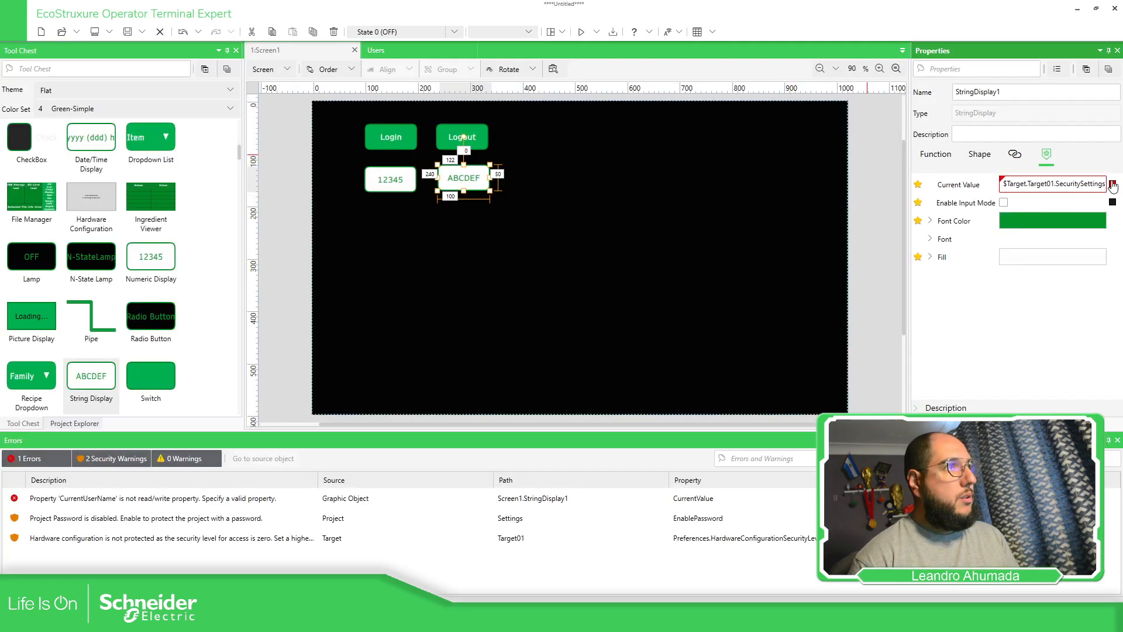
{"action": "left_click", "coordinate": [1113, 184]}
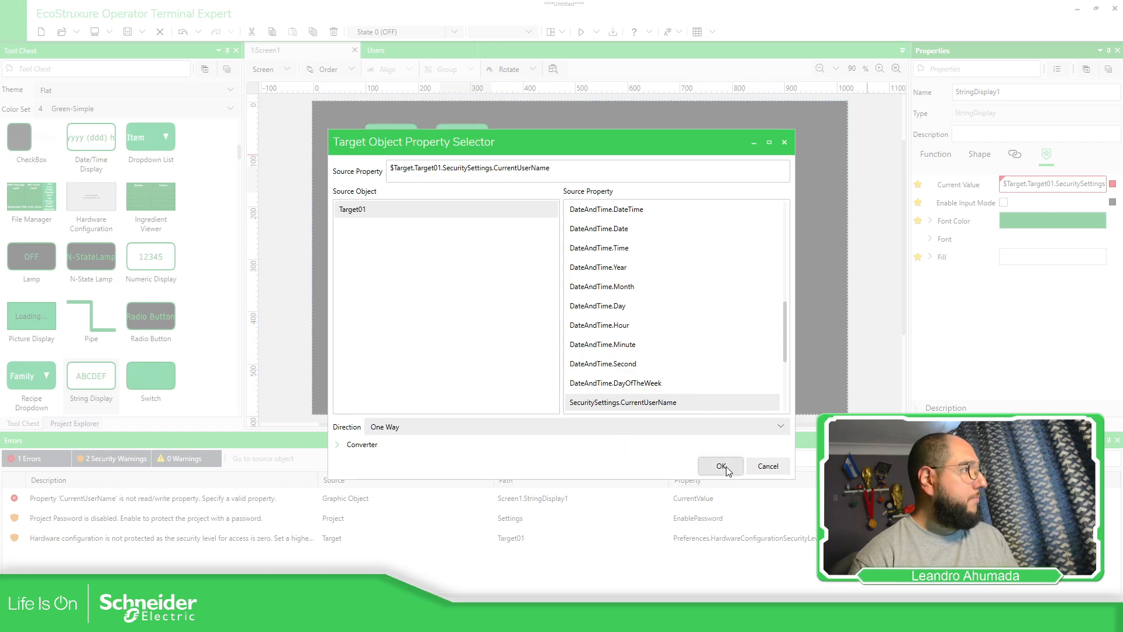
{"action": "left_click", "coordinate": [720, 466]}
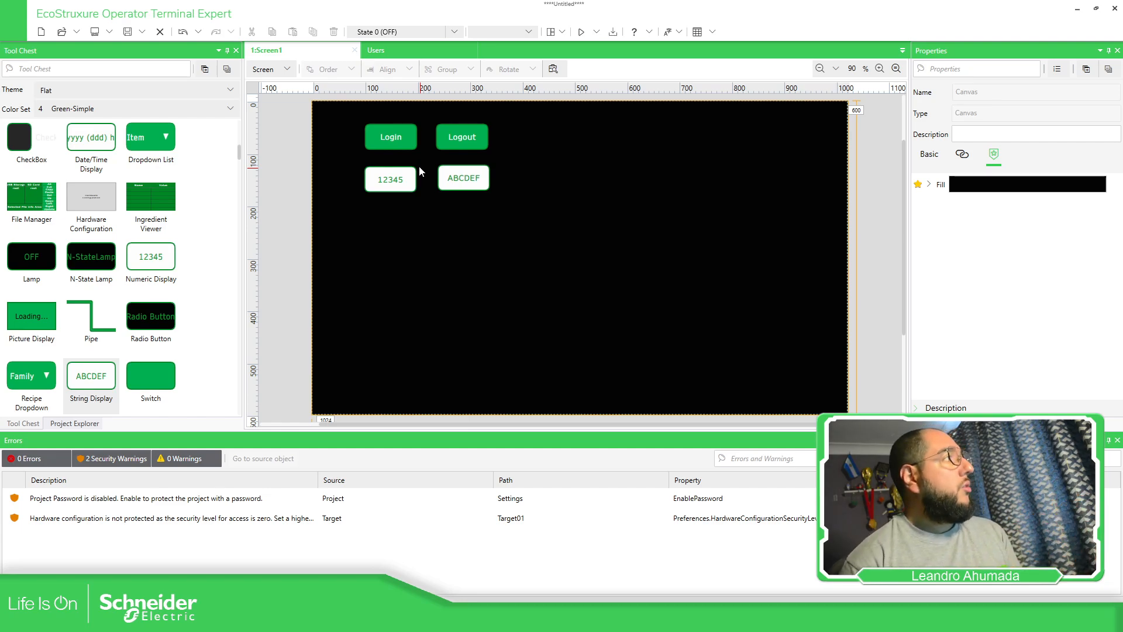
- Deselect the Login switch and show the Project Explorer tree with the empty User-Defined Converters list
{"action": "left_click", "coordinate": [390, 179]}
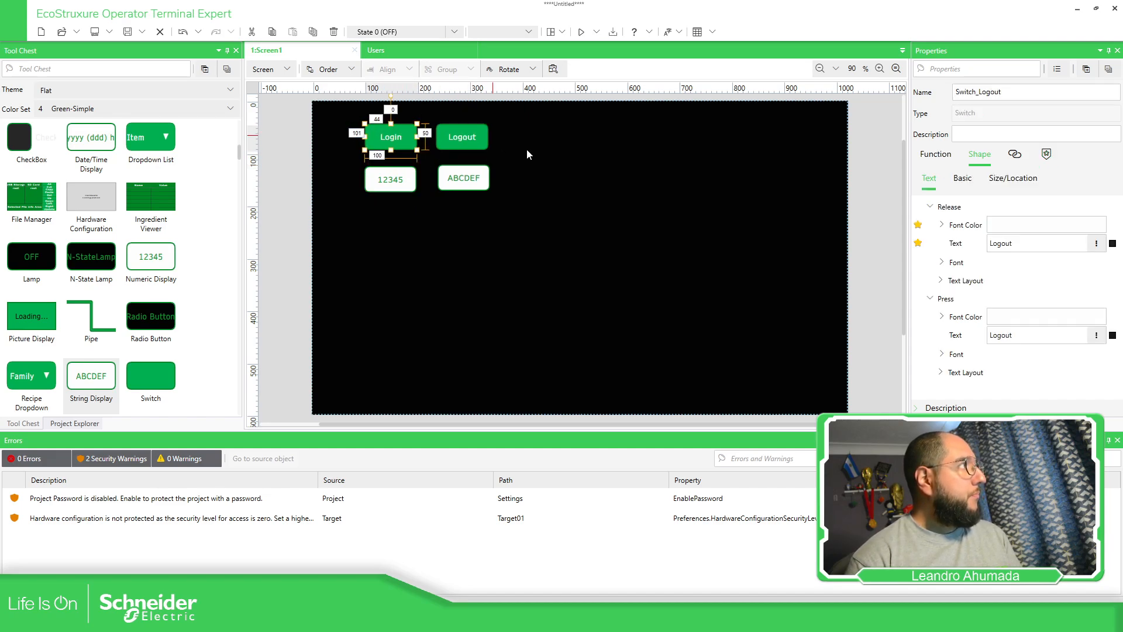
{"action": "left_click", "coordinate": [426, 221]}
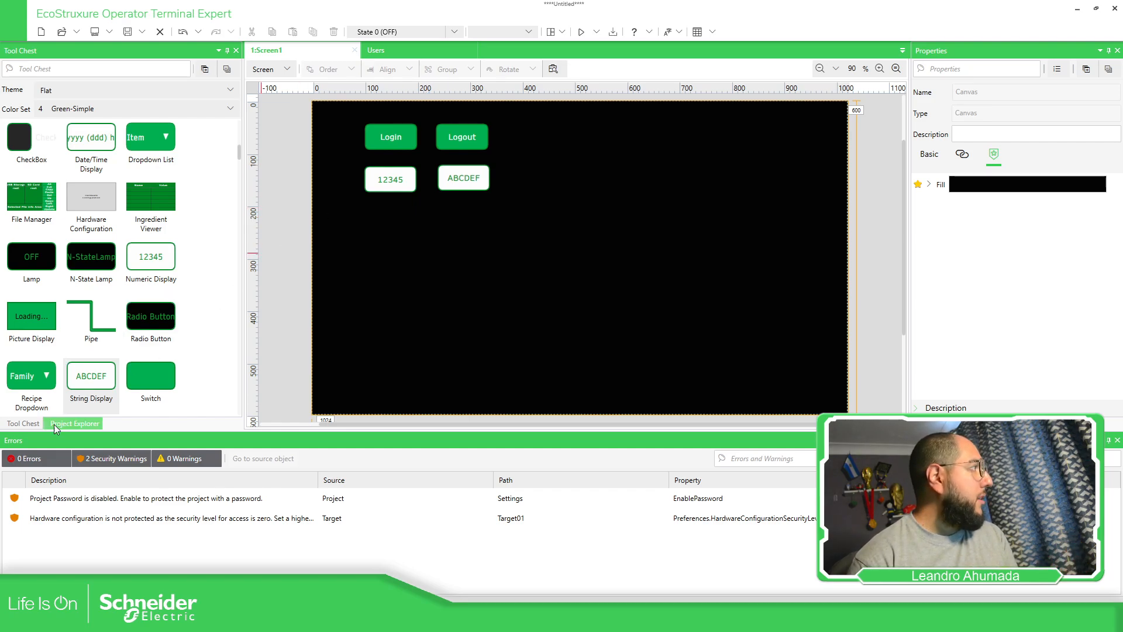
{"action": "left_click", "coordinate": [75, 423]}
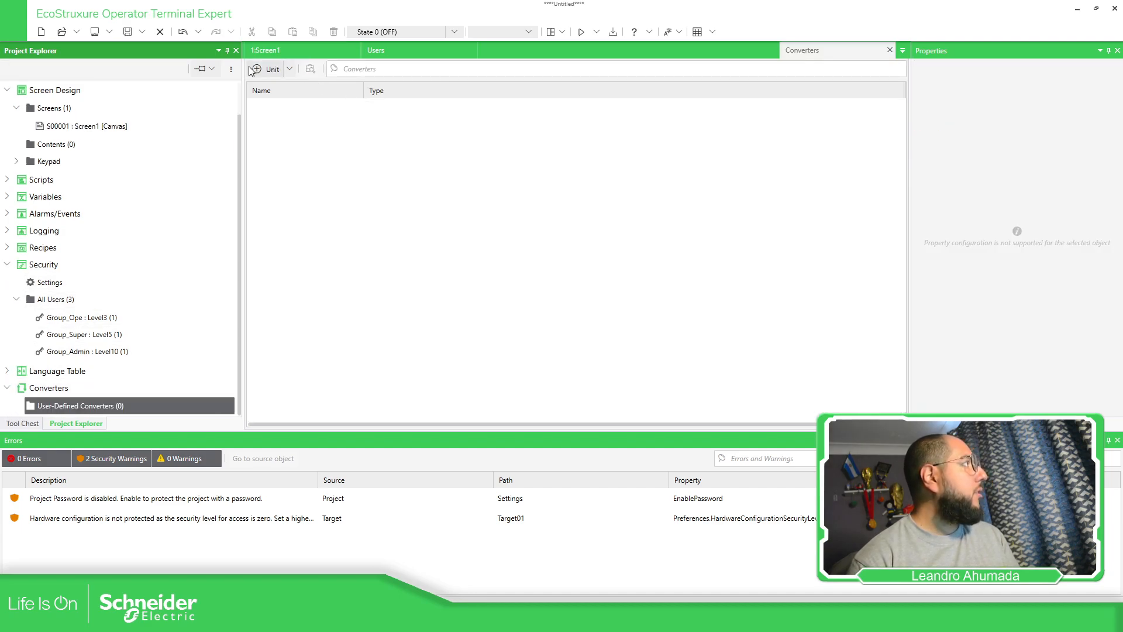
- Add range converter cLogin outputting 0 for input 0, else 1
{"action": "left_click", "coordinate": [267, 69]}
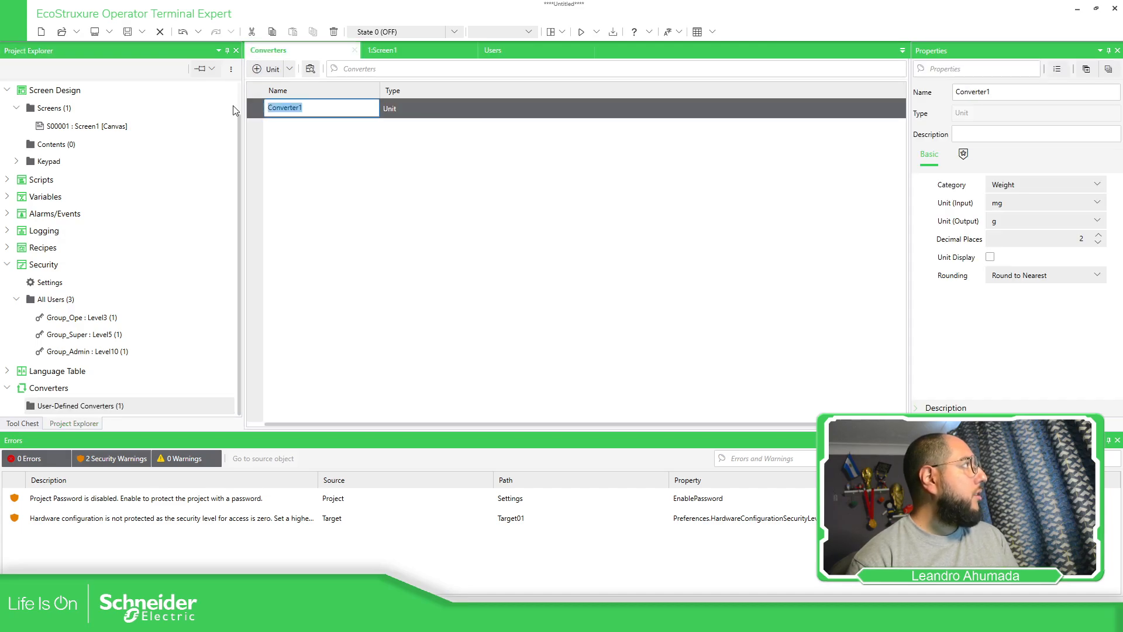
{"action": "type", "text": "cLogin"}
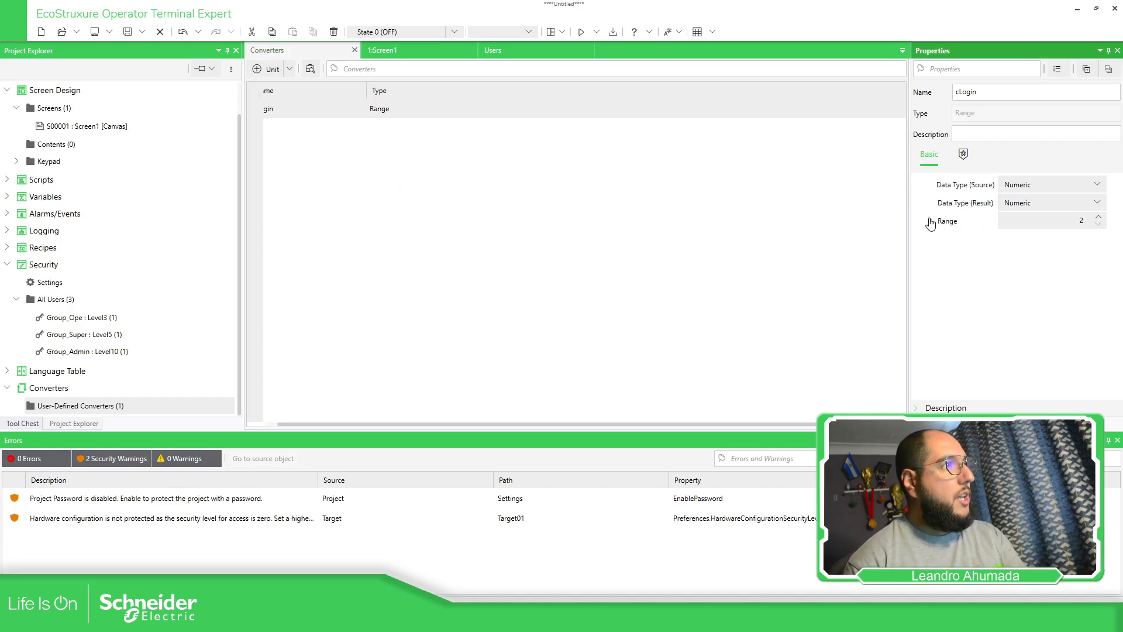
{"action": "left_click", "coordinate": [930, 220]}
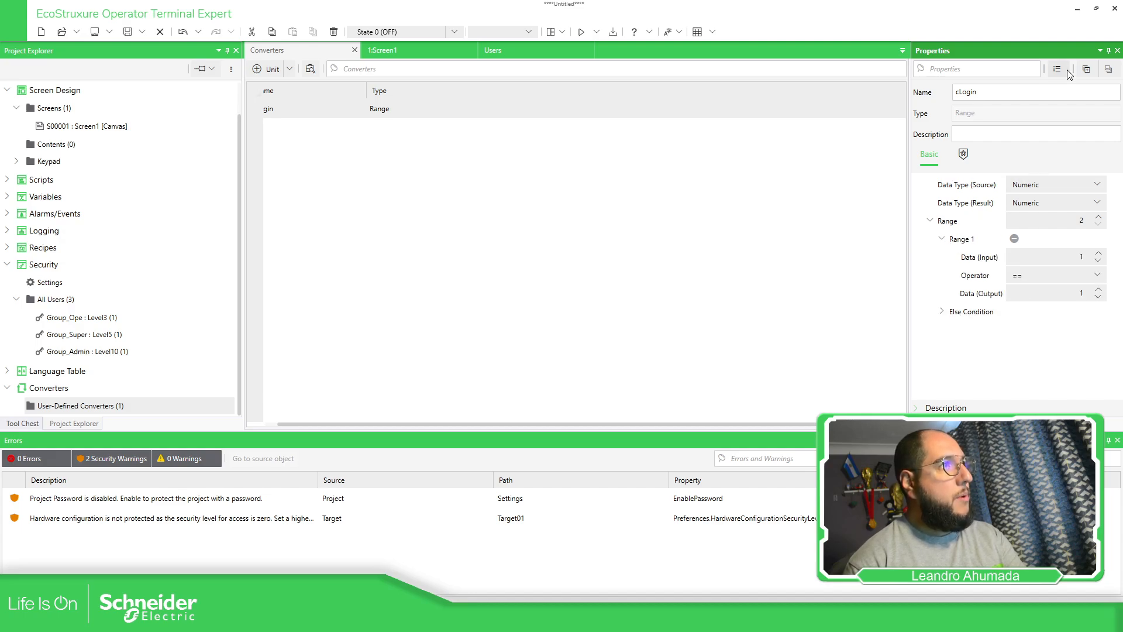
{"action": "left_click", "coordinate": [942, 310]}
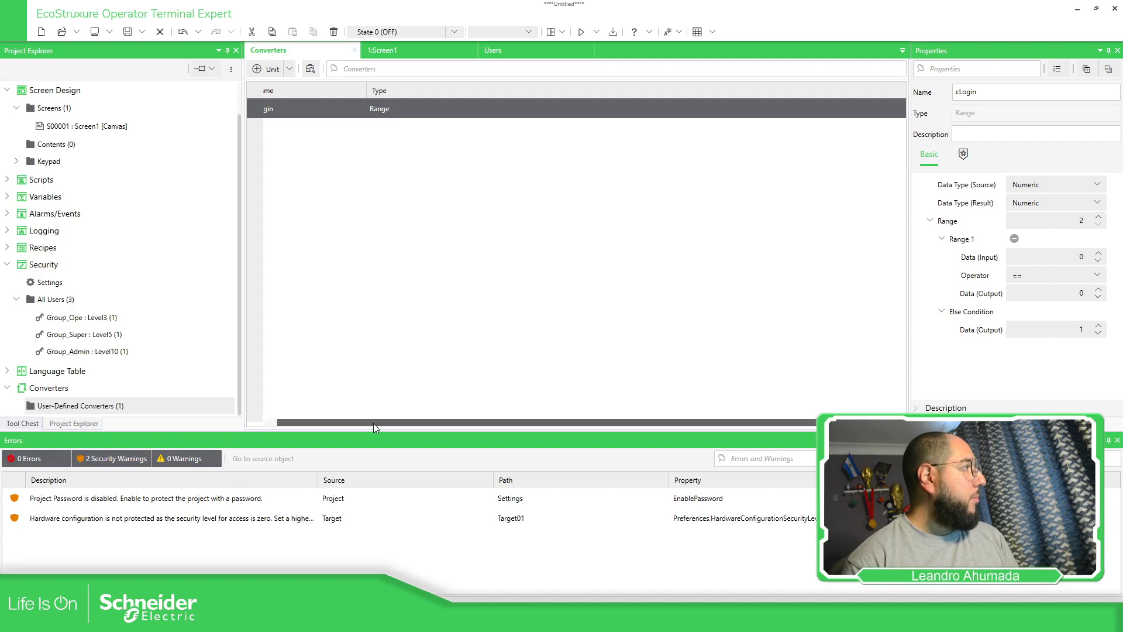
- Add range converter cLogout outputting 1 for input 0, else 0
{"action": "scroll", "scroll_direction": "left", "scroll_amount": 3}
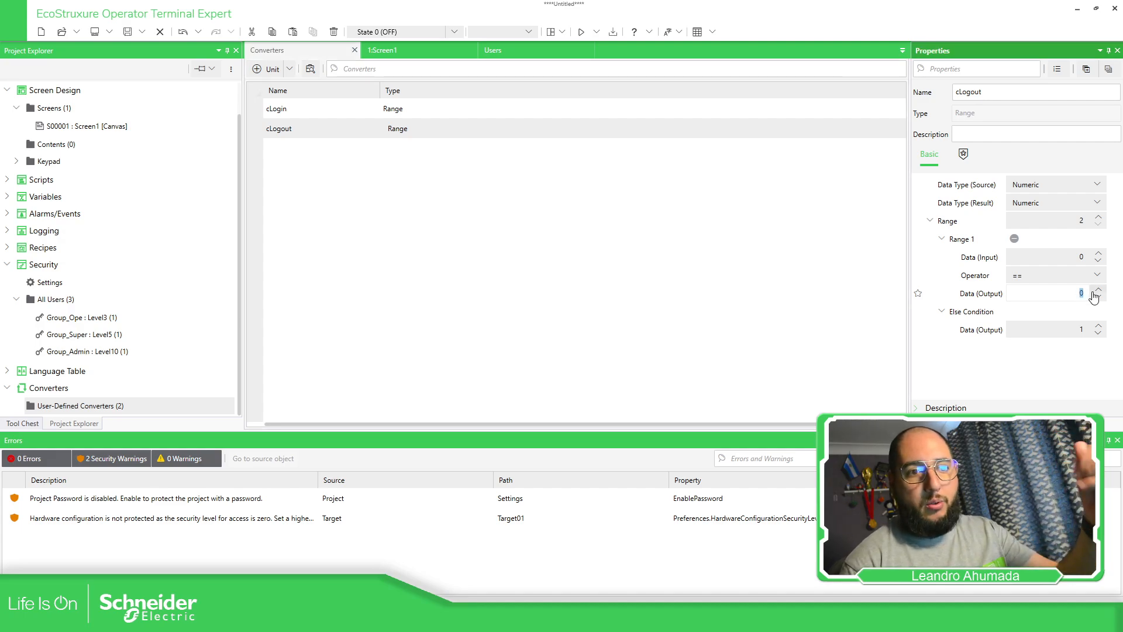
{"action": "left_click", "coordinate": [1096, 289]}
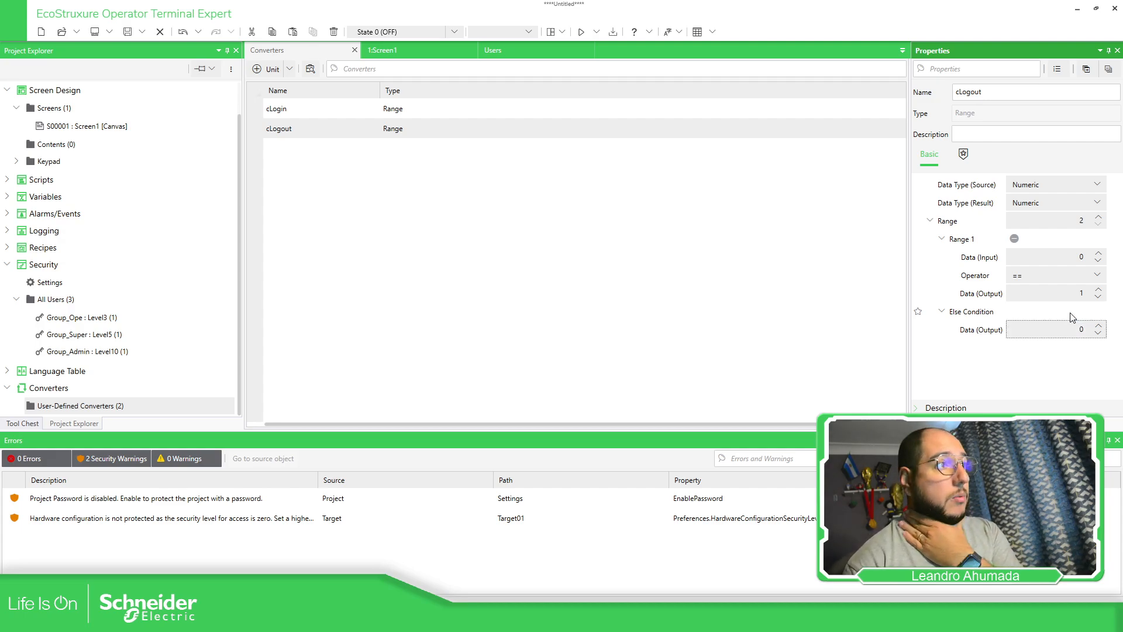
{"action": "left_click", "coordinate": [278, 129]}
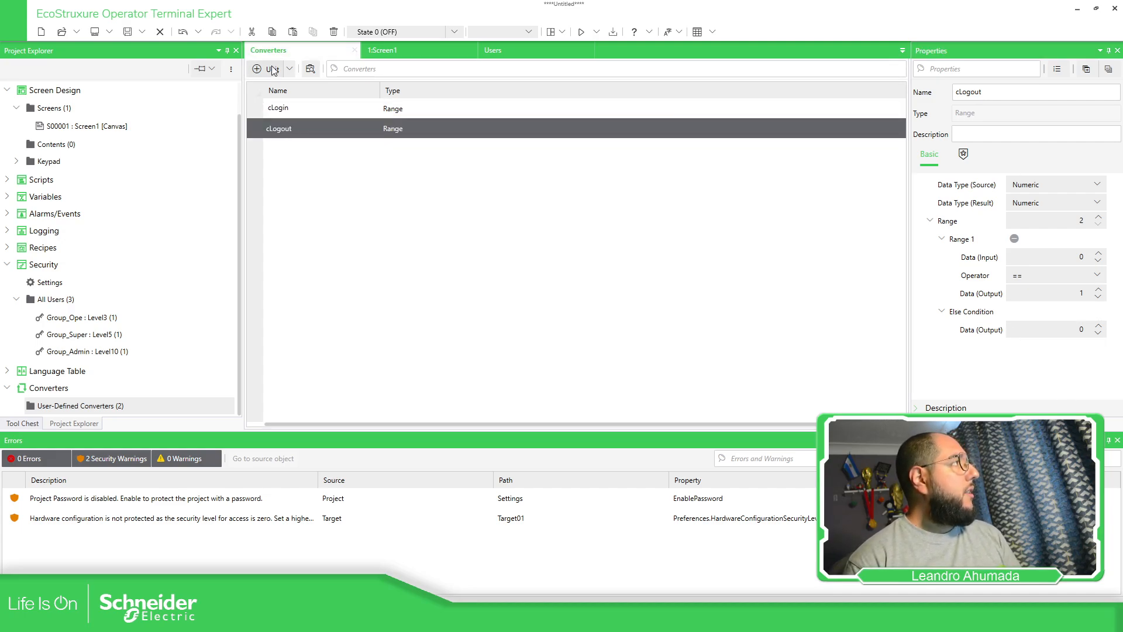
- Create range converter cLevel_Super mapping input 5 to 0, else 1, and return to Screen1
{"action": "left_click", "coordinate": [272, 69]}
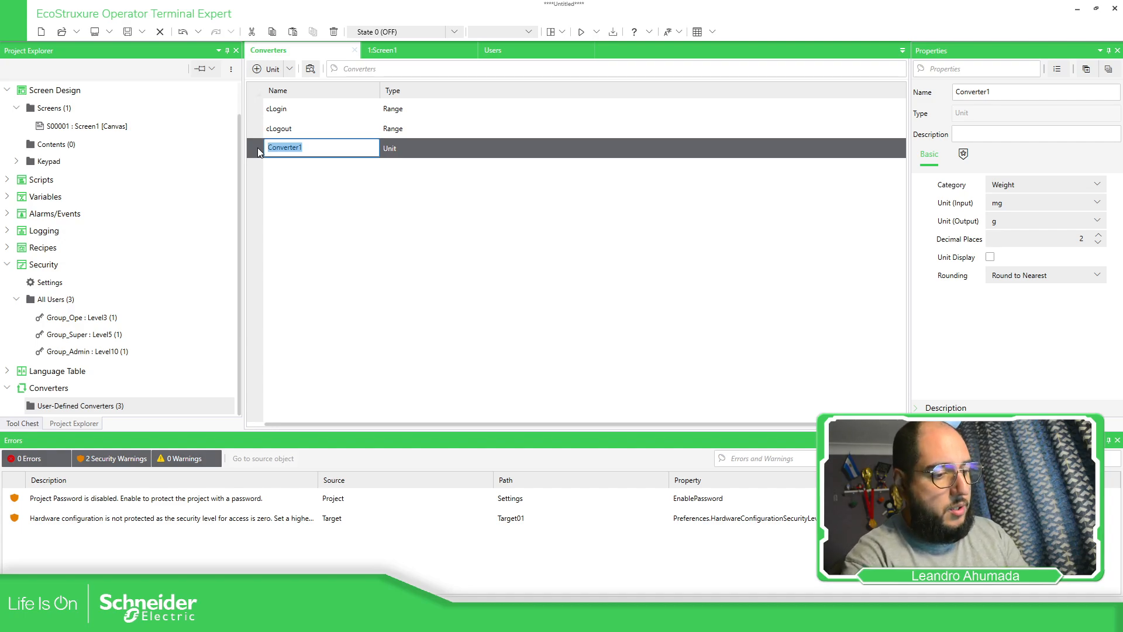
{"action": "type", "text": "cLevel_Super"}
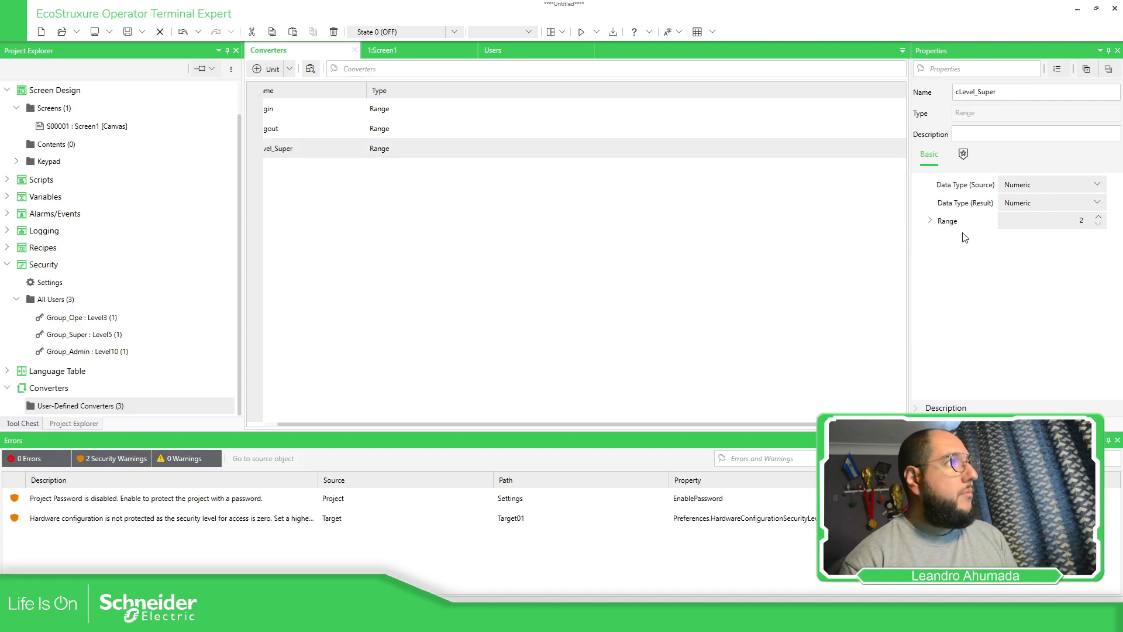
{"action": "left_click", "coordinate": [932, 221]}
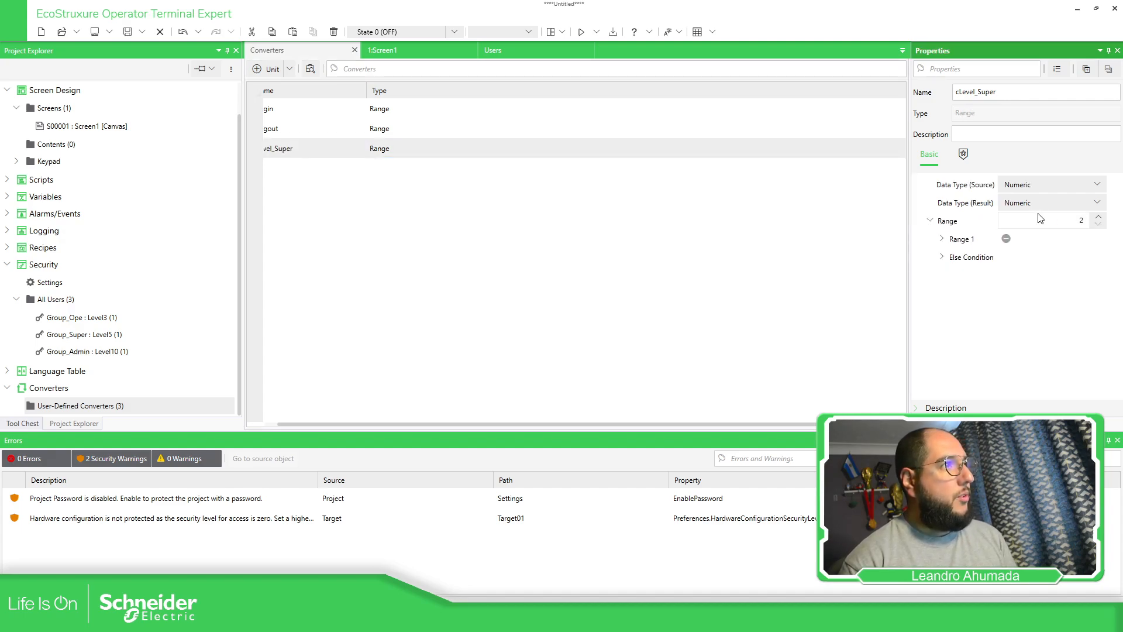
{"action": "left_click", "coordinate": [941, 239]}
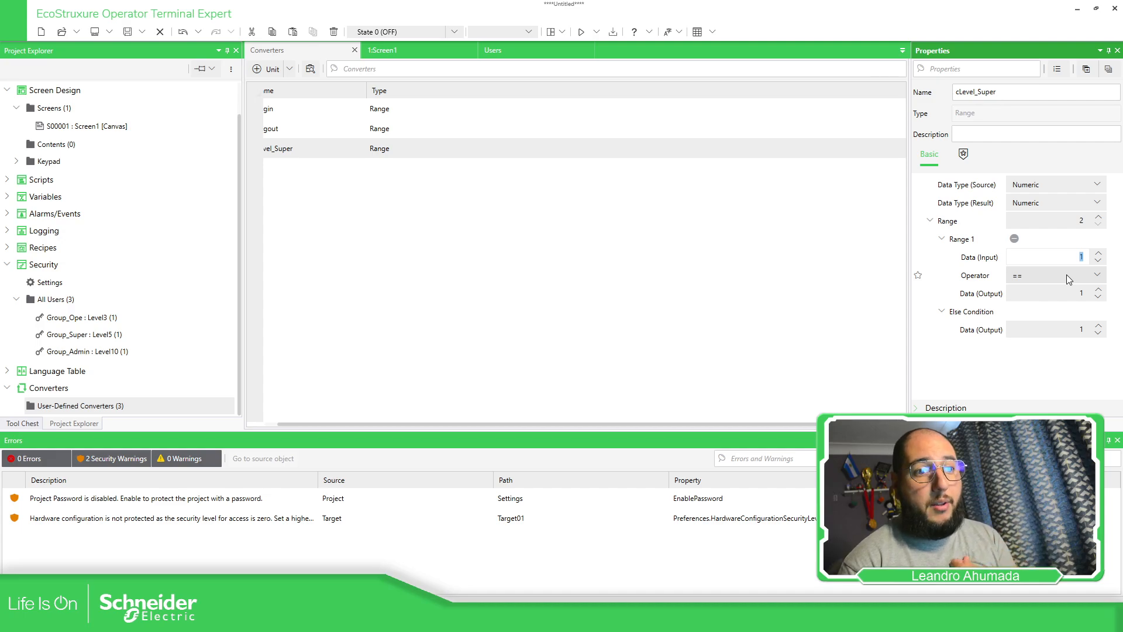
{"action": "type", "text": "5"}
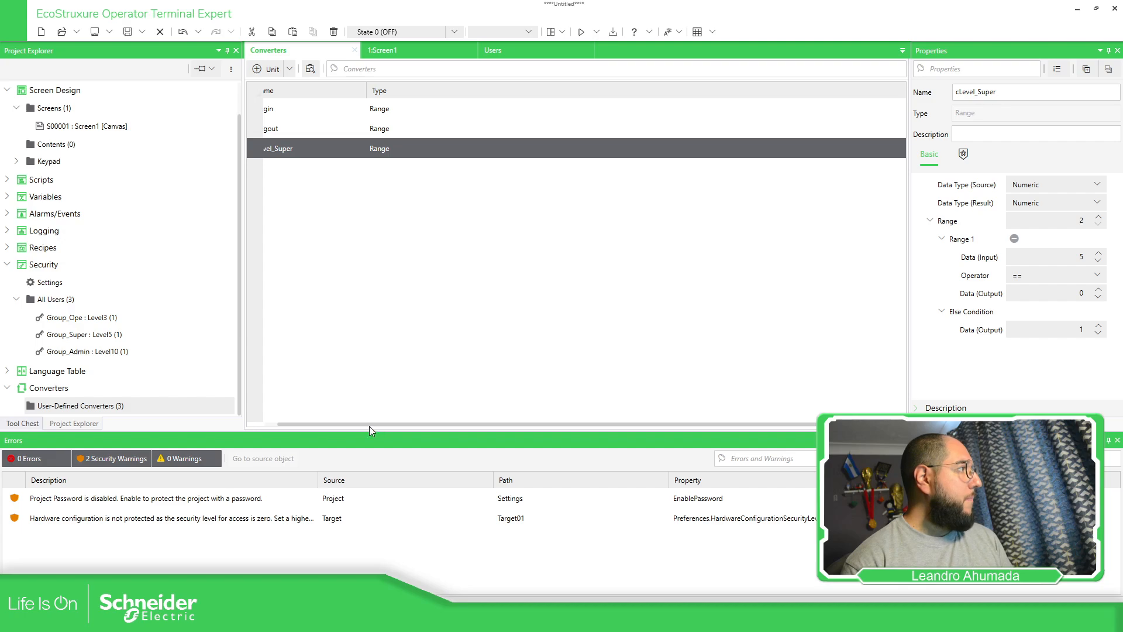
{"action": "scroll", "scroll_direction": "left", "scroll_amount": 3}
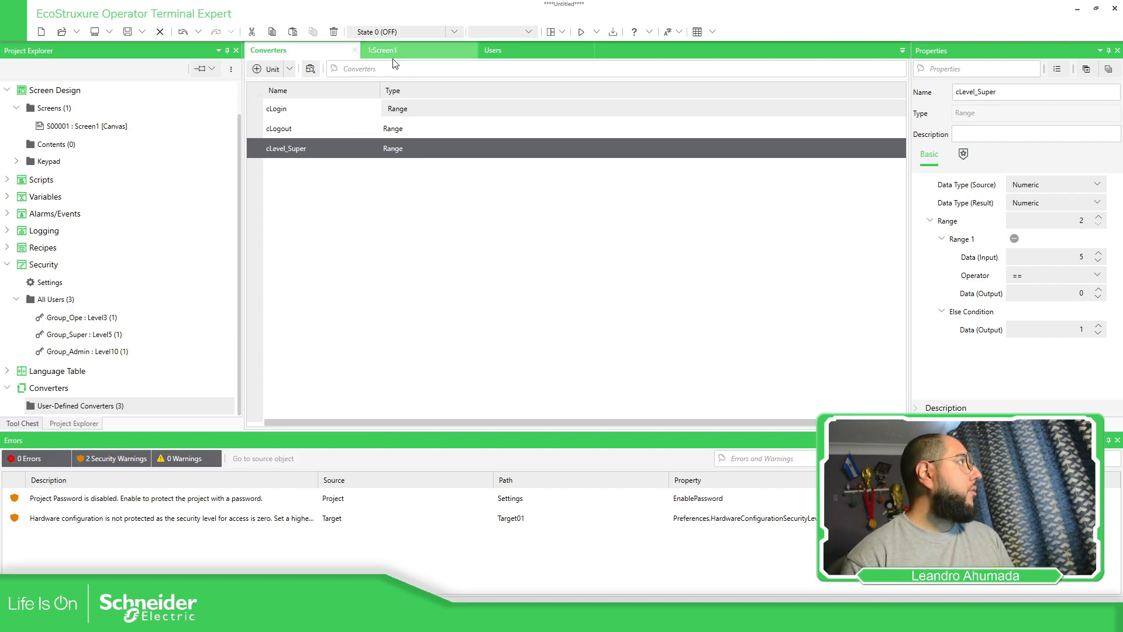
{"action": "left_click", "coordinate": [384, 51]}
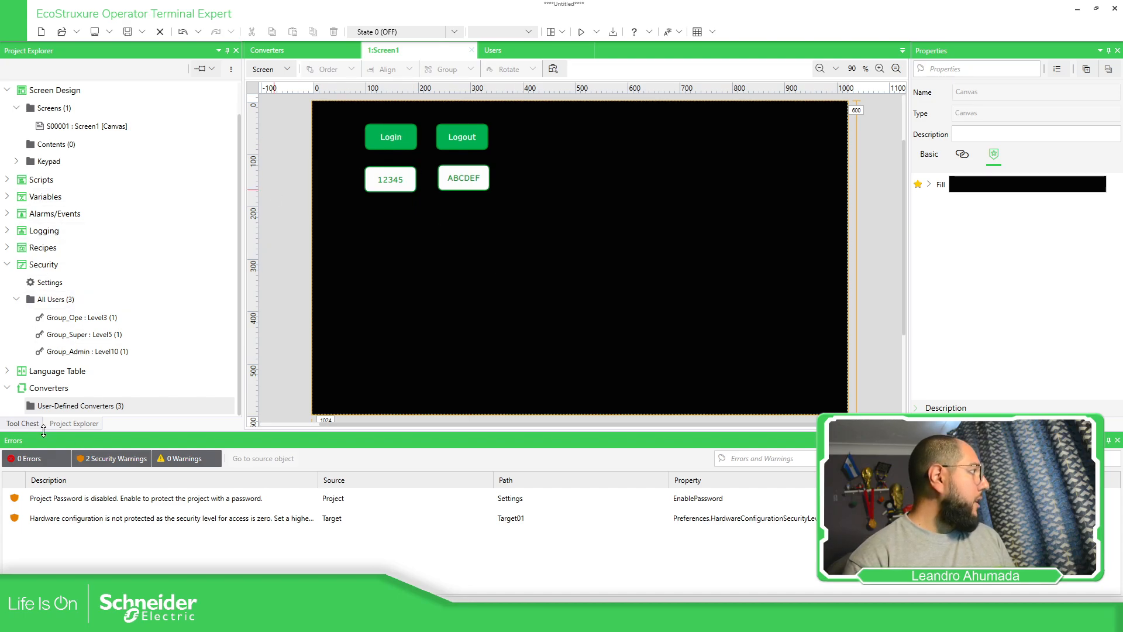
- Reopen the Tool Chest and scroll down toward the Shapes
{"action": "left_click", "coordinate": [21, 424]}
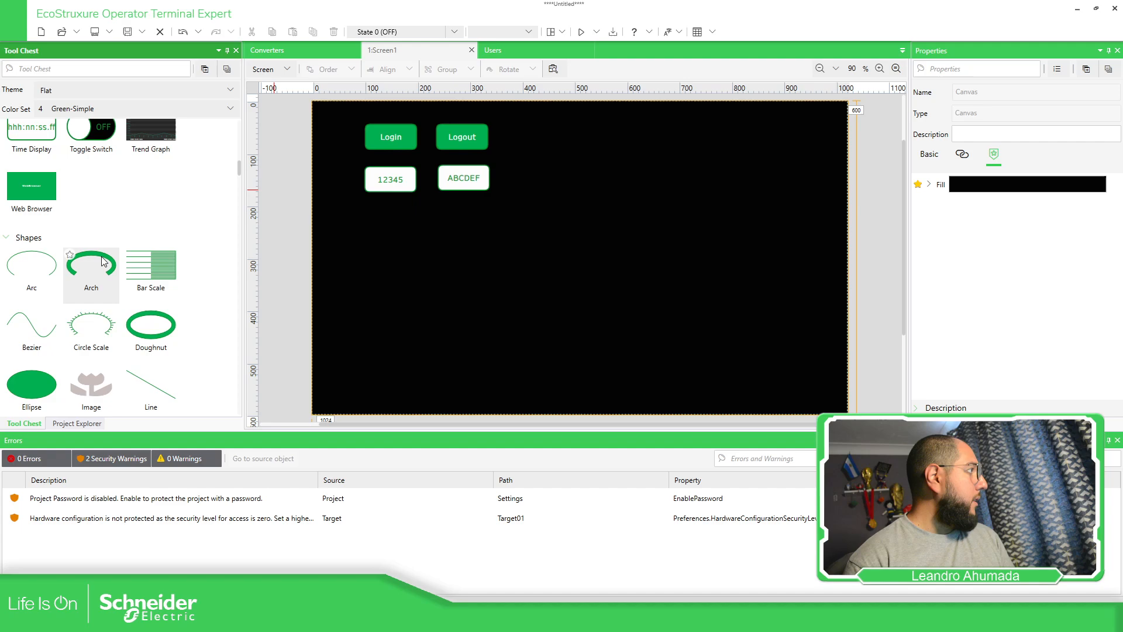
{"action": "scroll", "scroll_direction": "down", "scroll_amount": 3}
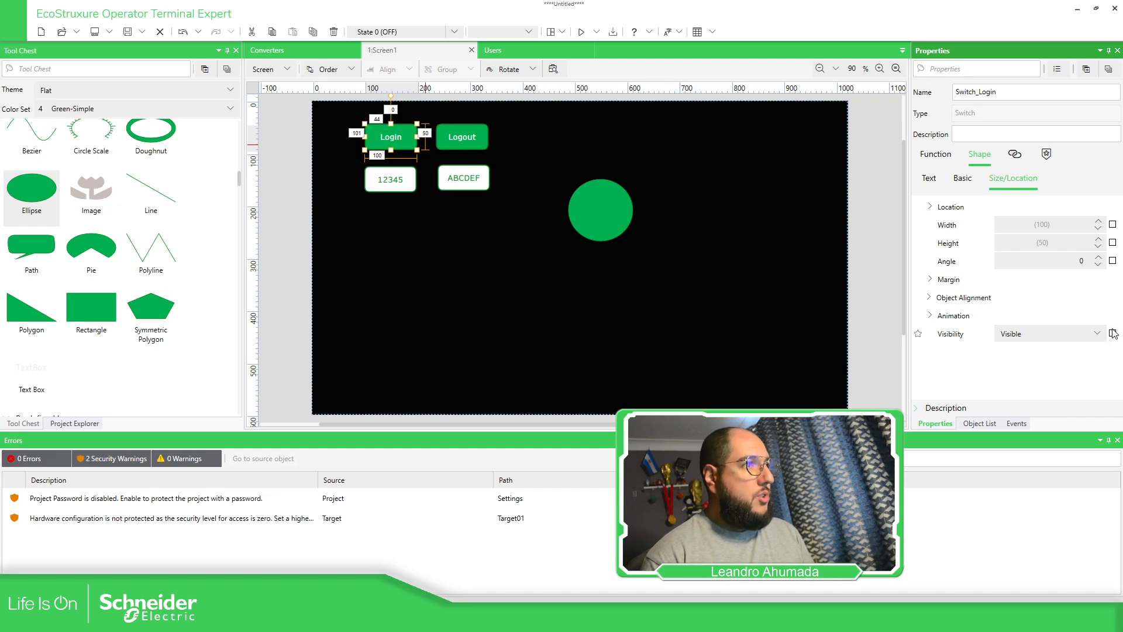
- Bind Login switch visibility one way to CurrentSecurityLevel via cLogin, then begin Logout's binding
{"action": "left_click", "coordinate": [1097, 333]}
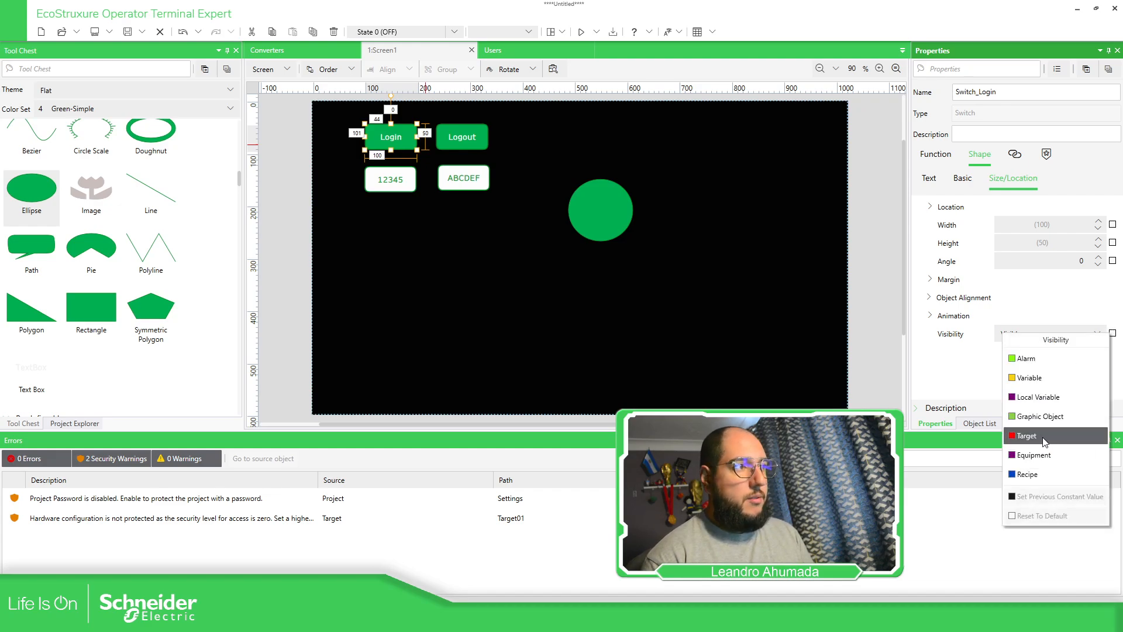
{"action": "left_click", "coordinate": [1028, 436]}
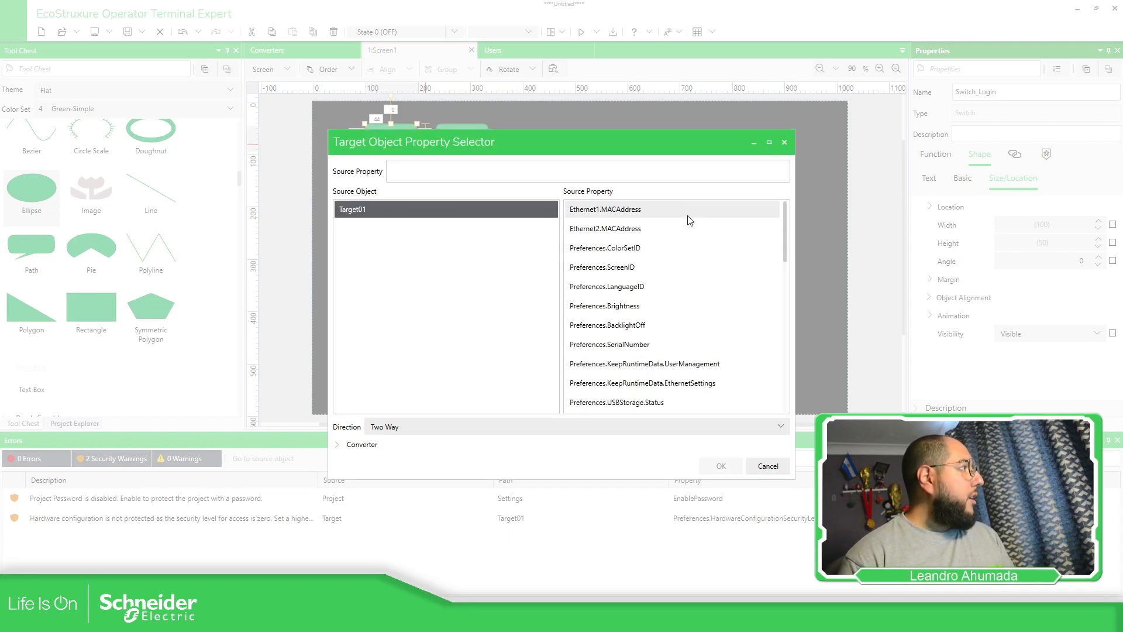
{"action": "scroll", "scroll_direction": "down", "scroll_amount": 3}
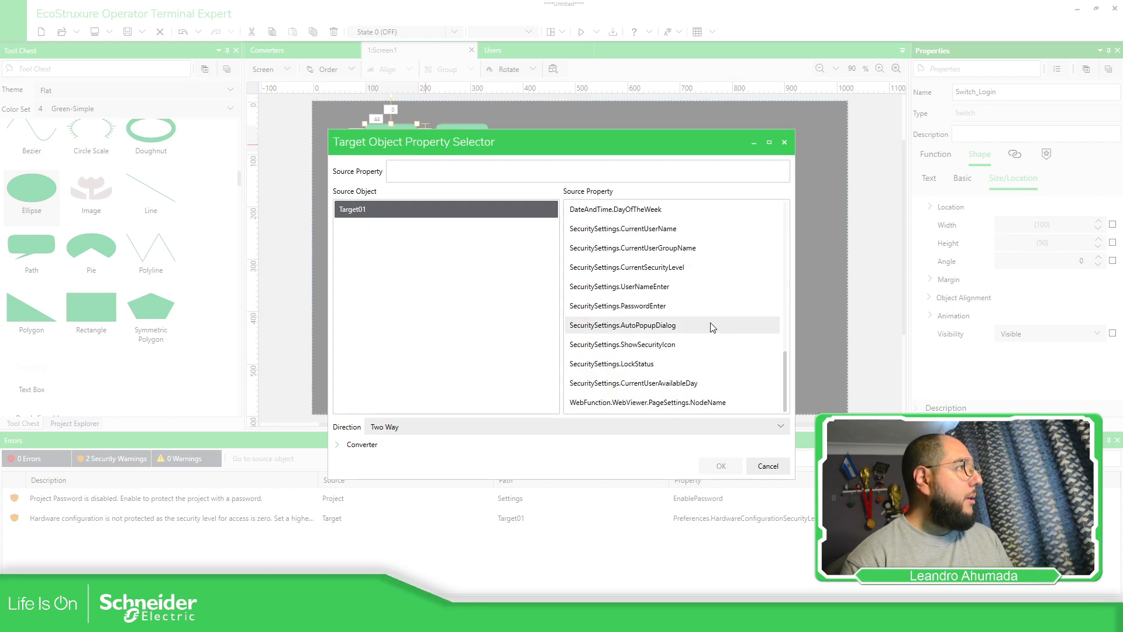
{"action": "left_click", "coordinate": [626, 267]}
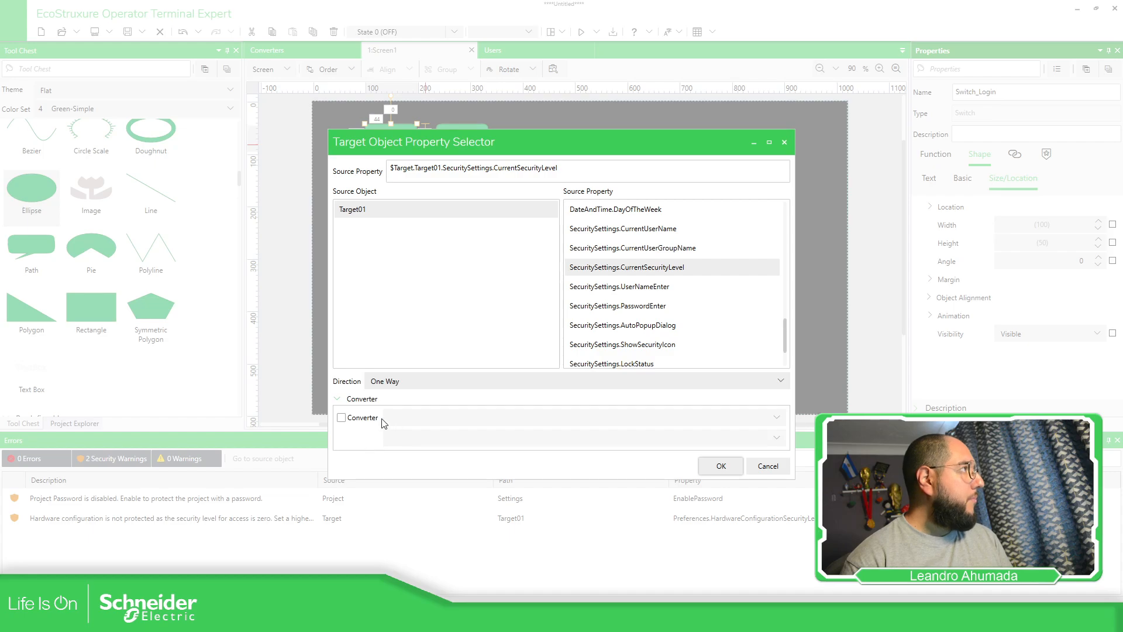
{"action": "left_click", "coordinate": [342, 417]}
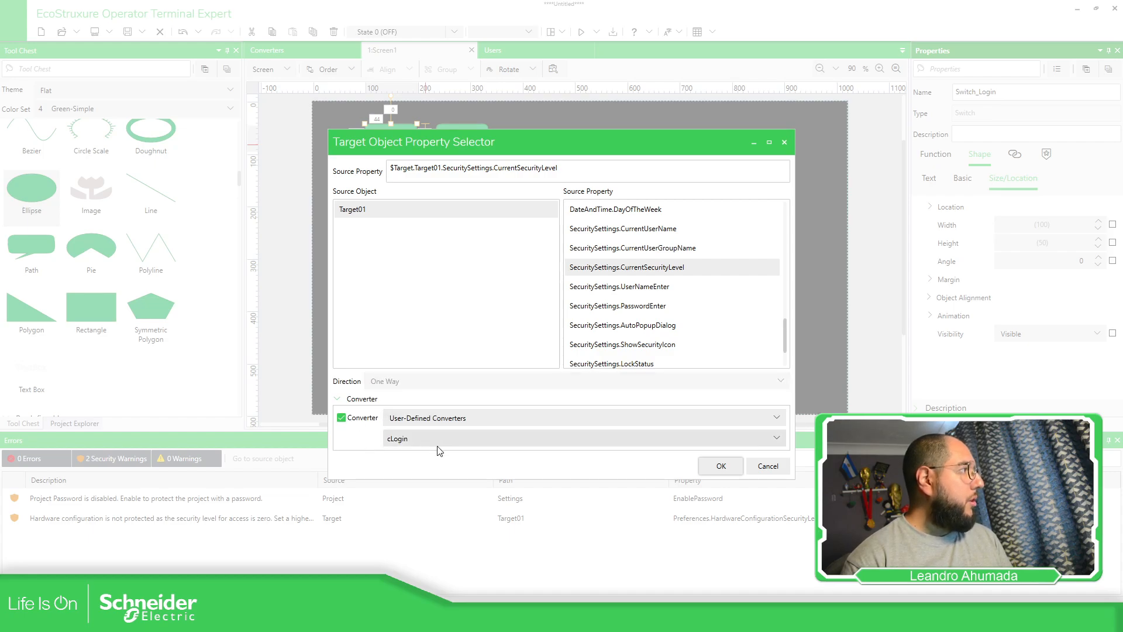
{"action": "left_click", "coordinate": [721, 466]}
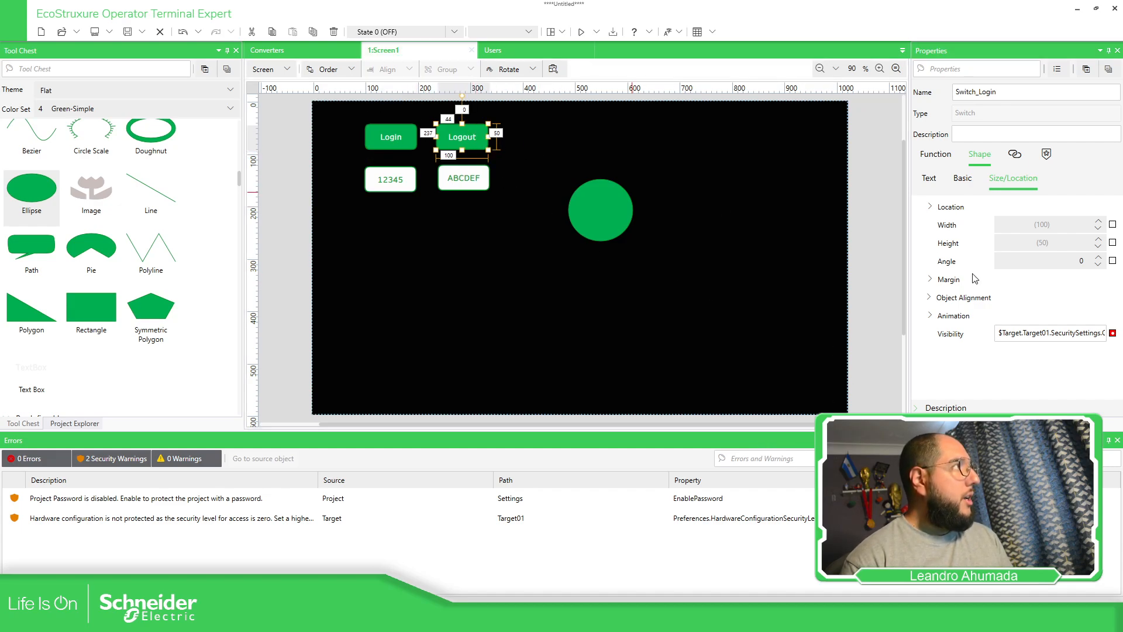
{"action": "left_click", "coordinate": [1111, 333]}
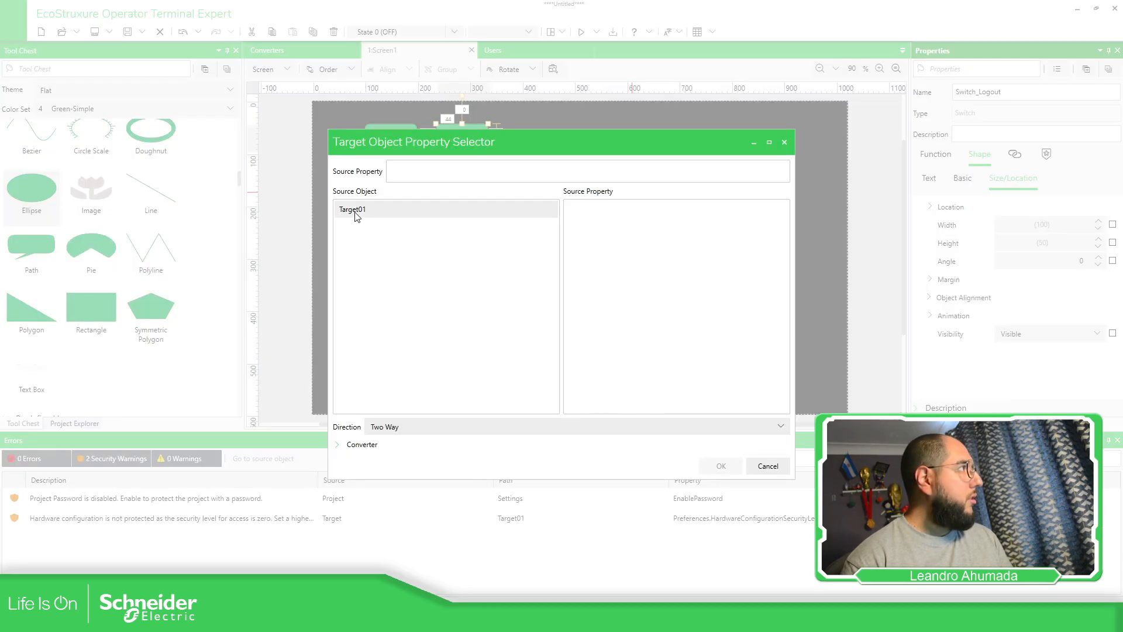
- Bind Logout switch visibility to Target01 CurrentSecurityLevel through cLogout, then select the circle
{"action": "left_click", "coordinate": [351, 209]}
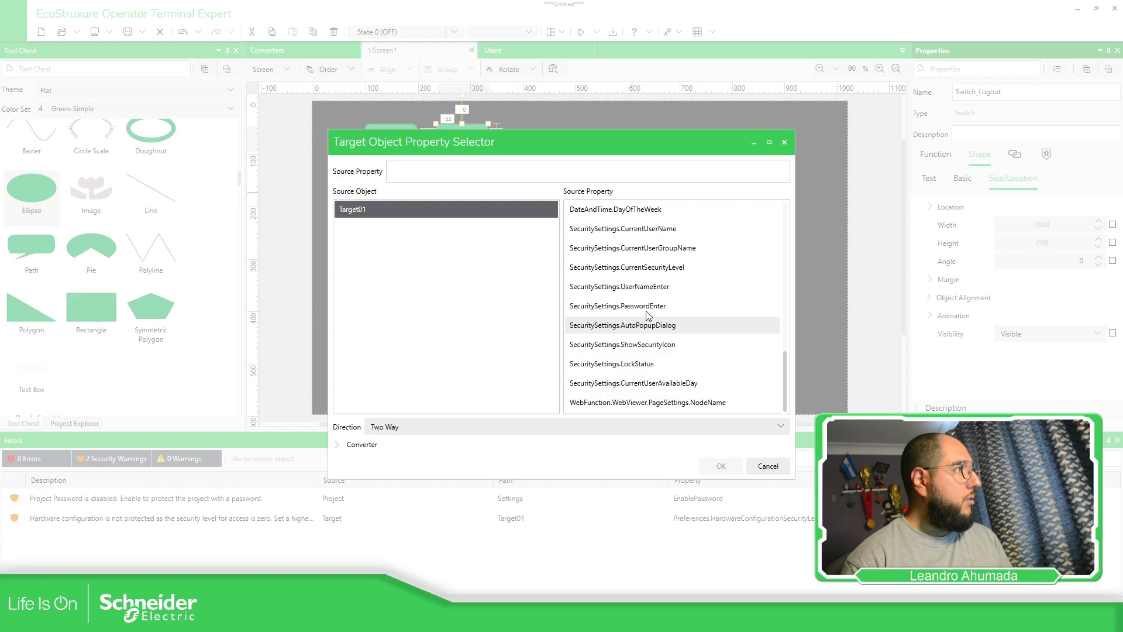
{"action": "left_click", "coordinate": [626, 267]}
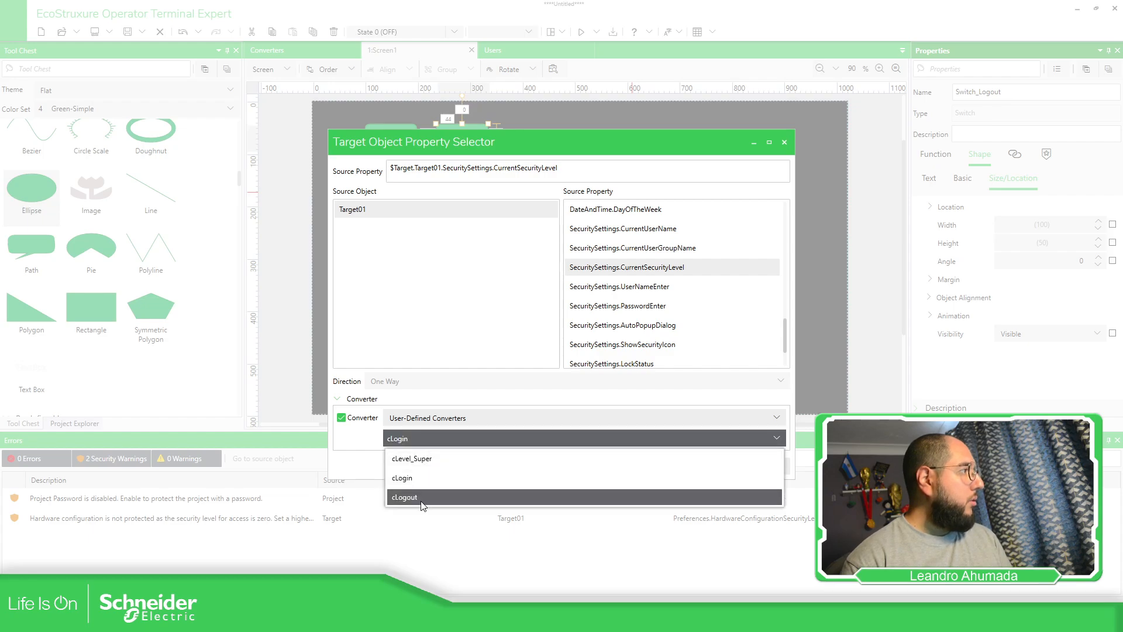
{"action": "left_click", "coordinate": [405, 497]}
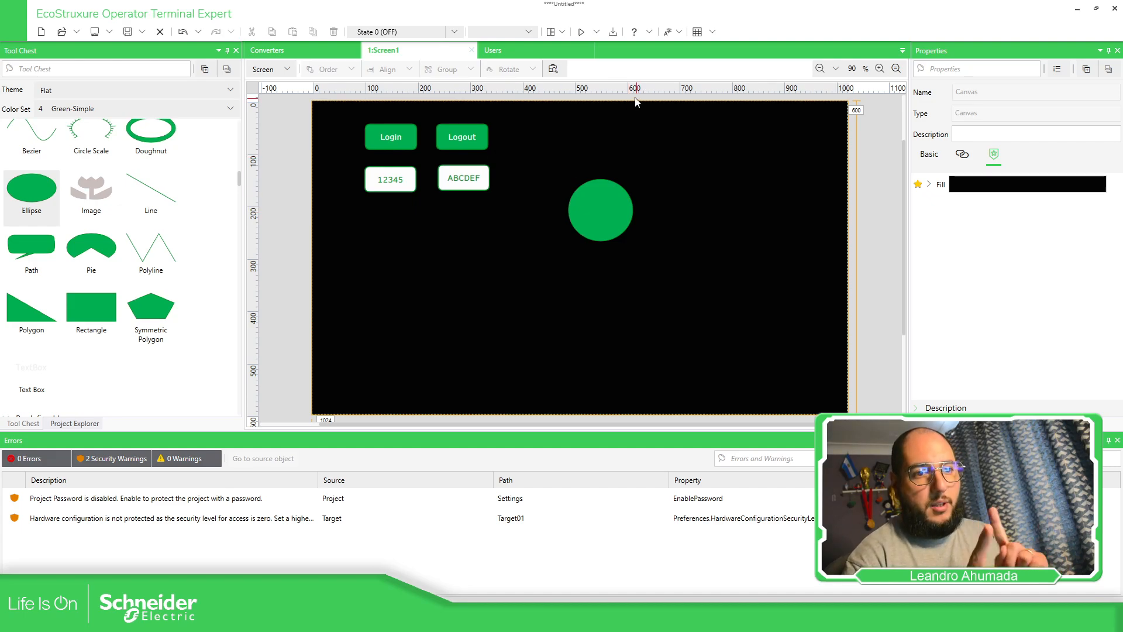
{"action": "left_click", "coordinate": [600, 210]}
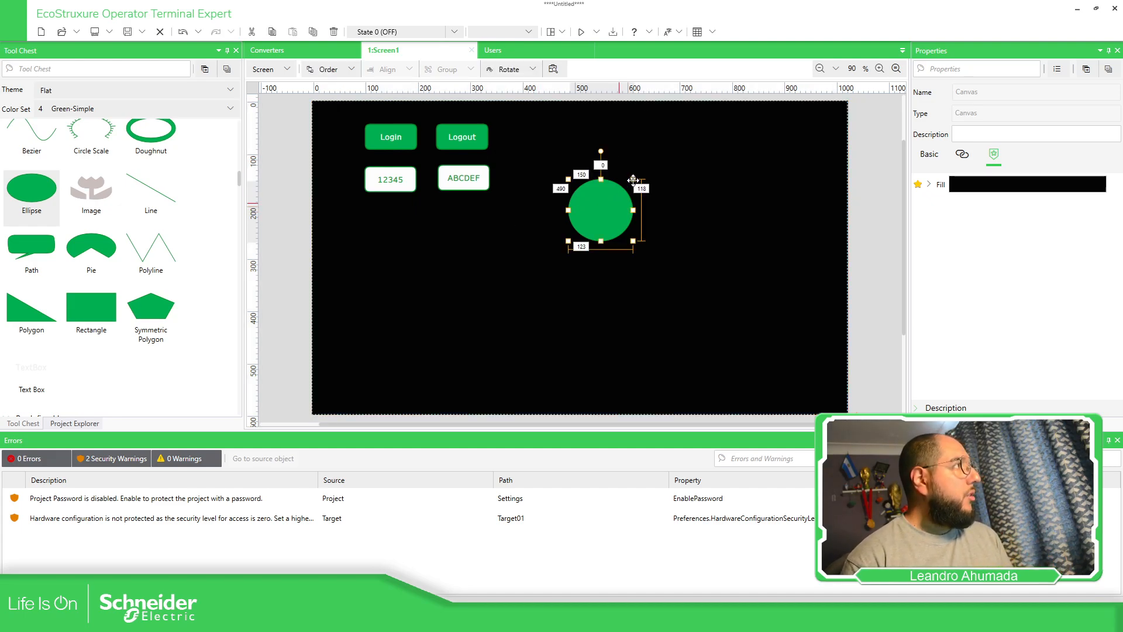
{"action": "left_click", "coordinate": [600, 209]}
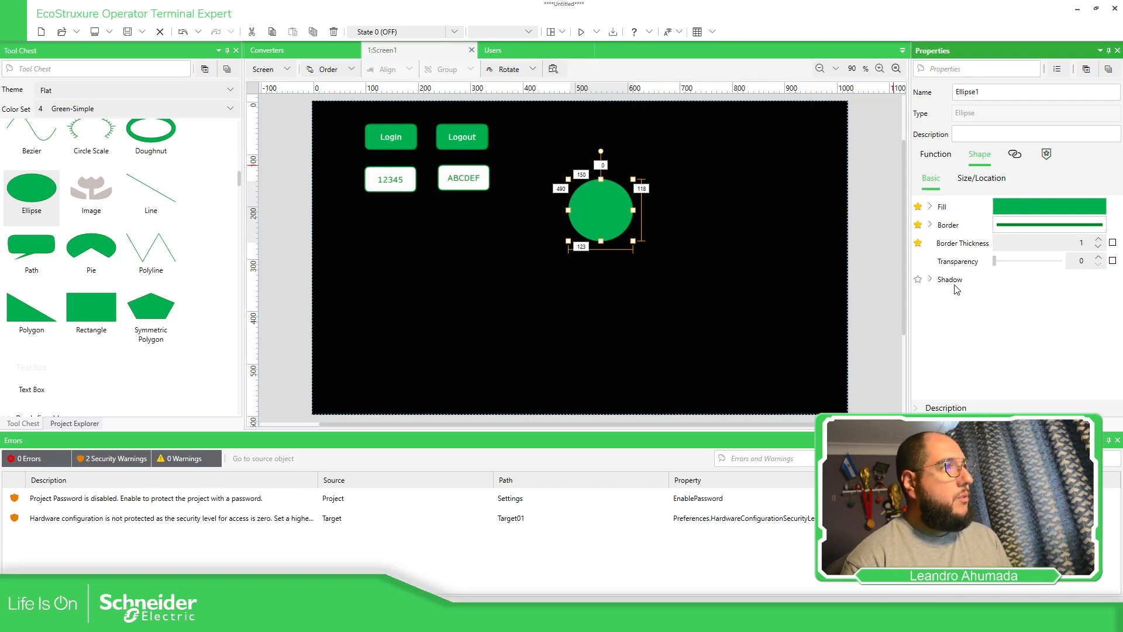
- Bind Ellipse1's visibility to Target01 CurrentSecurityLevel using the cLevel_Super converter
{"action": "left_click", "coordinate": [981, 178]}
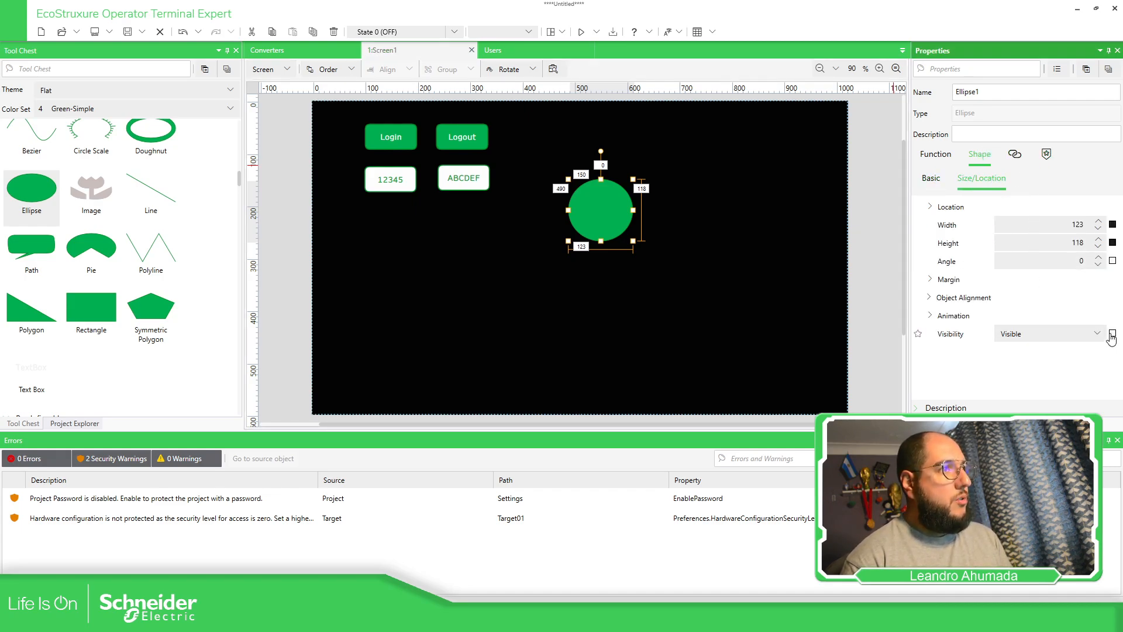
{"action": "left_click", "coordinate": [1114, 333]}
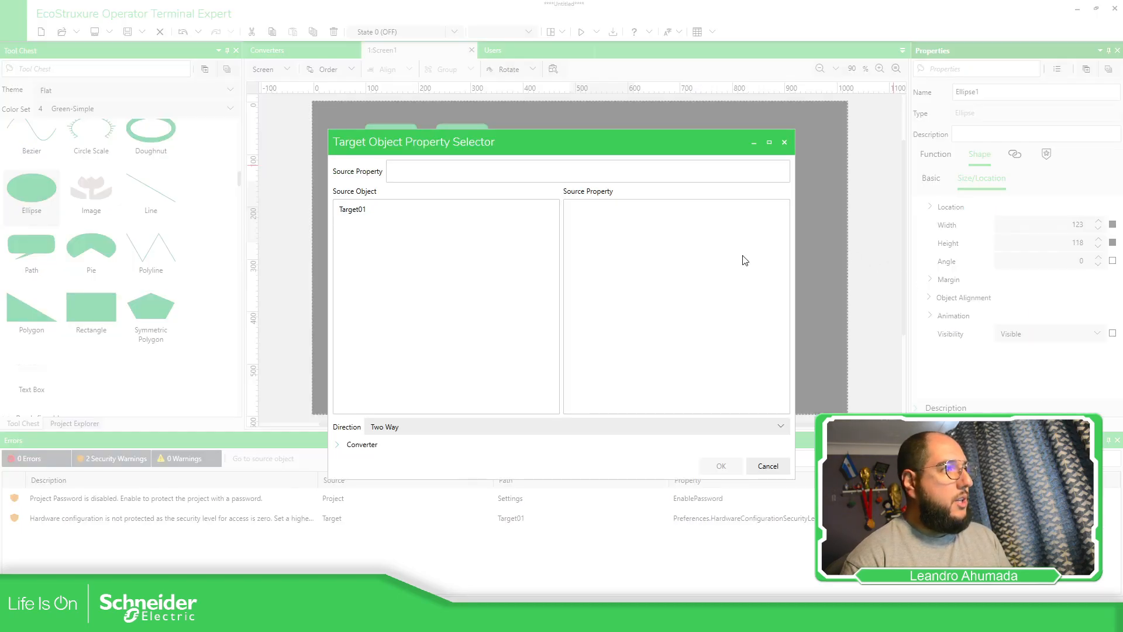
{"action": "left_click", "coordinate": [352, 209]}
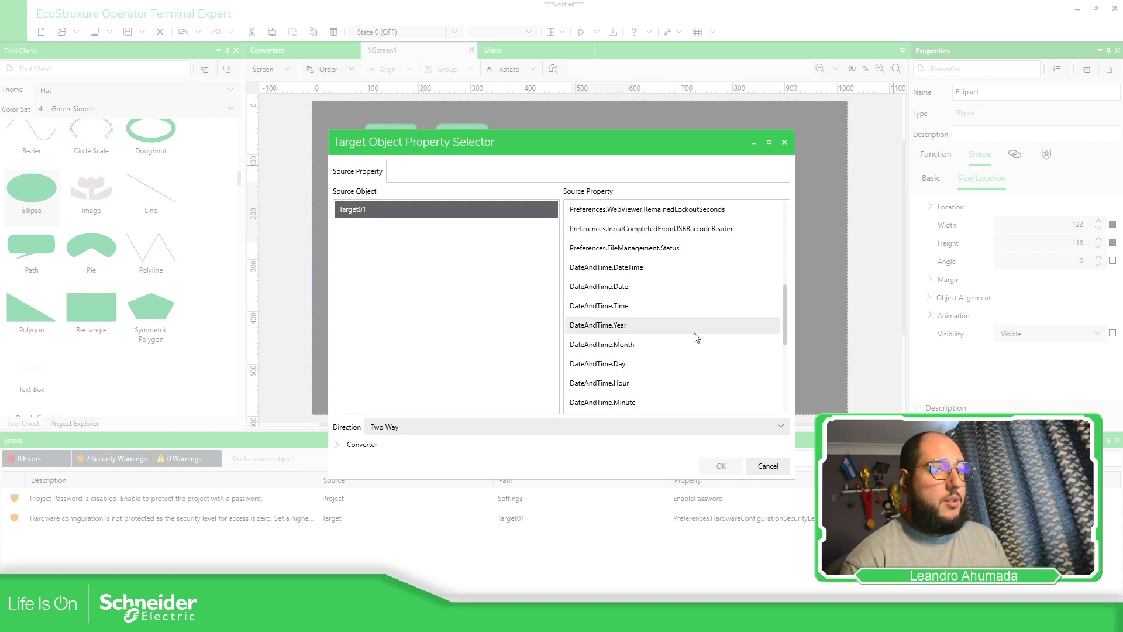
{"action": "scroll", "scroll_direction": "down", "scroll_amount": 3}
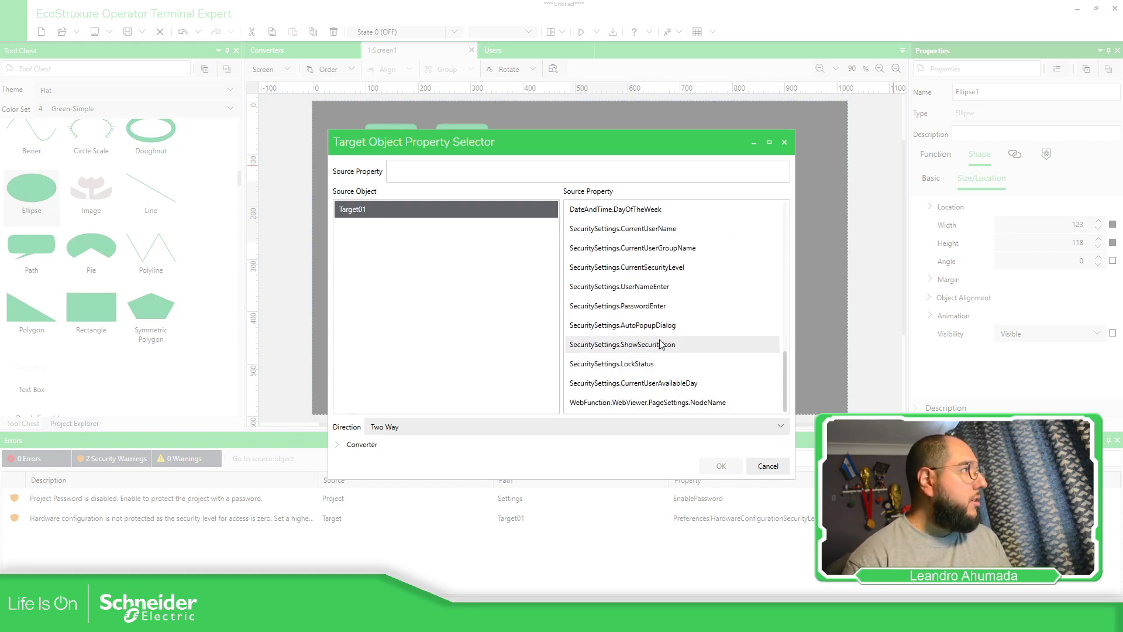
{"action": "left_click", "coordinate": [626, 267]}
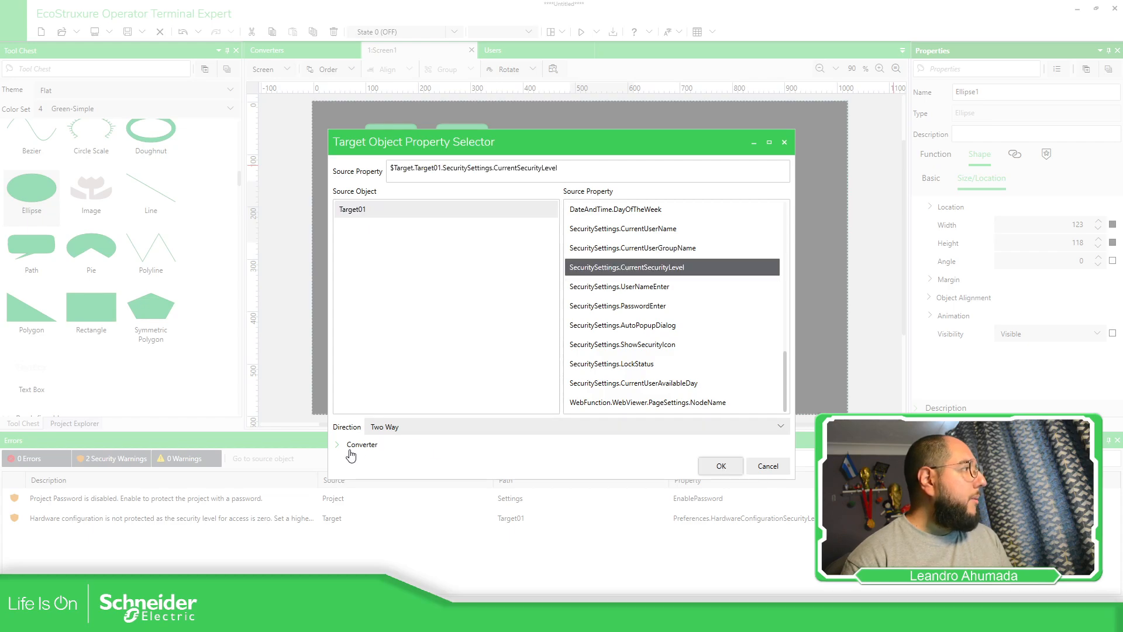
{"action": "left_click", "coordinate": [337, 444]}
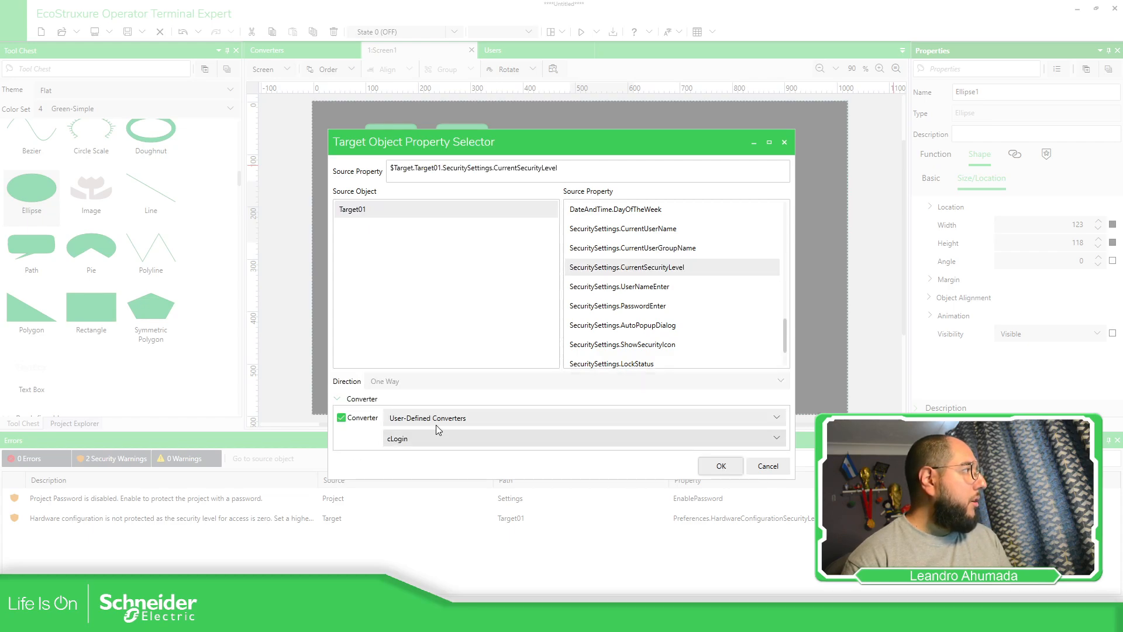
{"action": "mouse_move", "coordinate": [470, 449]}
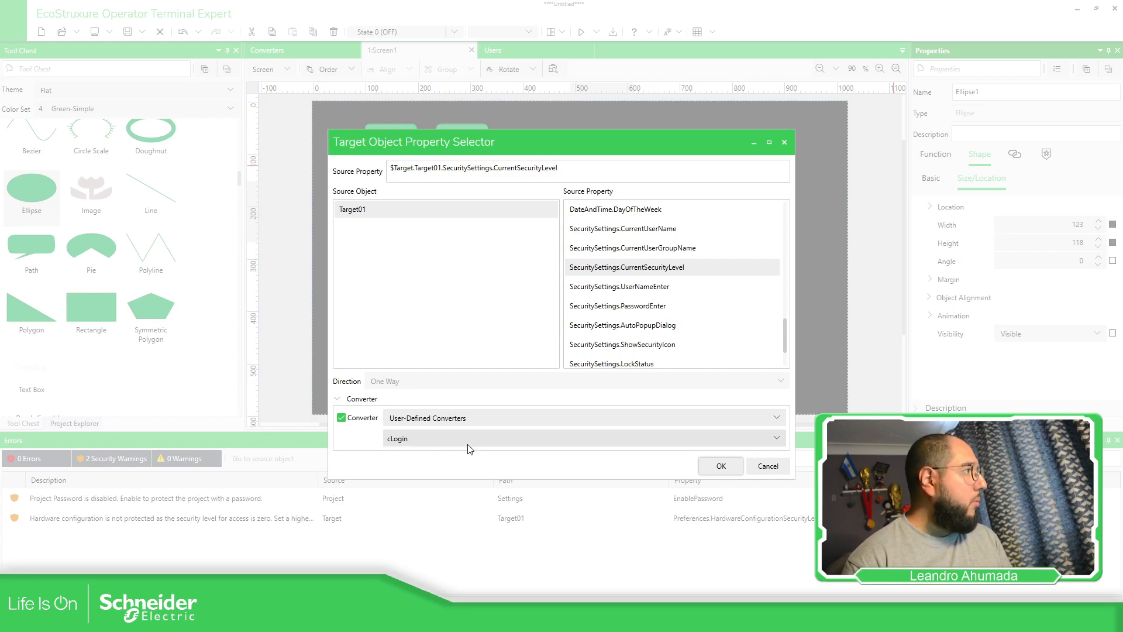
{"action": "left_click", "coordinate": [584, 438]}
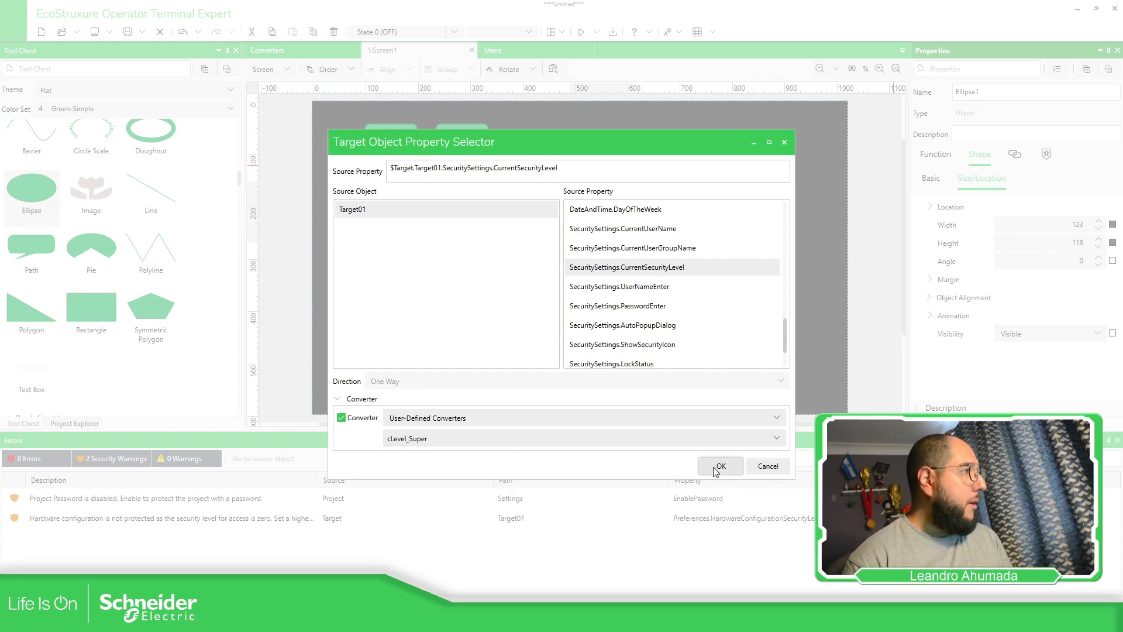
{"action": "left_click", "coordinate": [719, 465]}
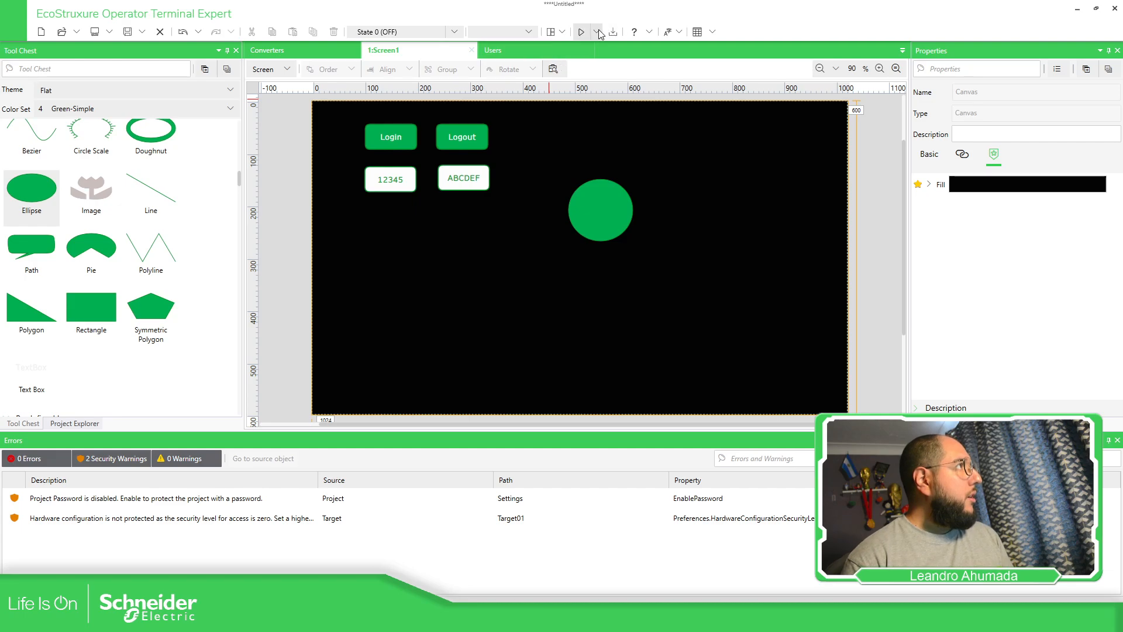
- Run a Target01 simulation showing only the Login switch at level 0
{"action": "left_click", "coordinate": [581, 32]}
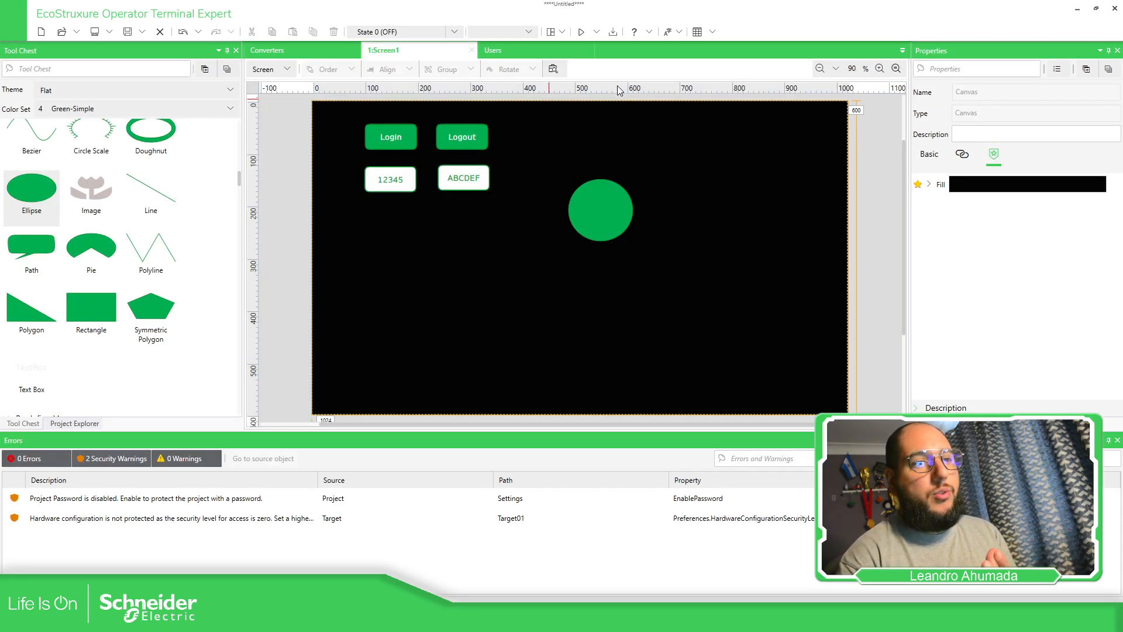
{"action": "mouse_move", "coordinate": [188, 251]}
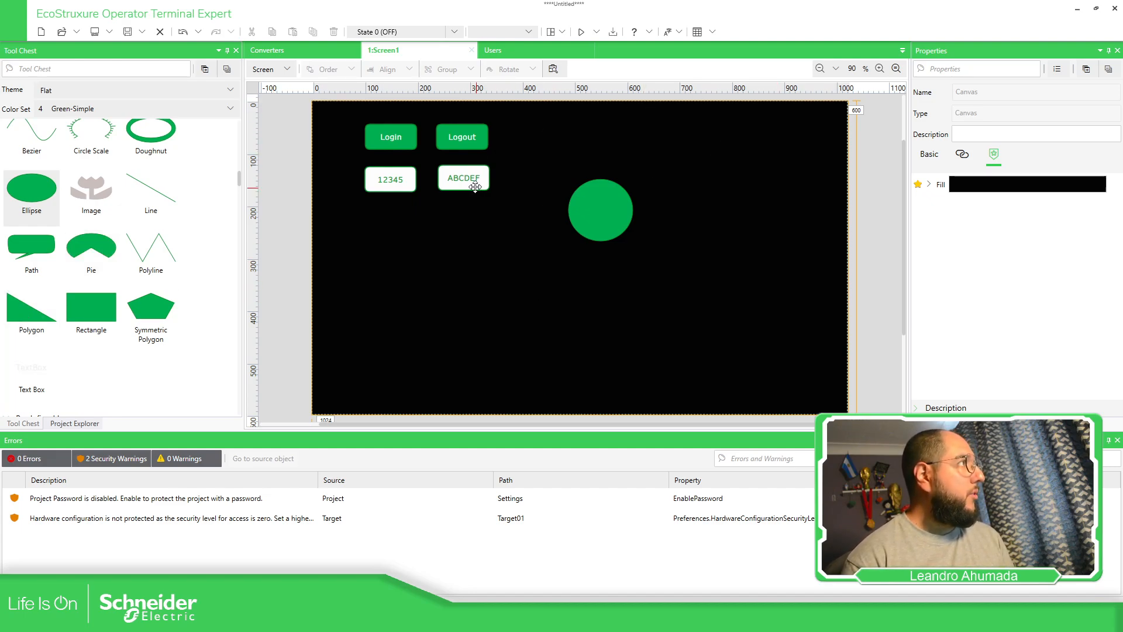
{"action": "left_click", "coordinate": [463, 178]}
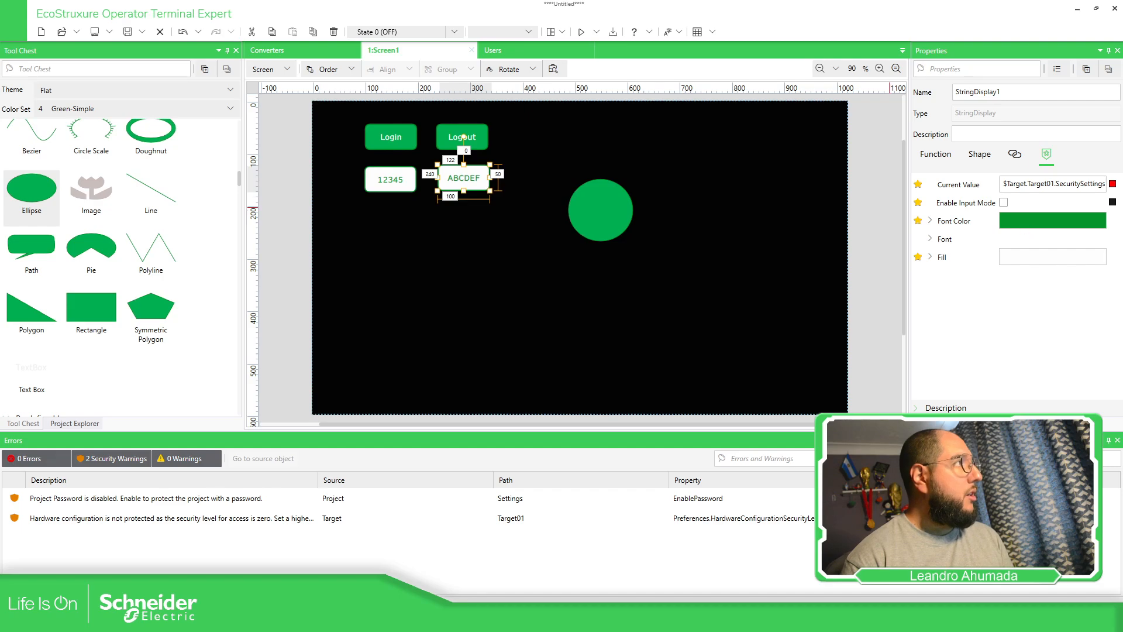
{"action": "left_click", "coordinate": [581, 32]}
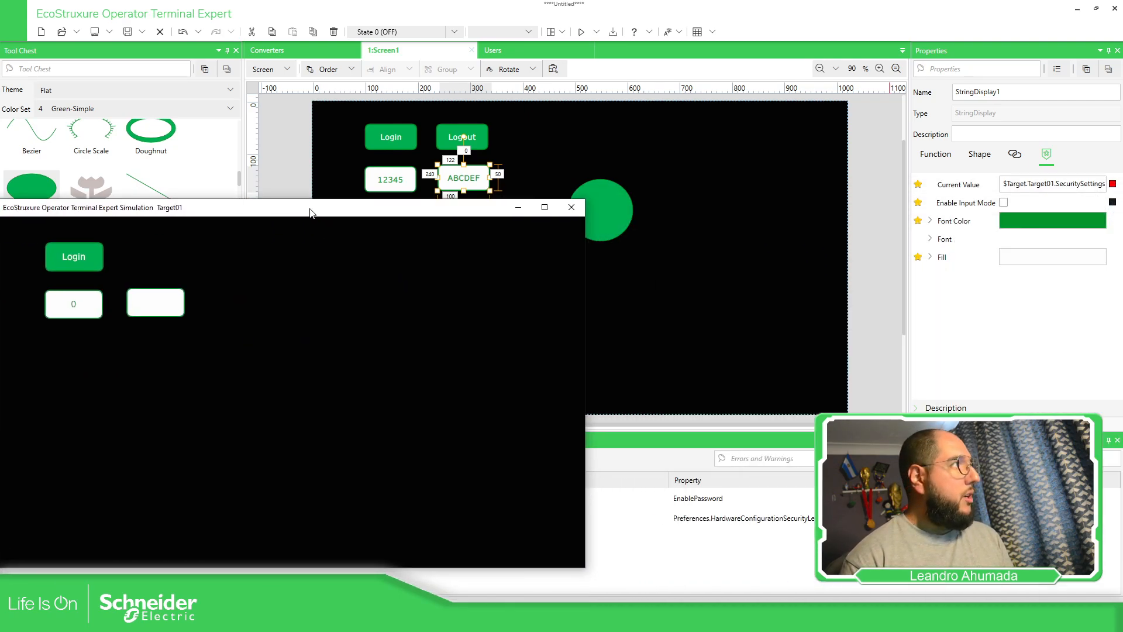
{"action": "mouse_move", "coordinate": [590, 180]}
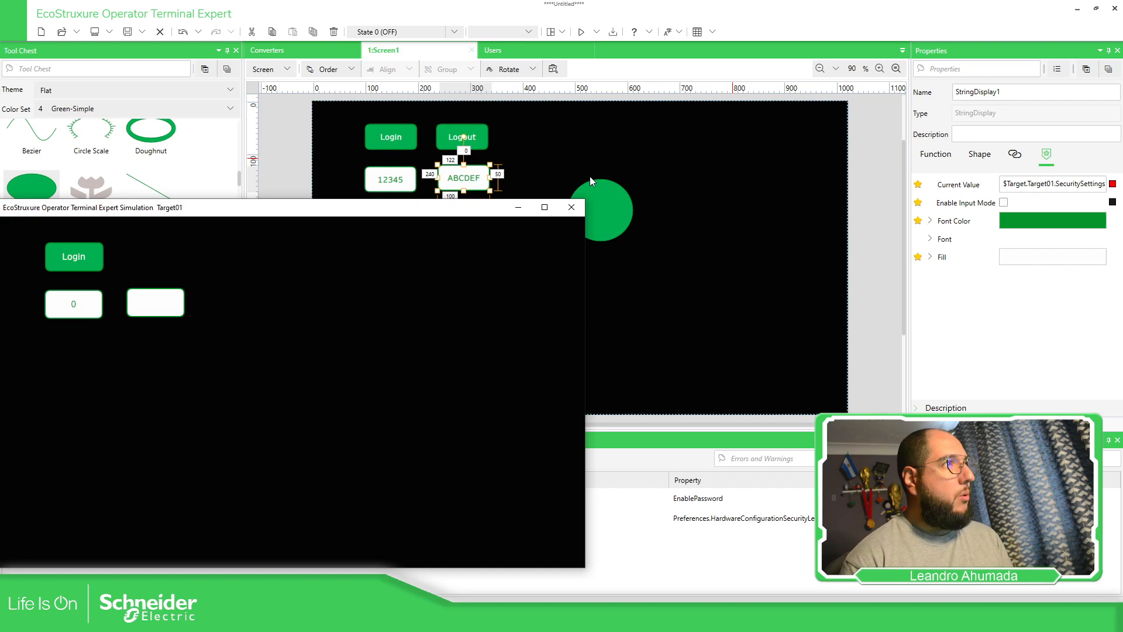
- Add a second ellipse and inspect its size, fill and function properties
{"action": "left_click", "coordinate": [601, 210]}
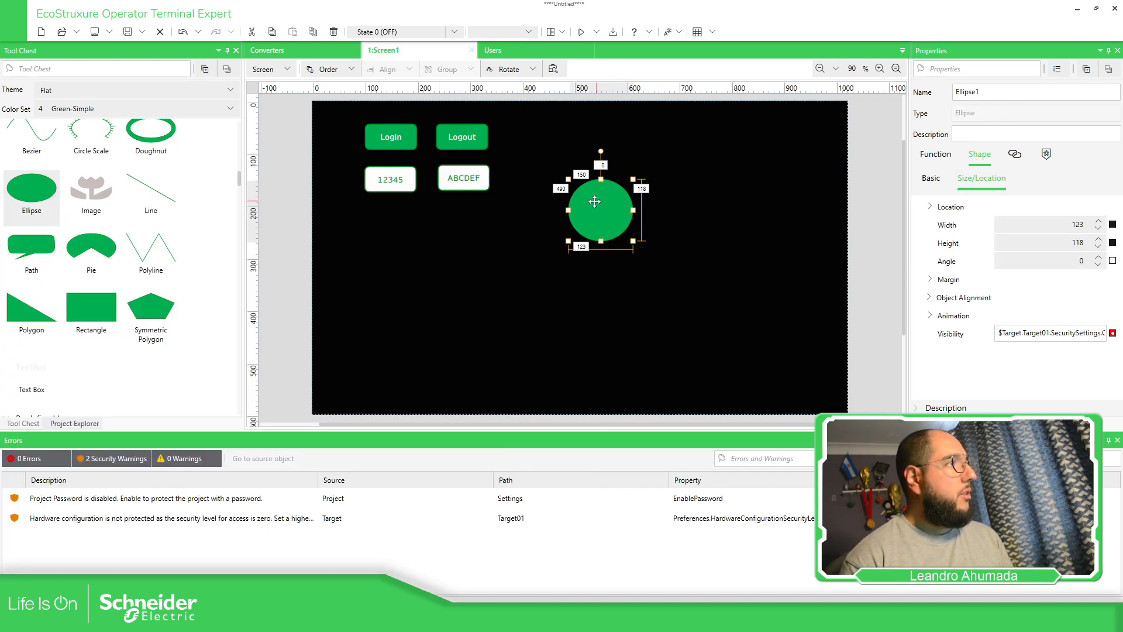
{"action": "left_click", "coordinate": [706, 201]}
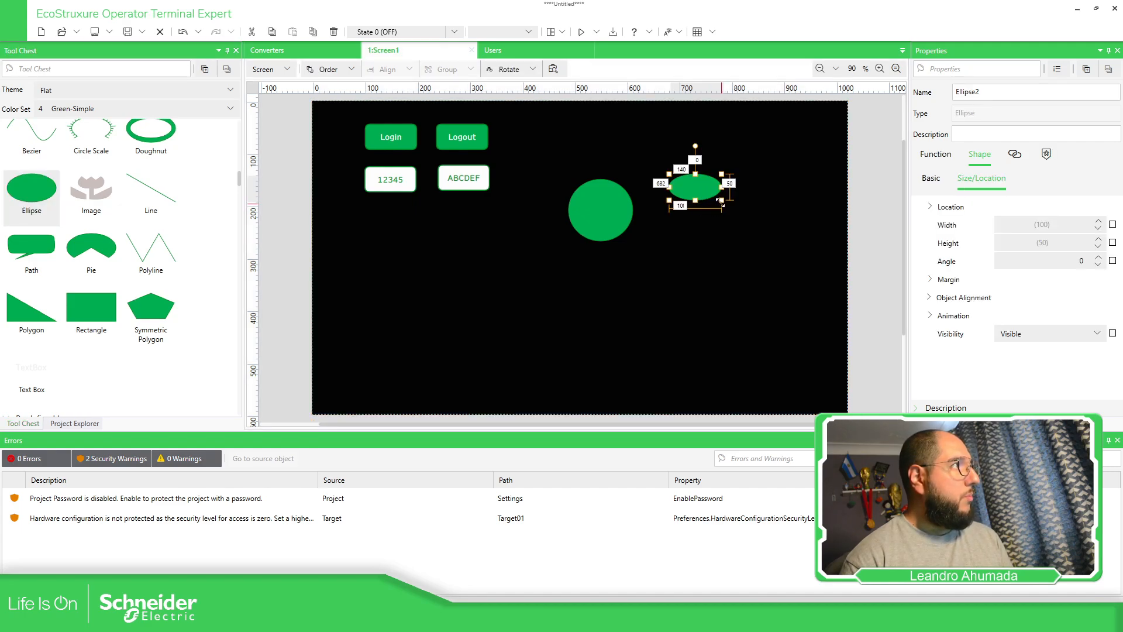
{"action": "left_click", "coordinate": [935, 154]}
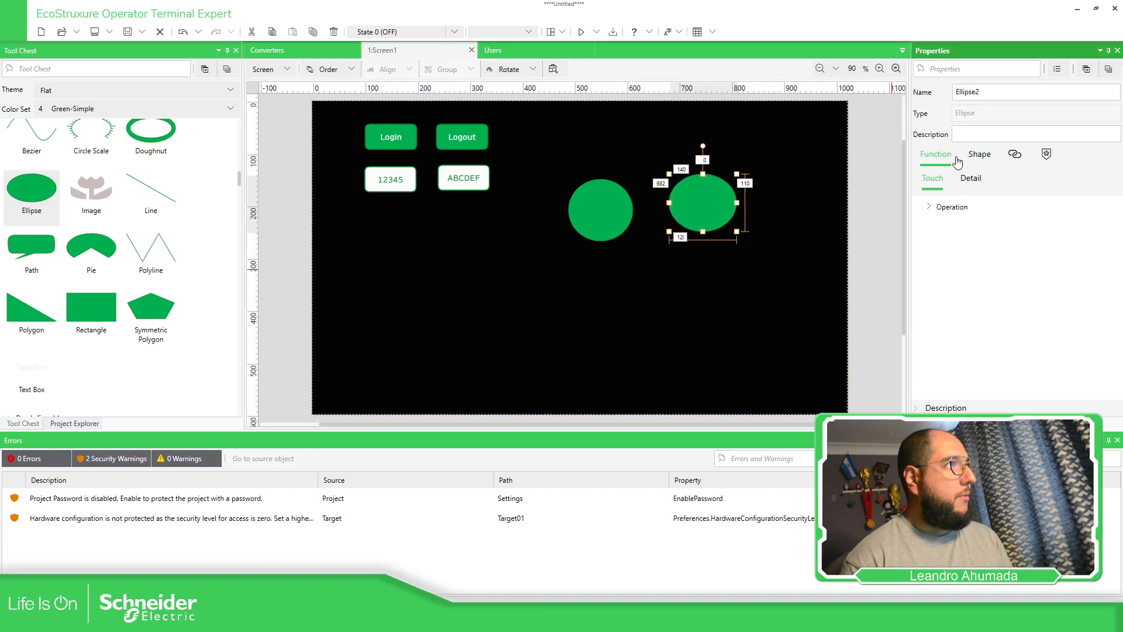
{"action": "left_click", "coordinate": [979, 153]}
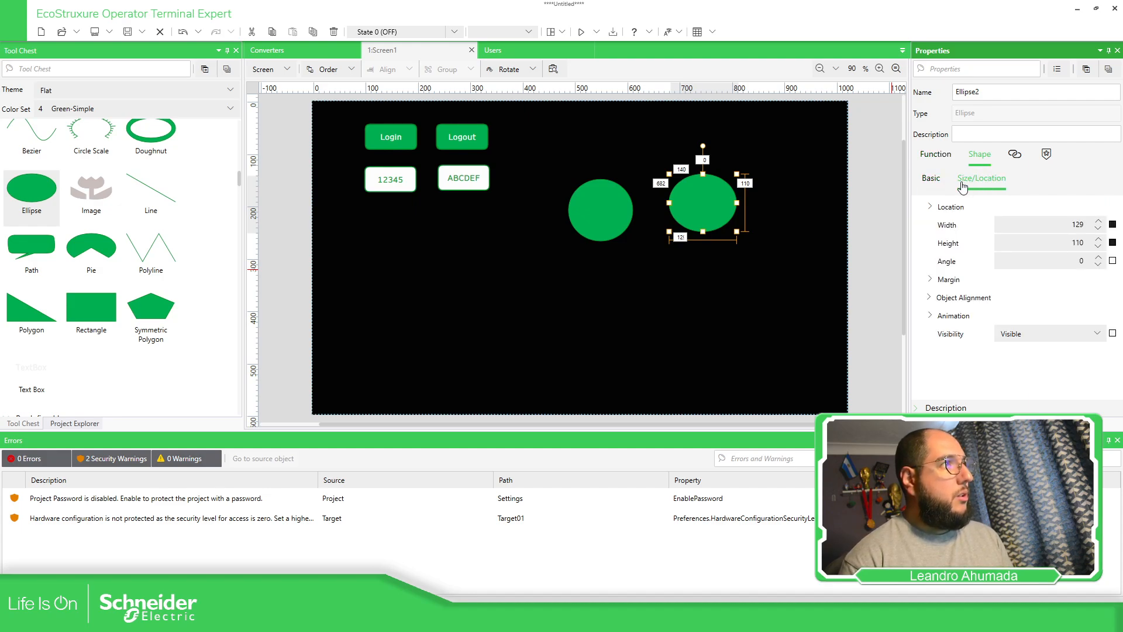
{"action": "left_click", "coordinate": [932, 178]}
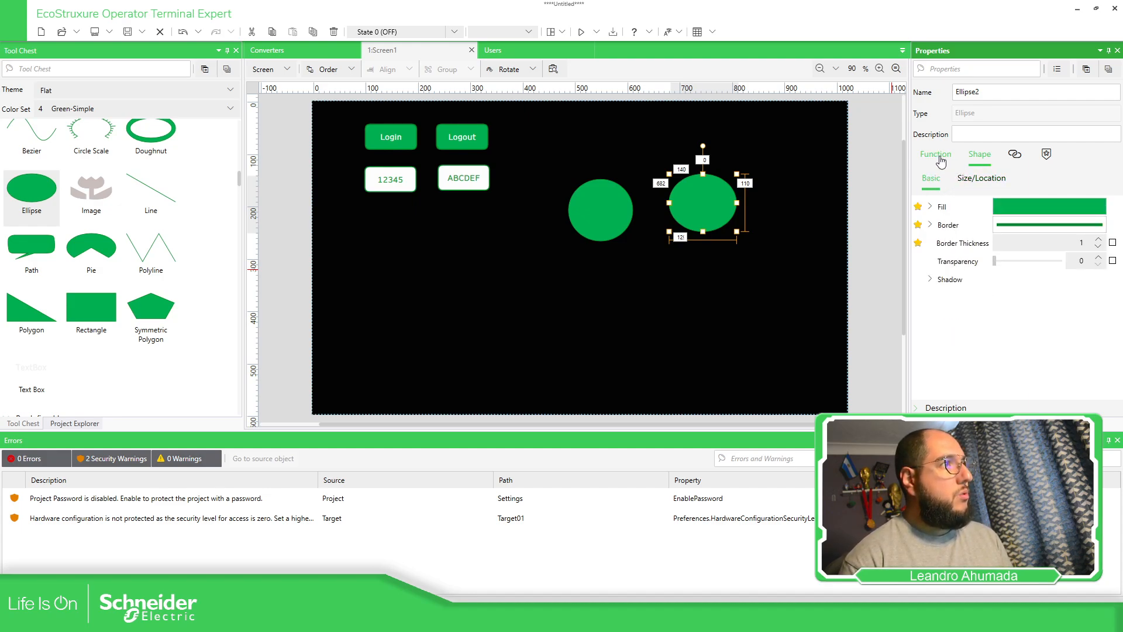
{"action": "left_click", "coordinate": [935, 154]}
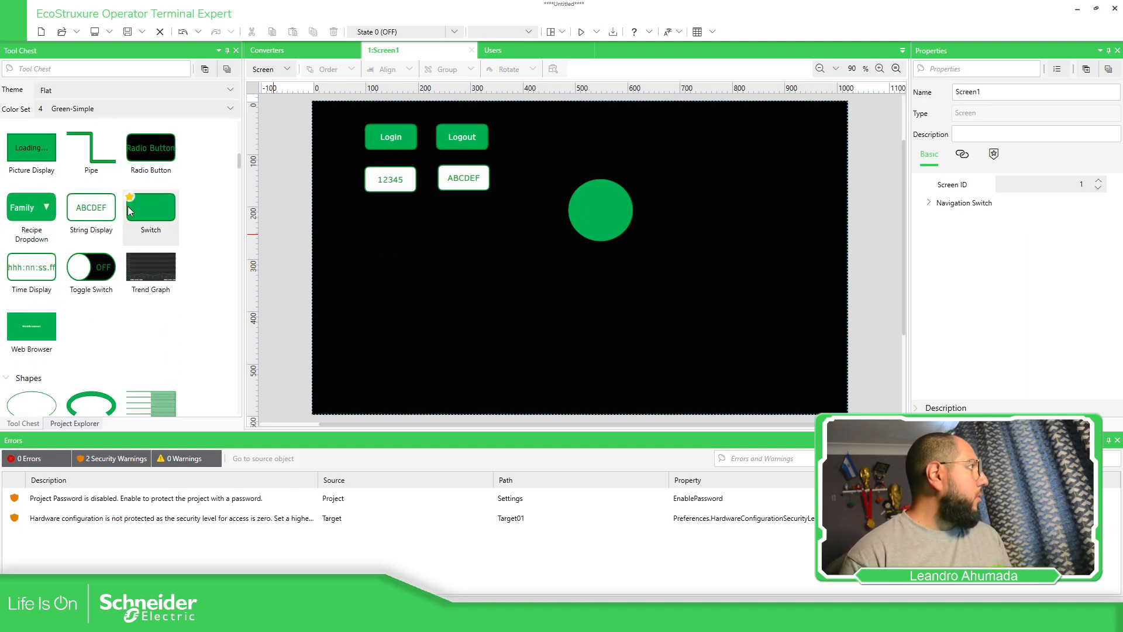
- Review the newly placed switch's label text and fill settings
{"action": "scroll", "scroll_direction": "up", "scroll_amount": 3}
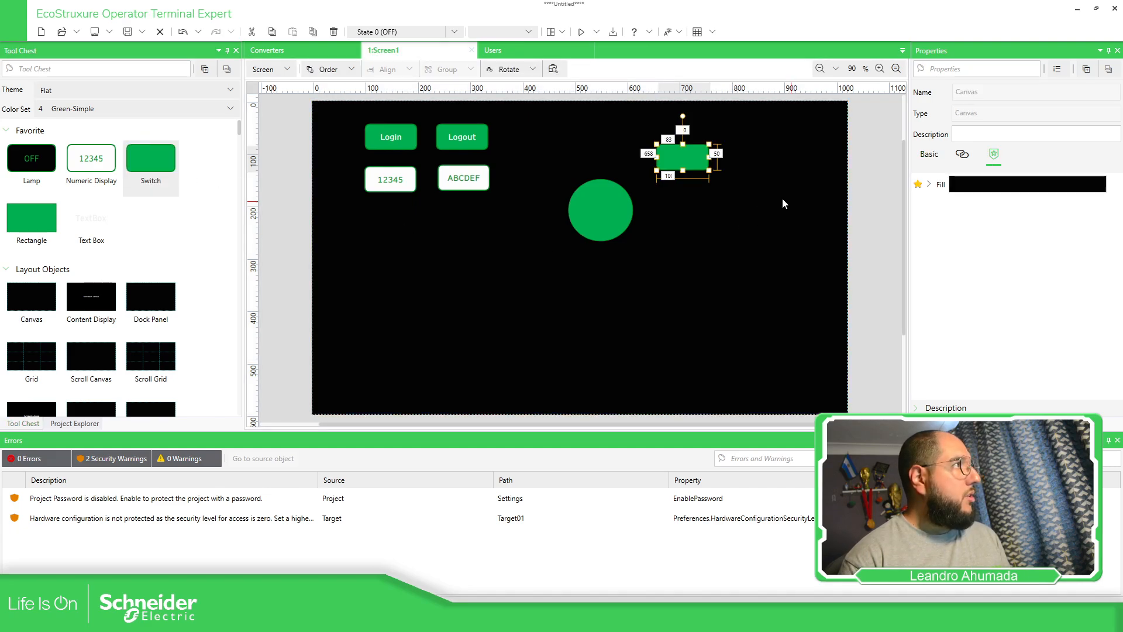
{"action": "left_click", "coordinate": [978, 154]}
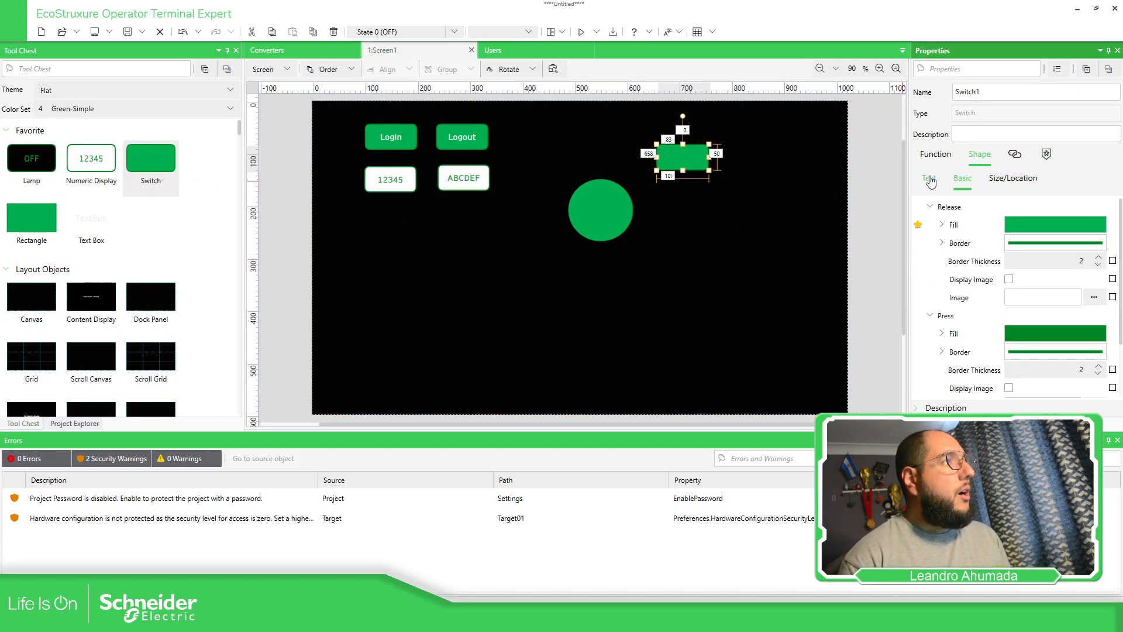
{"action": "left_click", "coordinate": [929, 178]}
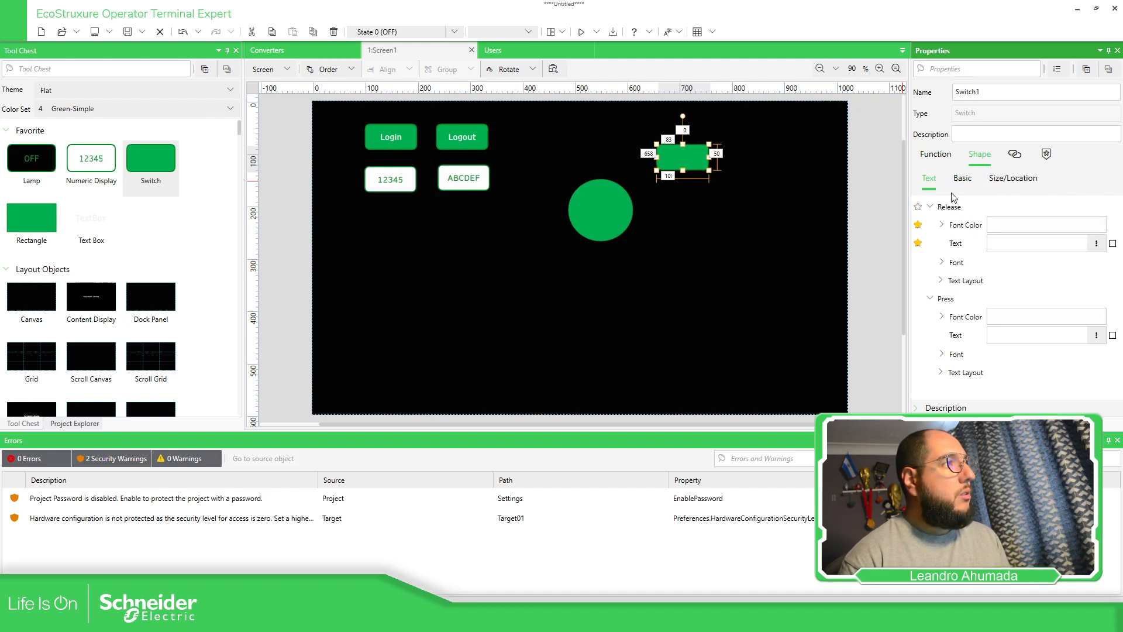
{"action": "left_click", "coordinate": [962, 178]}
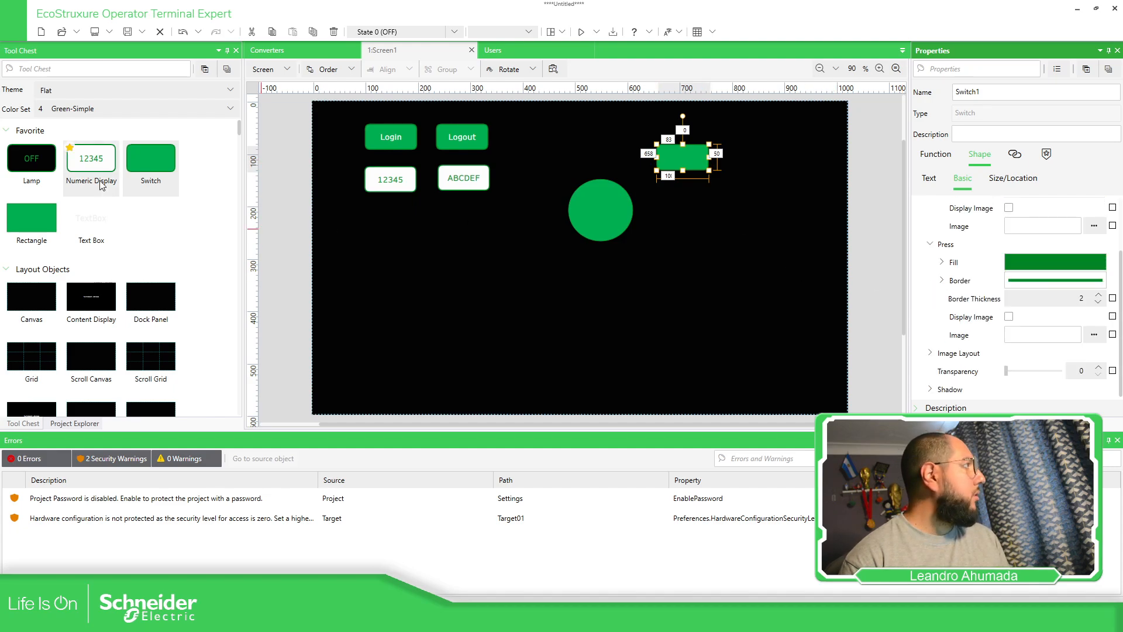
- Place a numeric display at the top right and set its Detail security level to 5
{"action": "left_click", "coordinate": [739, 142]}
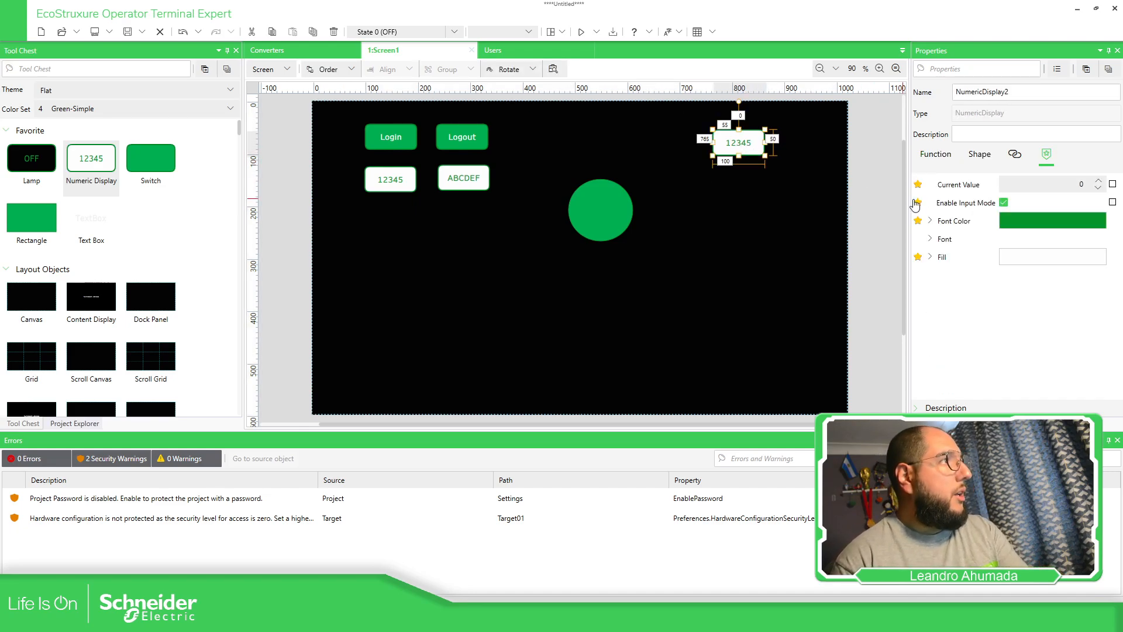
{"action": "left_click", "coordinate": [935, 154]}
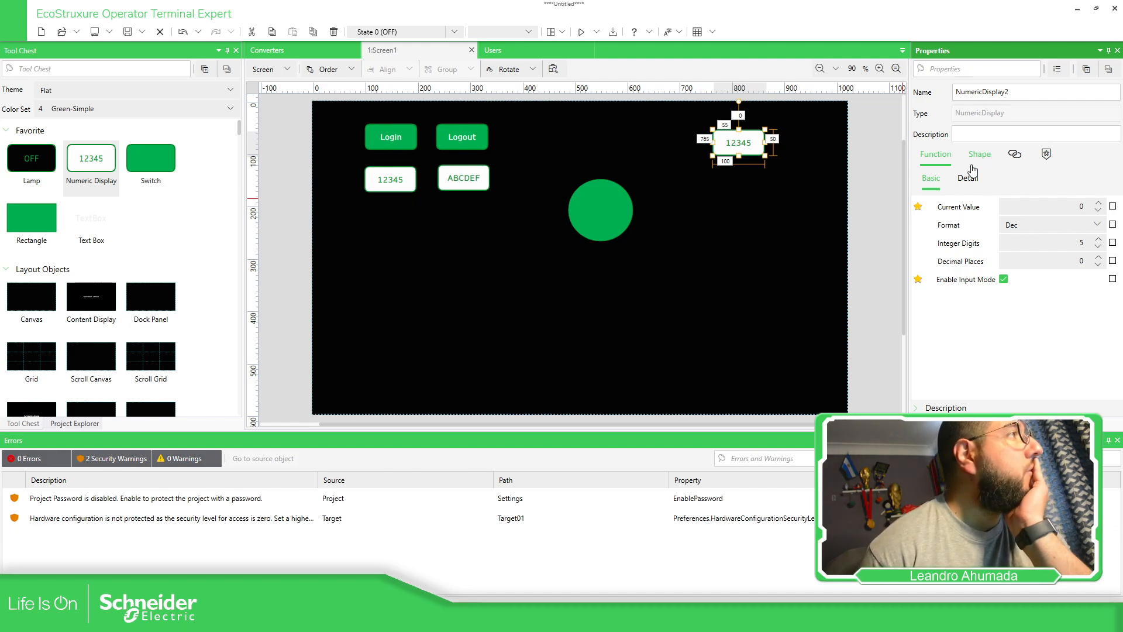
{"action": "left_click", "coordinate": [967, 178]}
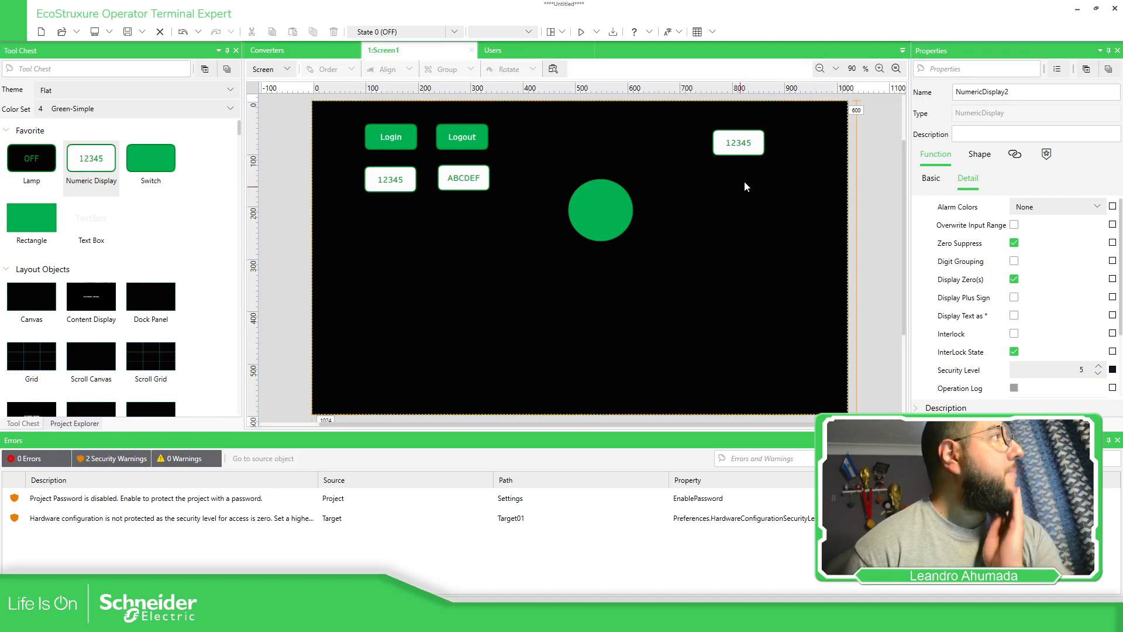
{"action": "left_click", "coordinate": [738, 141]}
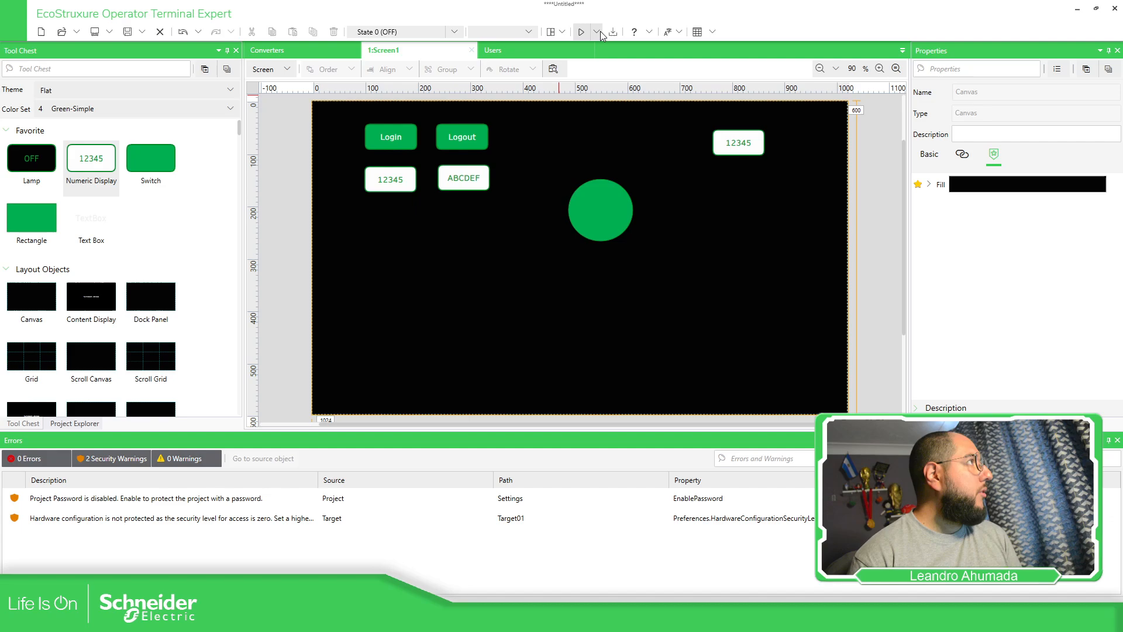
- Restart the already running Target01 simulation
{"action": "left_click", "coordinate": [594, 31]}
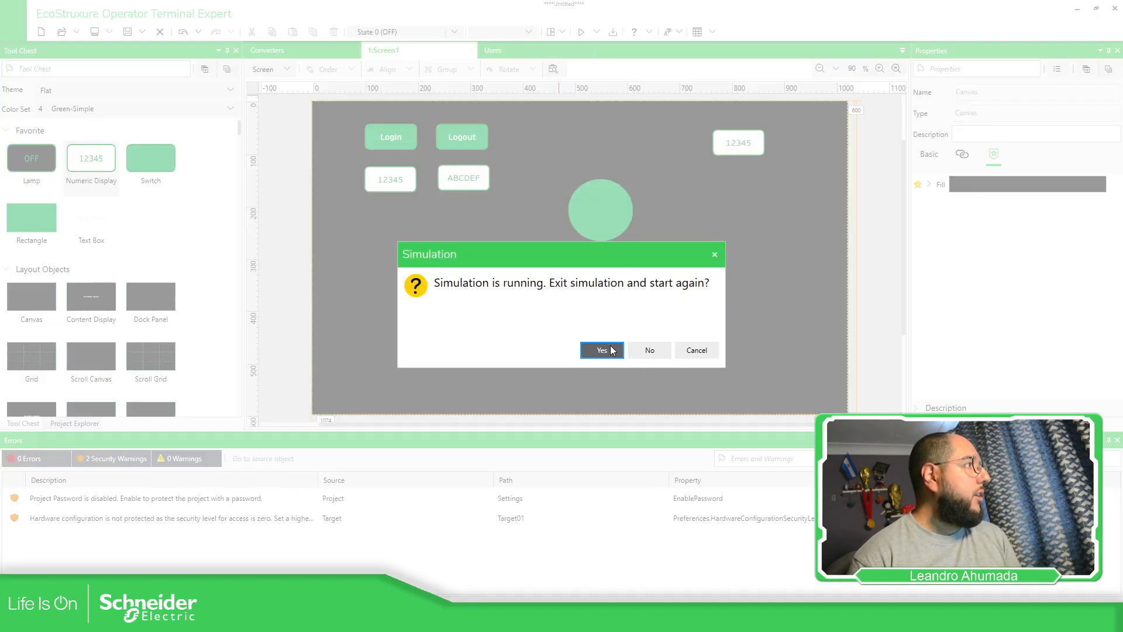
{"action": "left_click", "coordinate": [601, 351]}
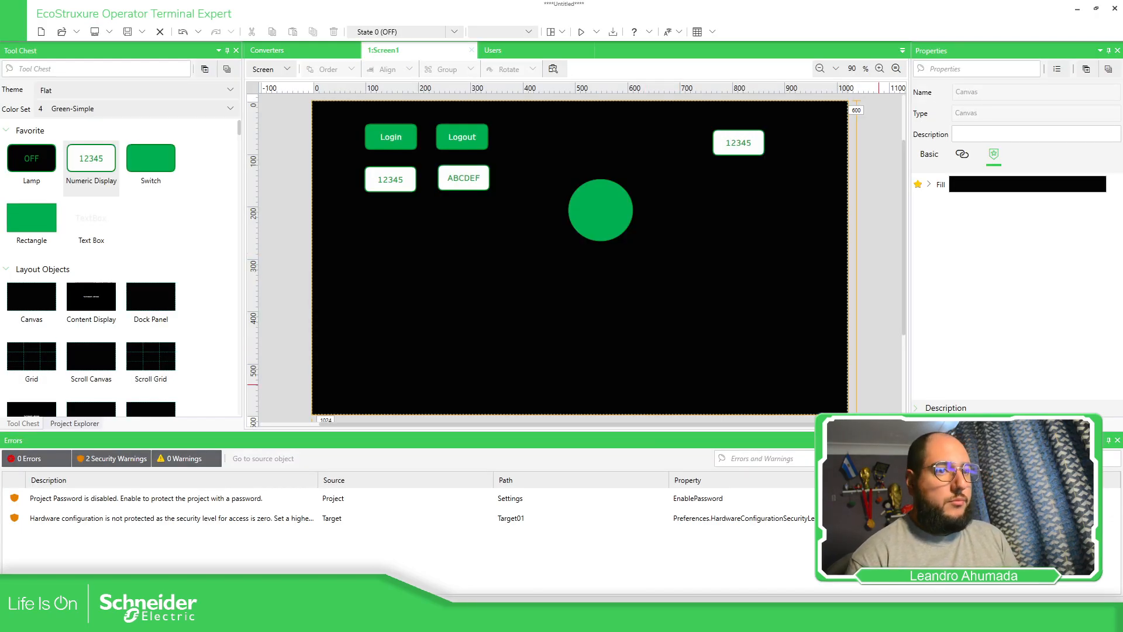
{"action": "left_click", "coordinate": [581, 32]}
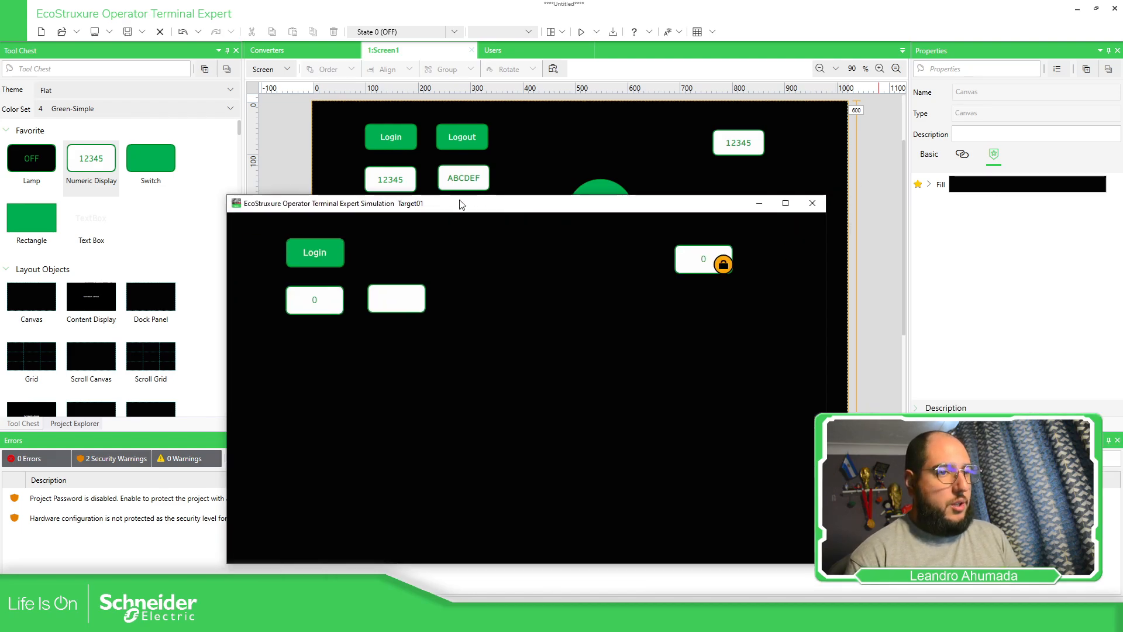
- Log in as admin and then super, compare the screen, and log out to level 0
{"action": "left_click", "coordinate": [313, 253]}
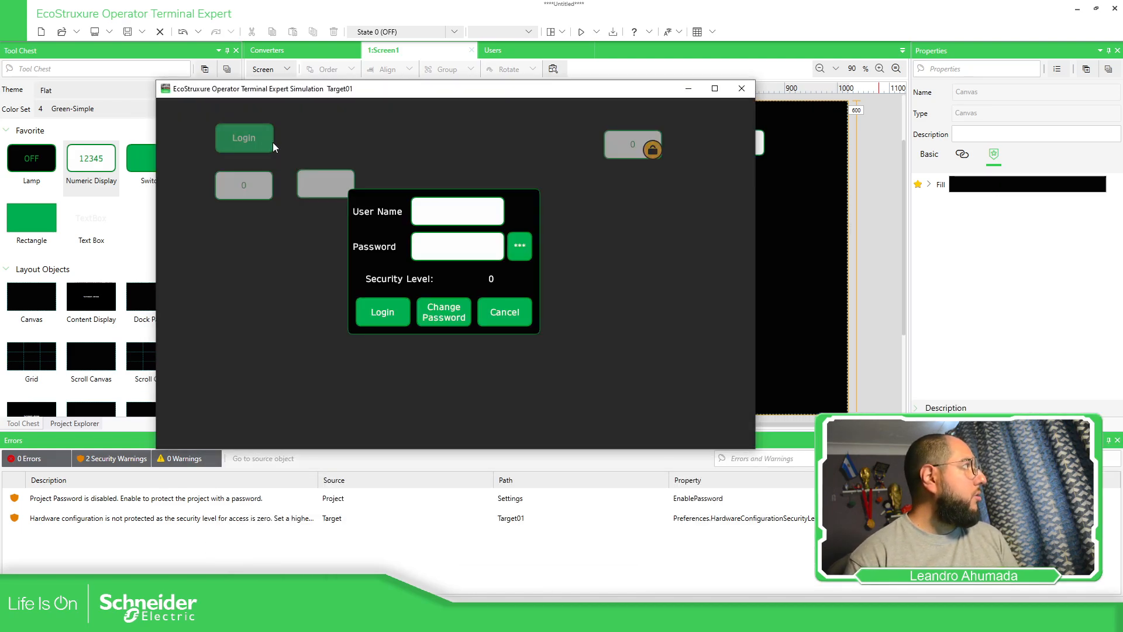
{"action": "left_click", "coordinate": [456, 211]}
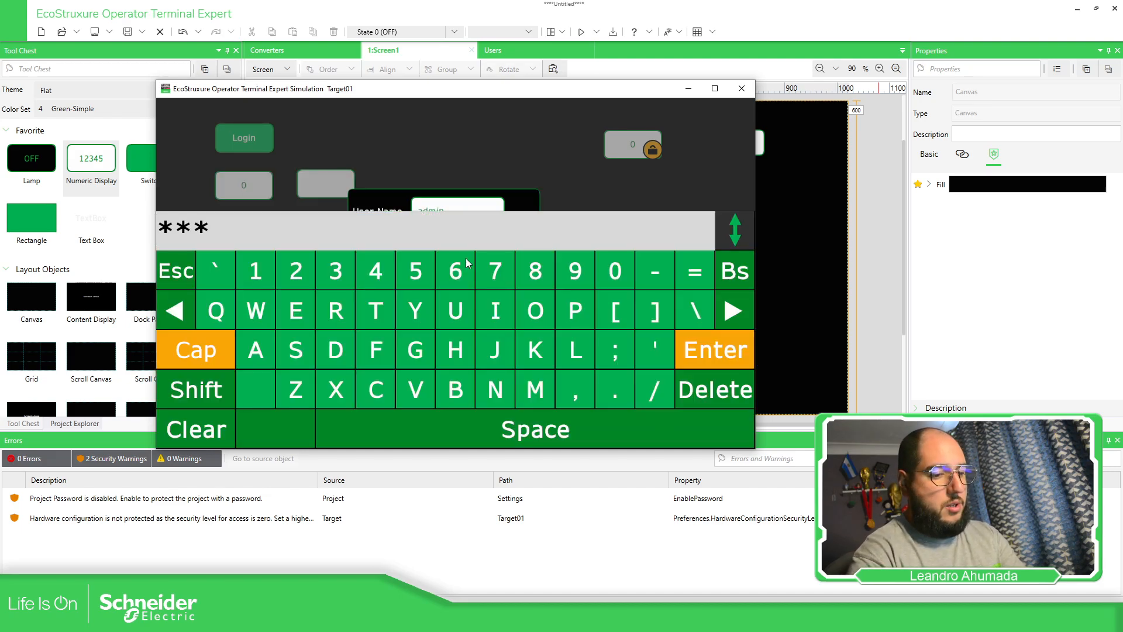
{"action": "left_click", "coordinate": [713, 350]}
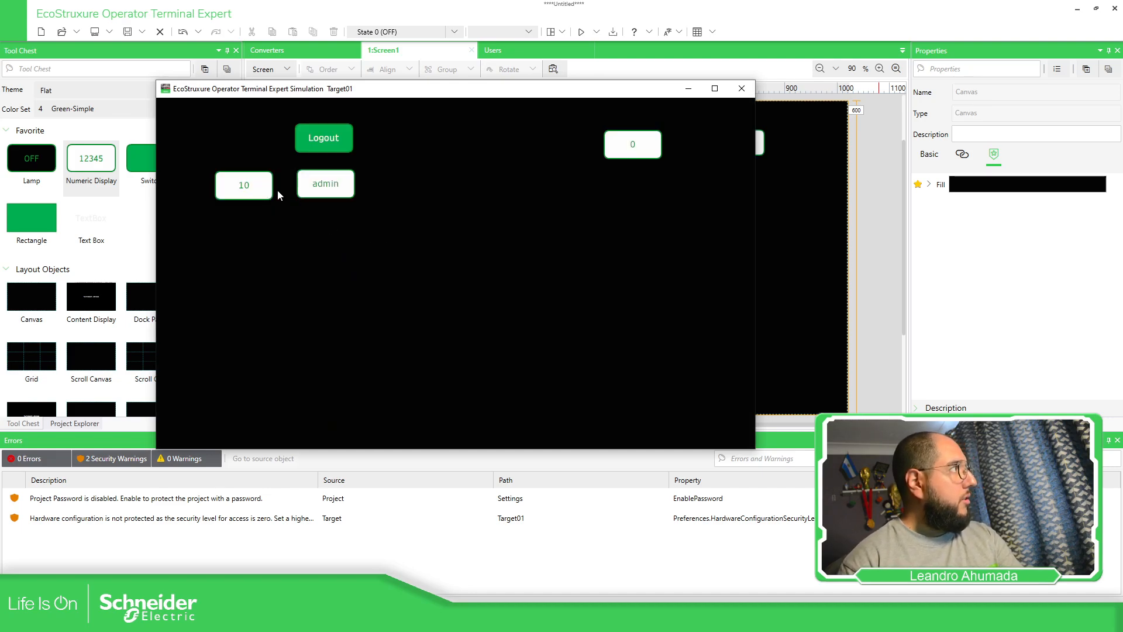
{"action": "mouse_move", "coordinate": [592, 166]}
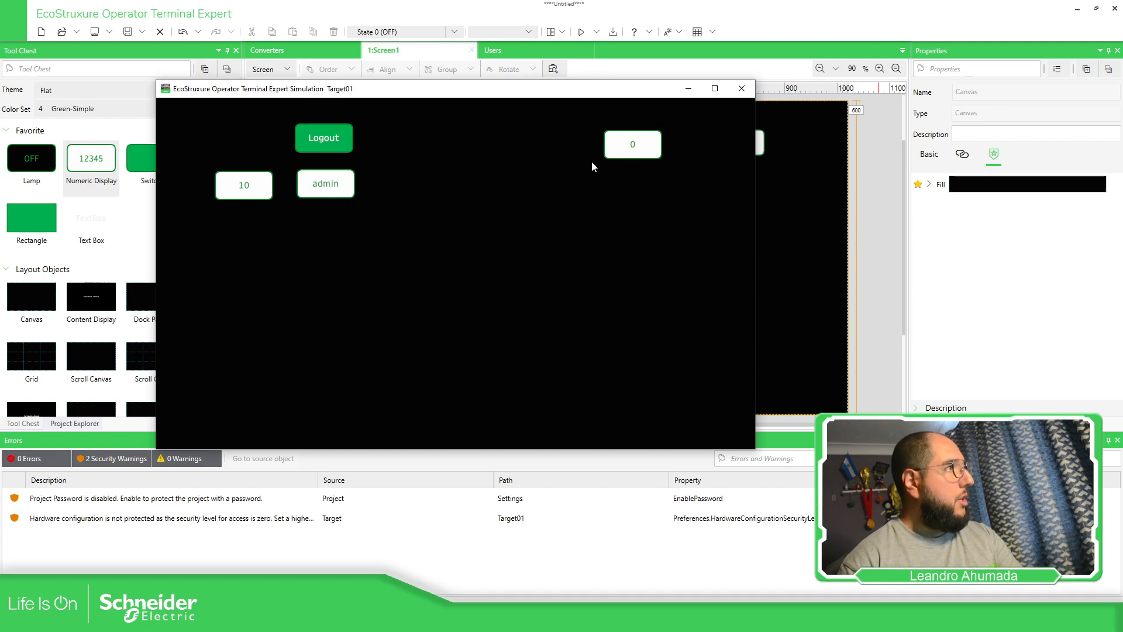
{"action": "mouse_move", "coordinate": [526, 253]}
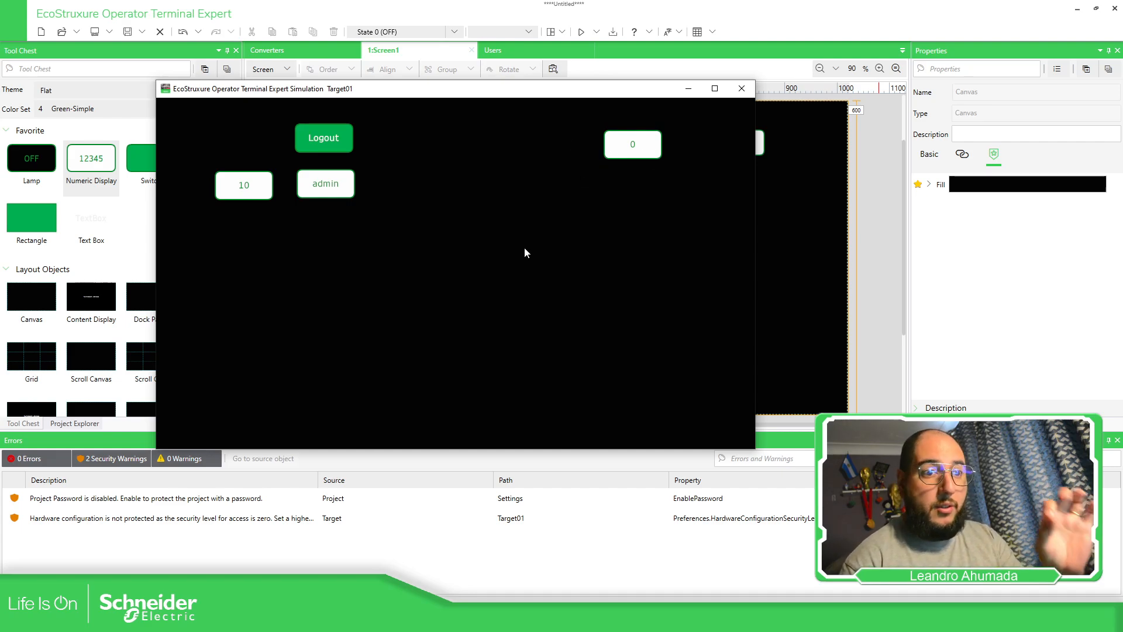
{"action": "mouse_move", "coordinate": [362, 189]}
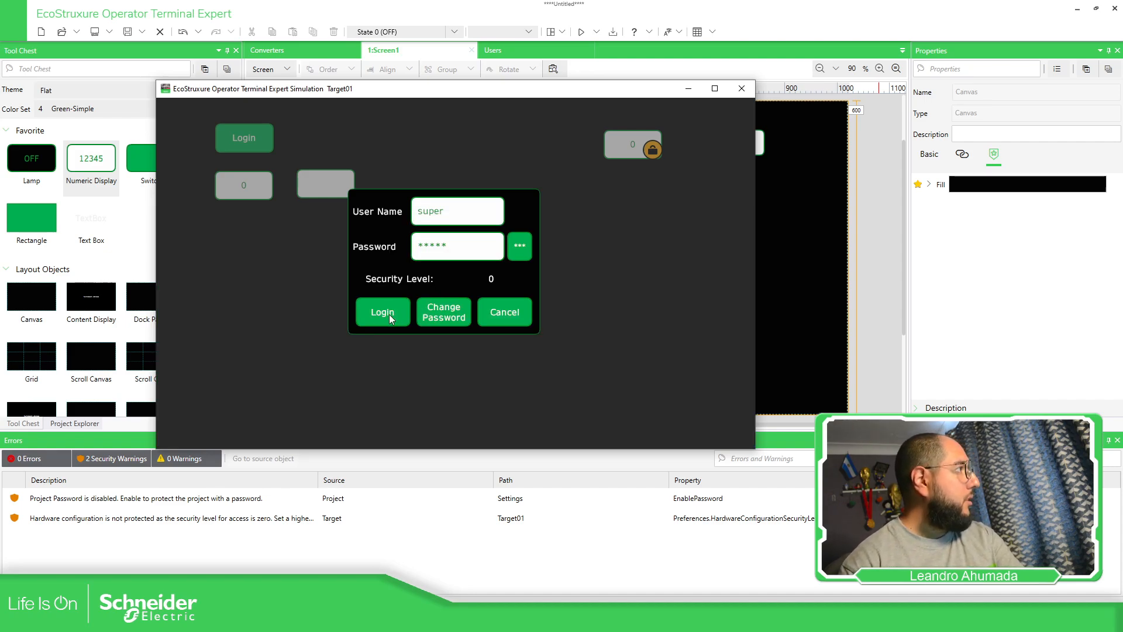
{"action": "left_click", "coordinate": [382, 312]}
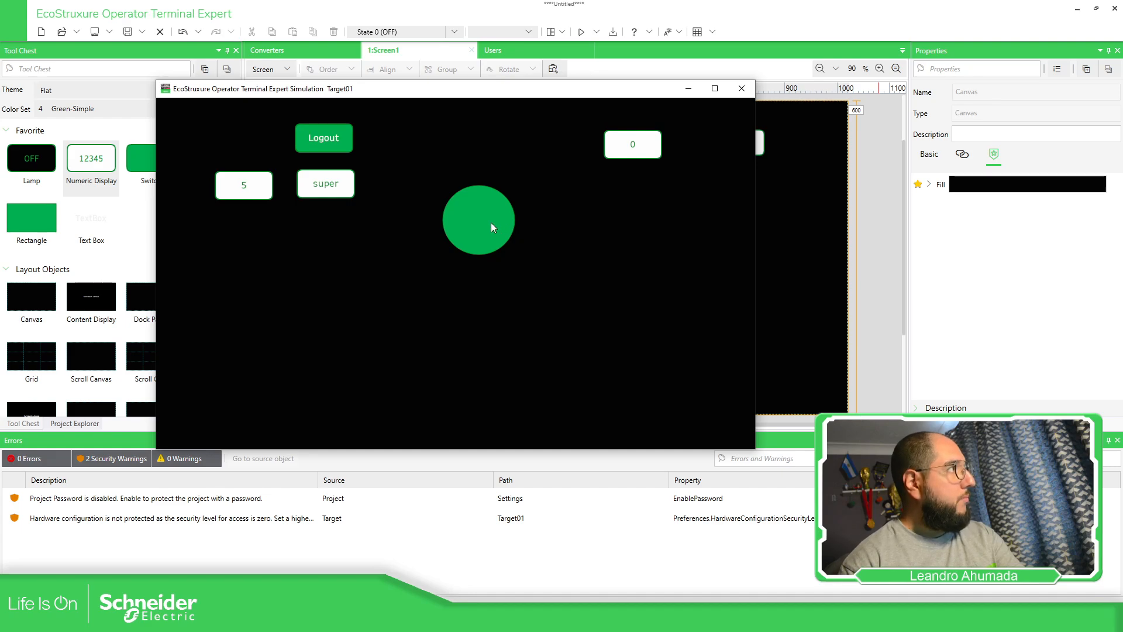
{"action": "left_click", "coordinate": [323, 138]}
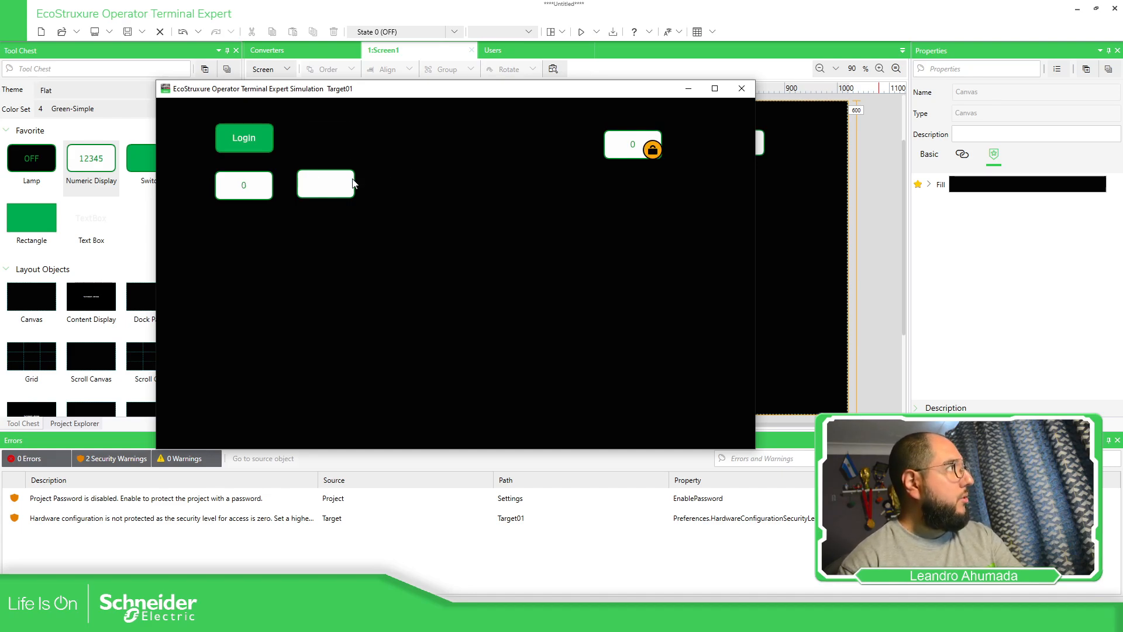